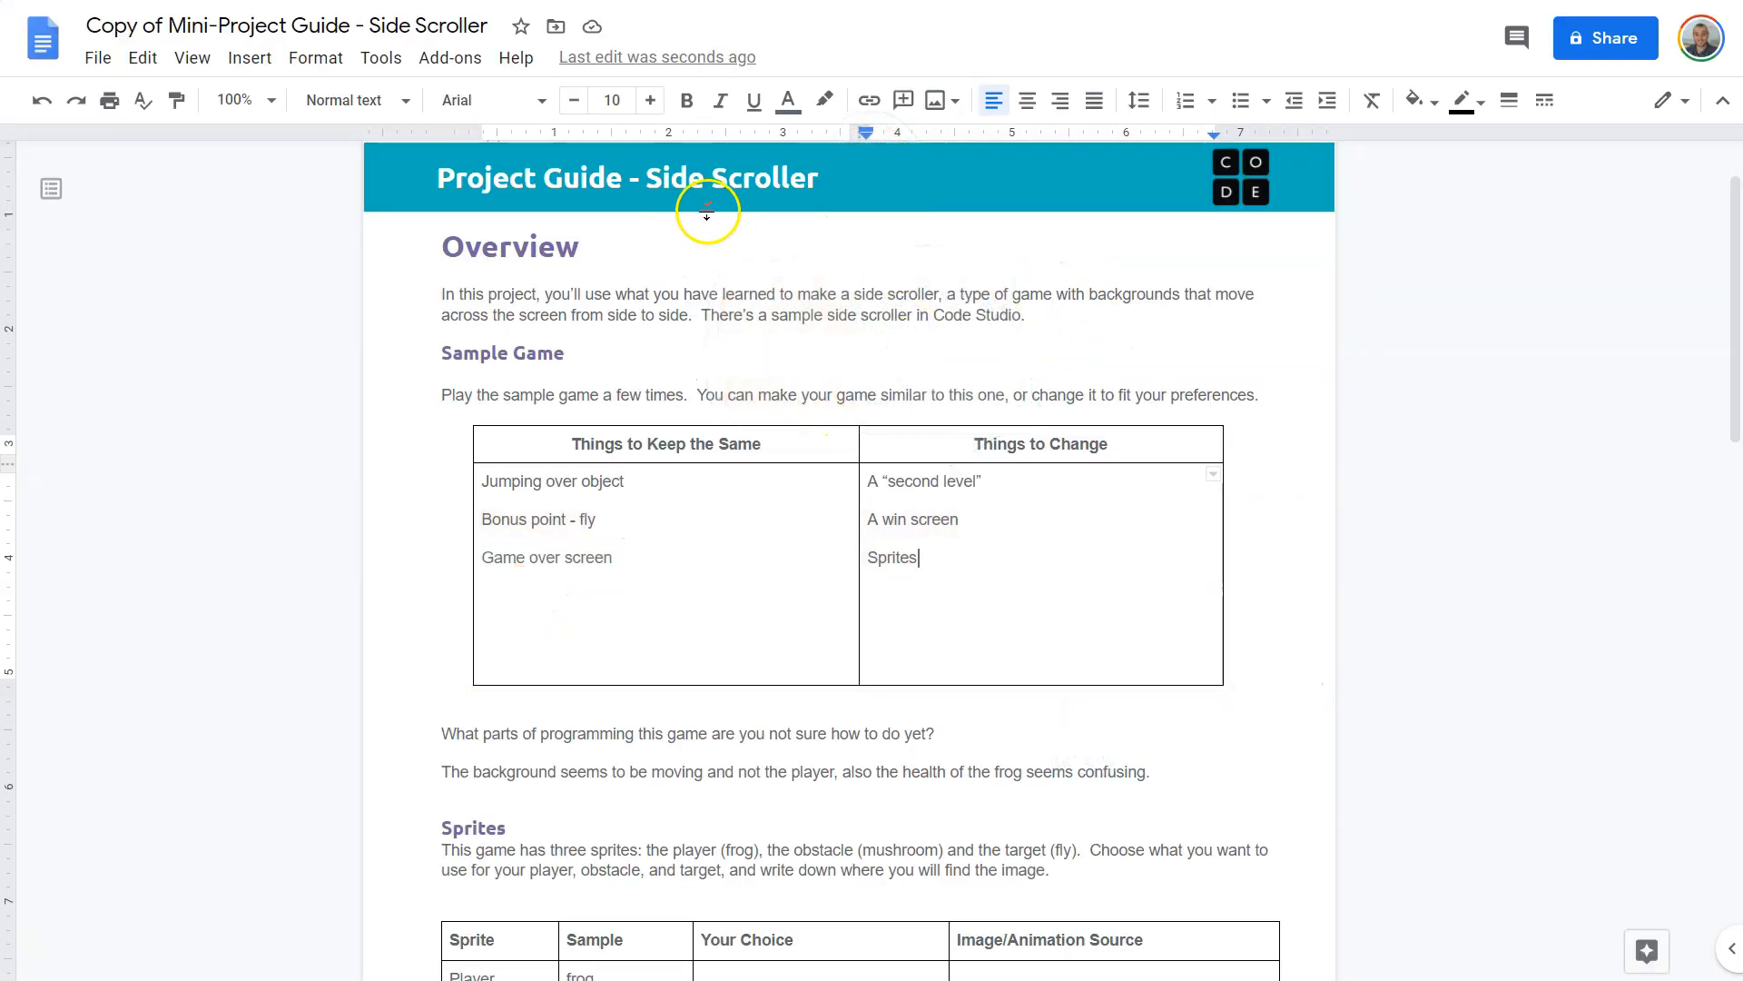
mouse_move(875, 516)
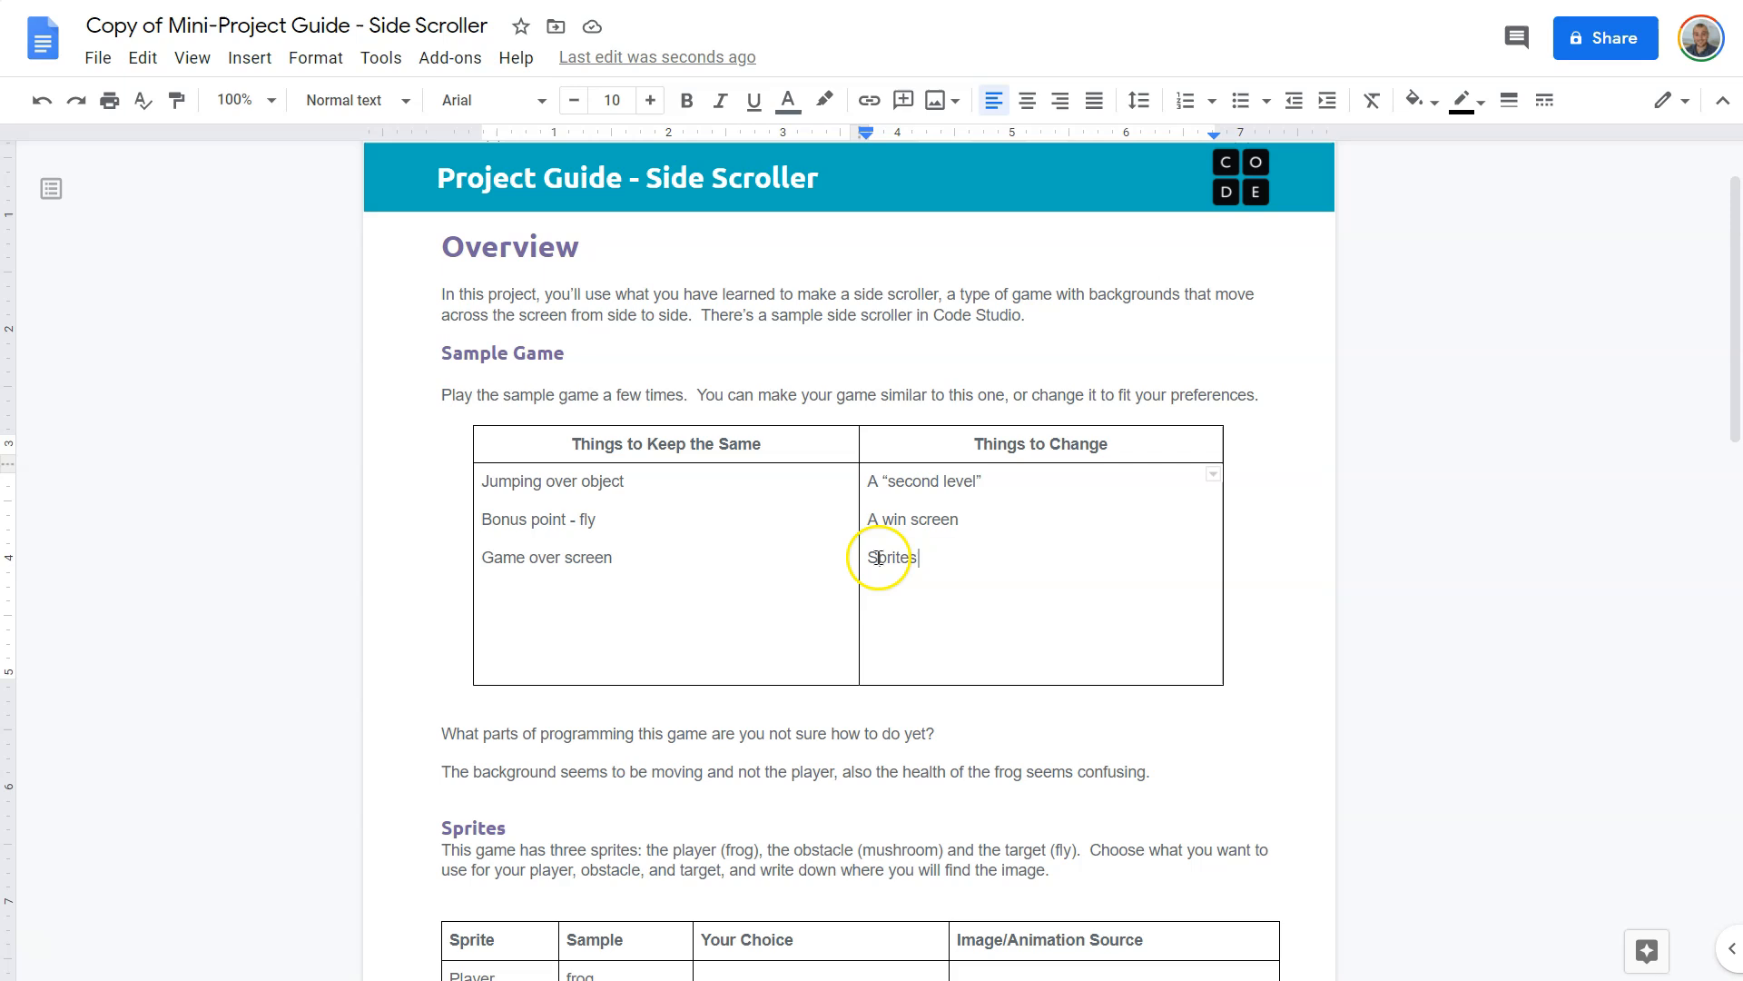
mouse_move(890, 558)
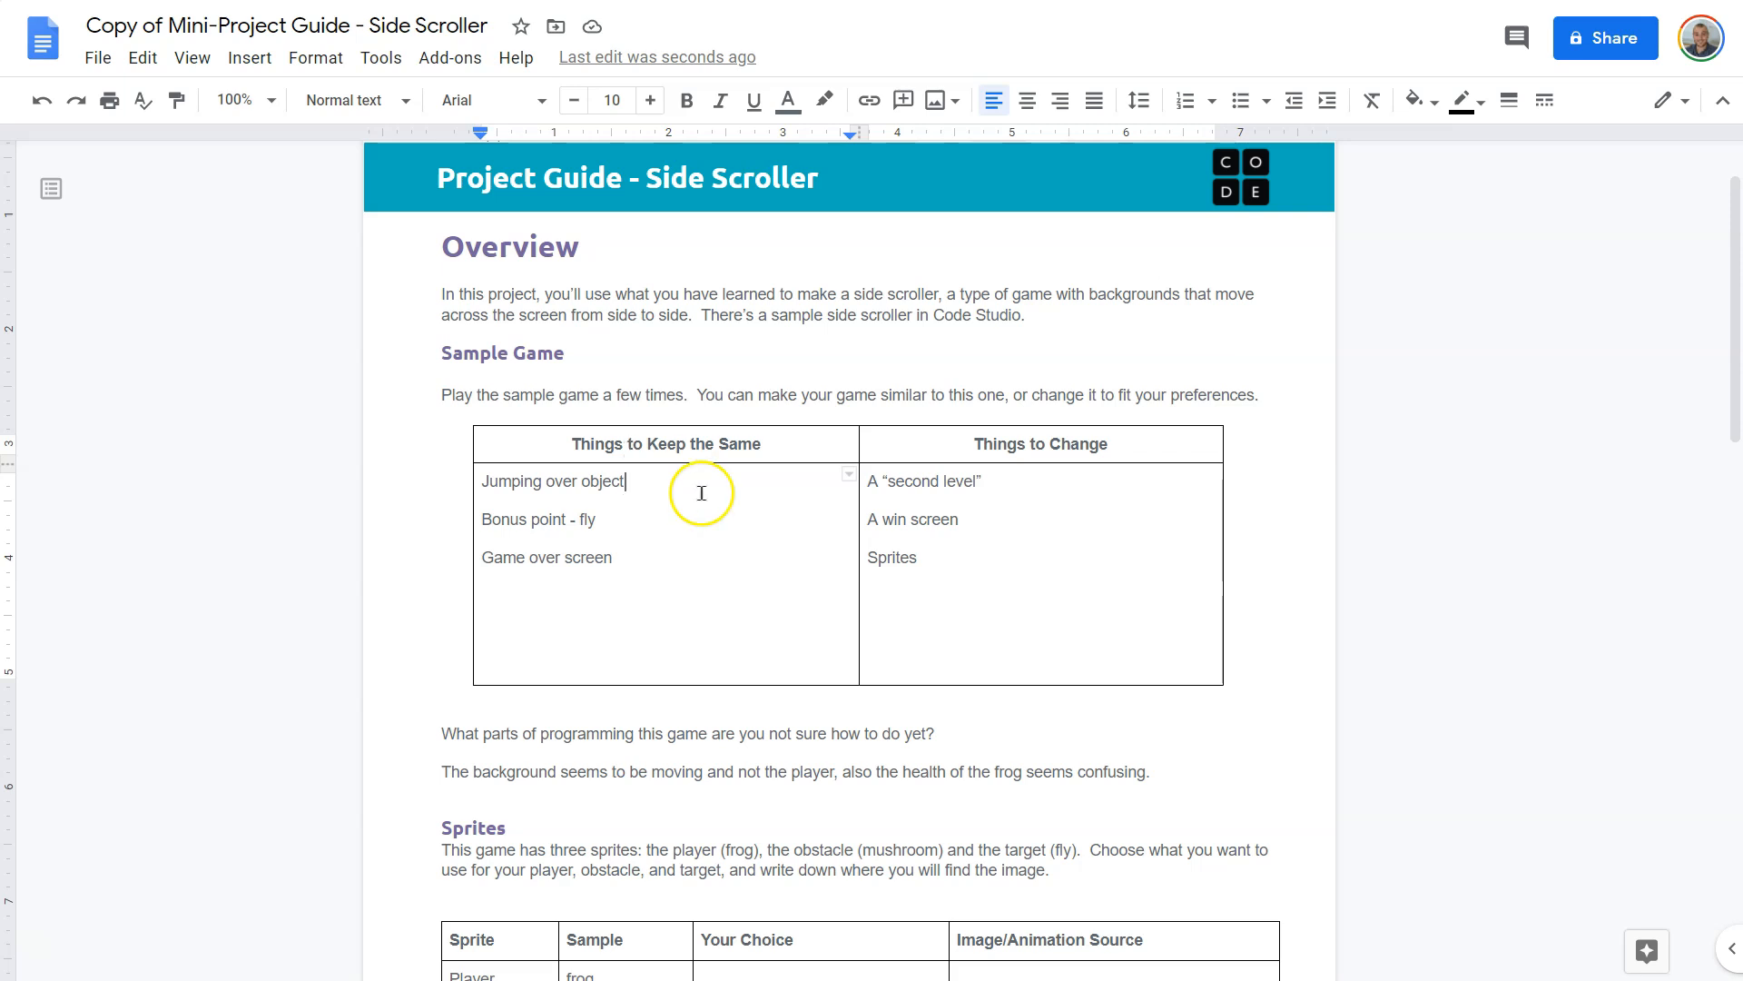
Step: Look through the frog jump sample level's instructions and code
left_click(597, 520)
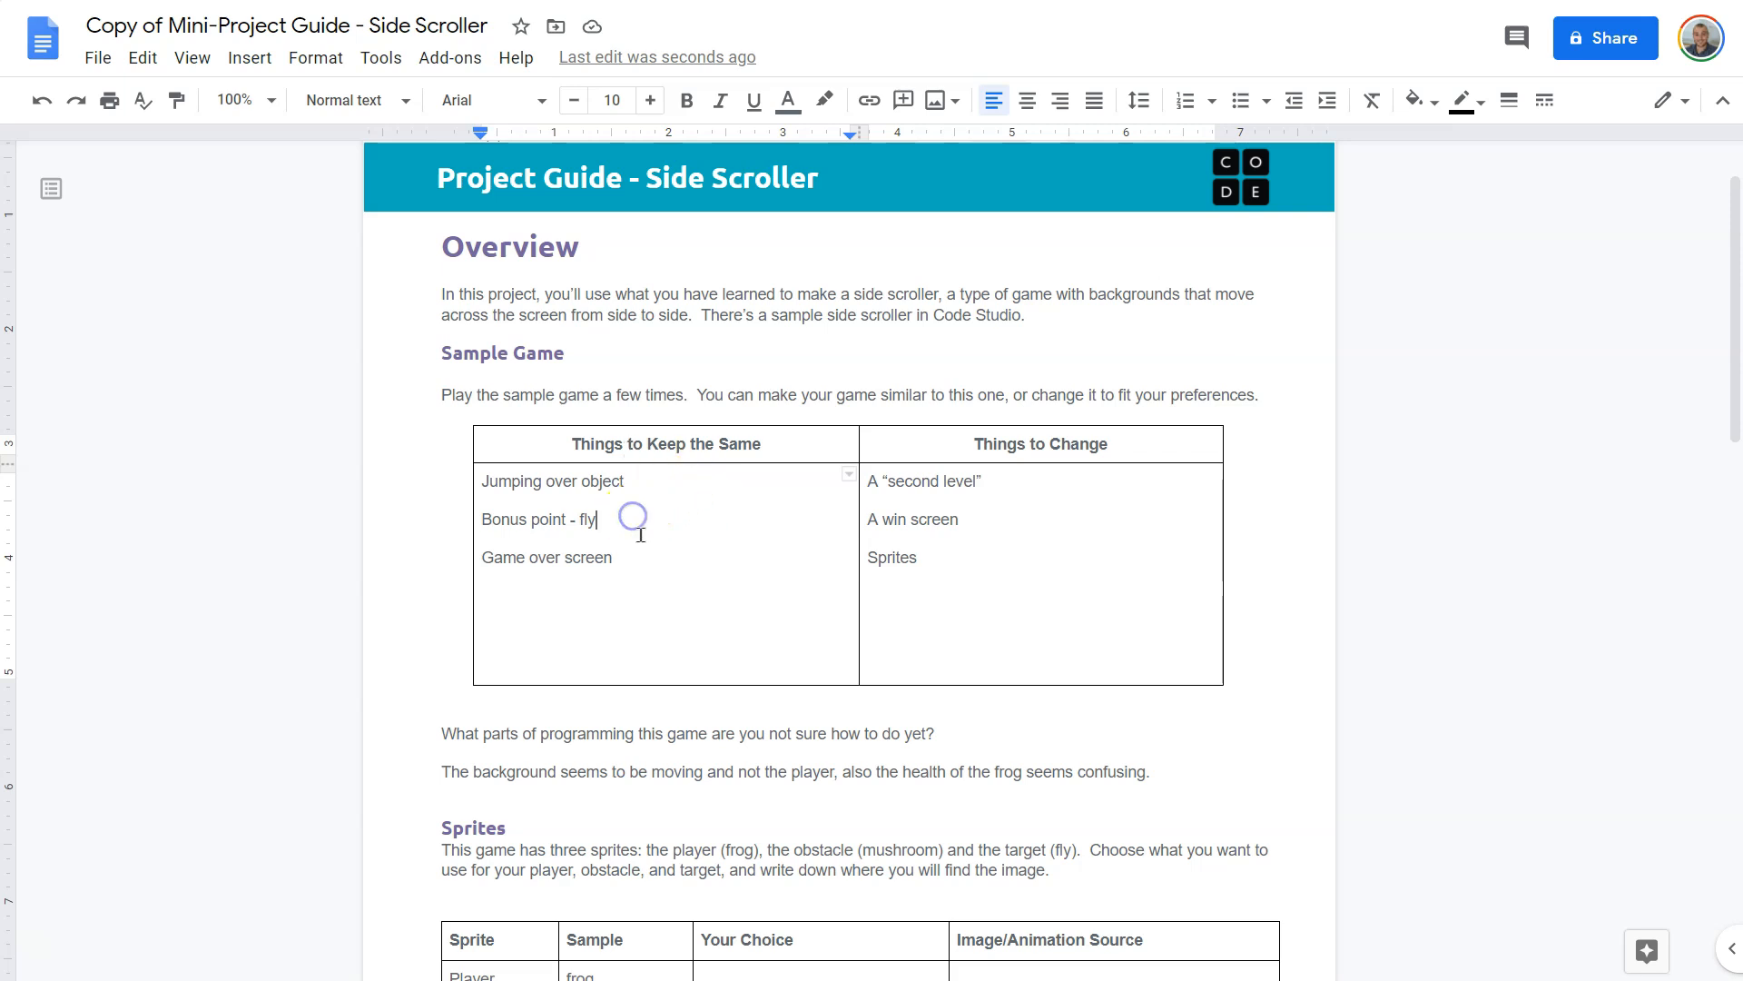
left_click(982, 480)
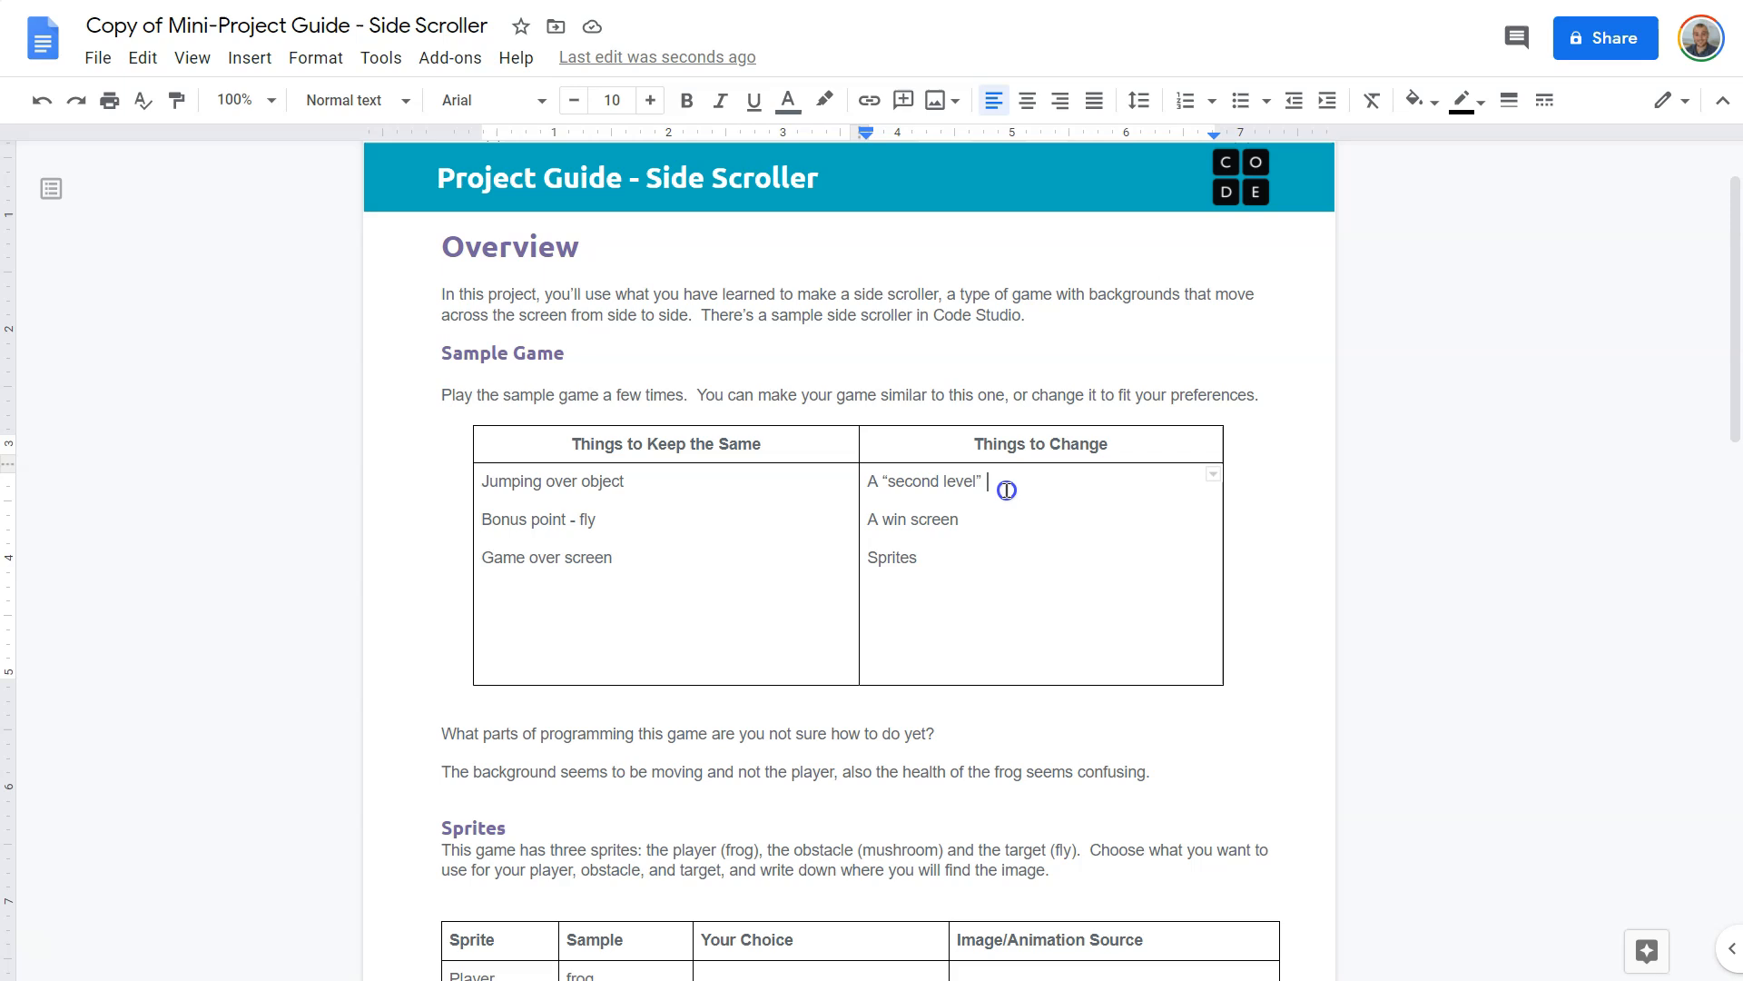
scroll("down", 3)
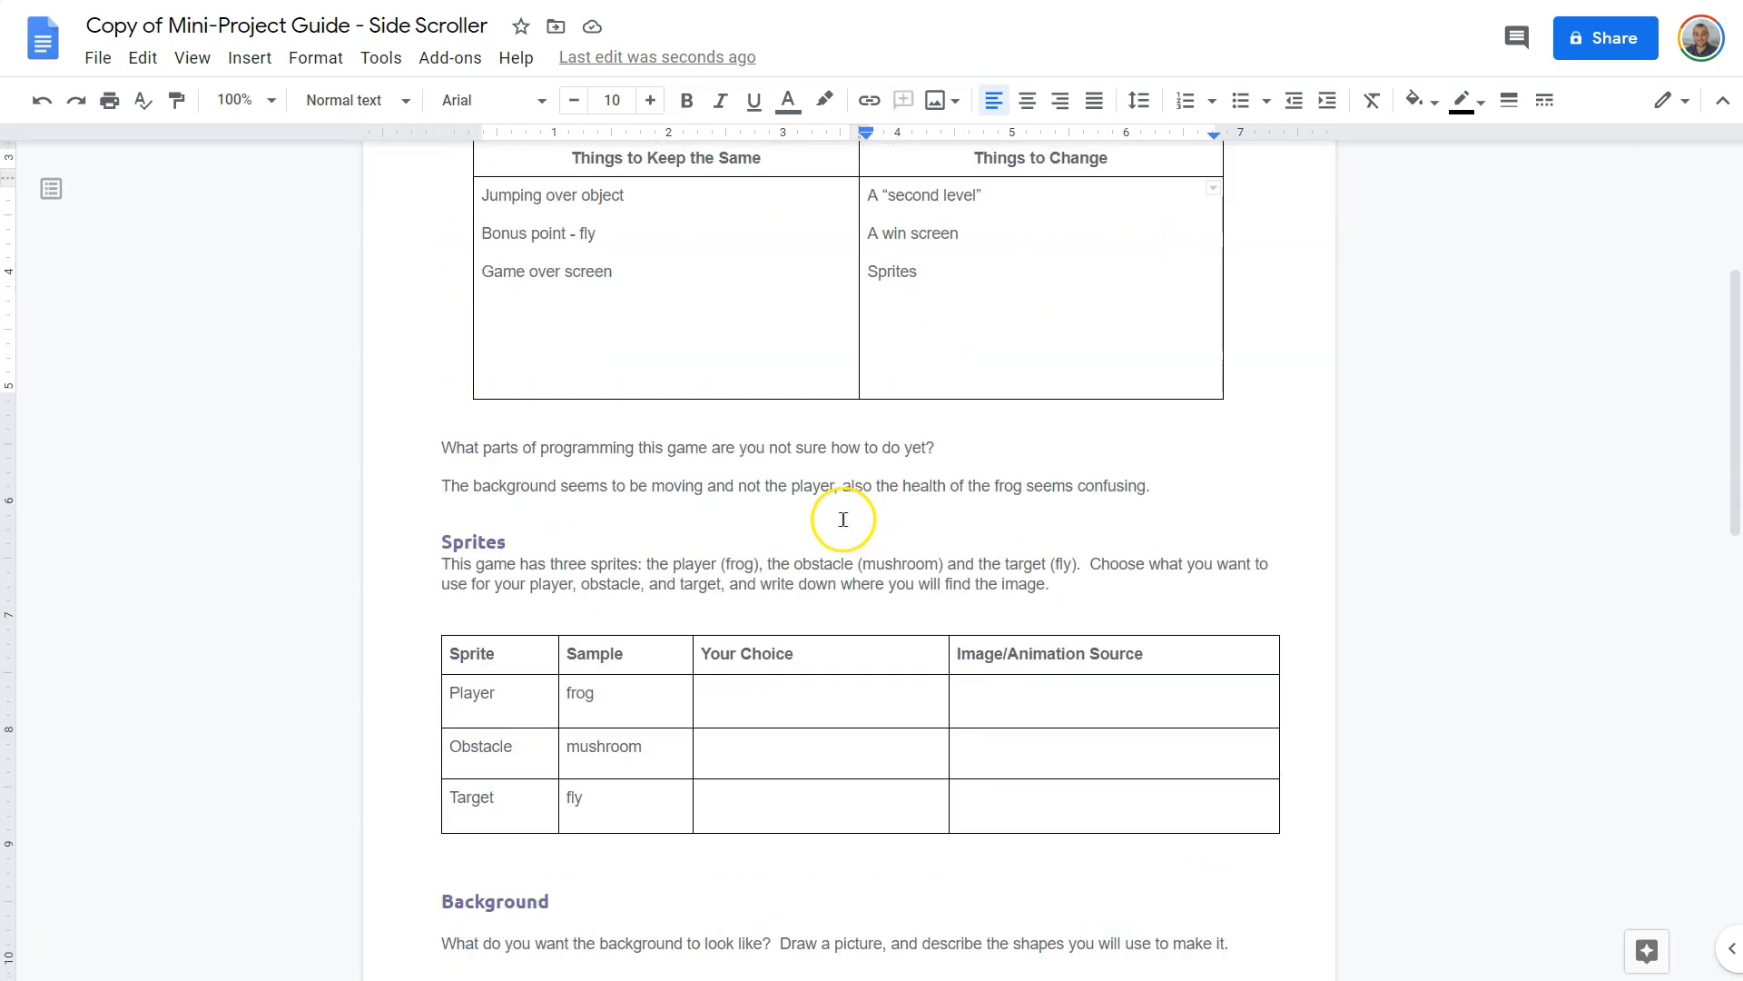
mouse_move(519, 586)
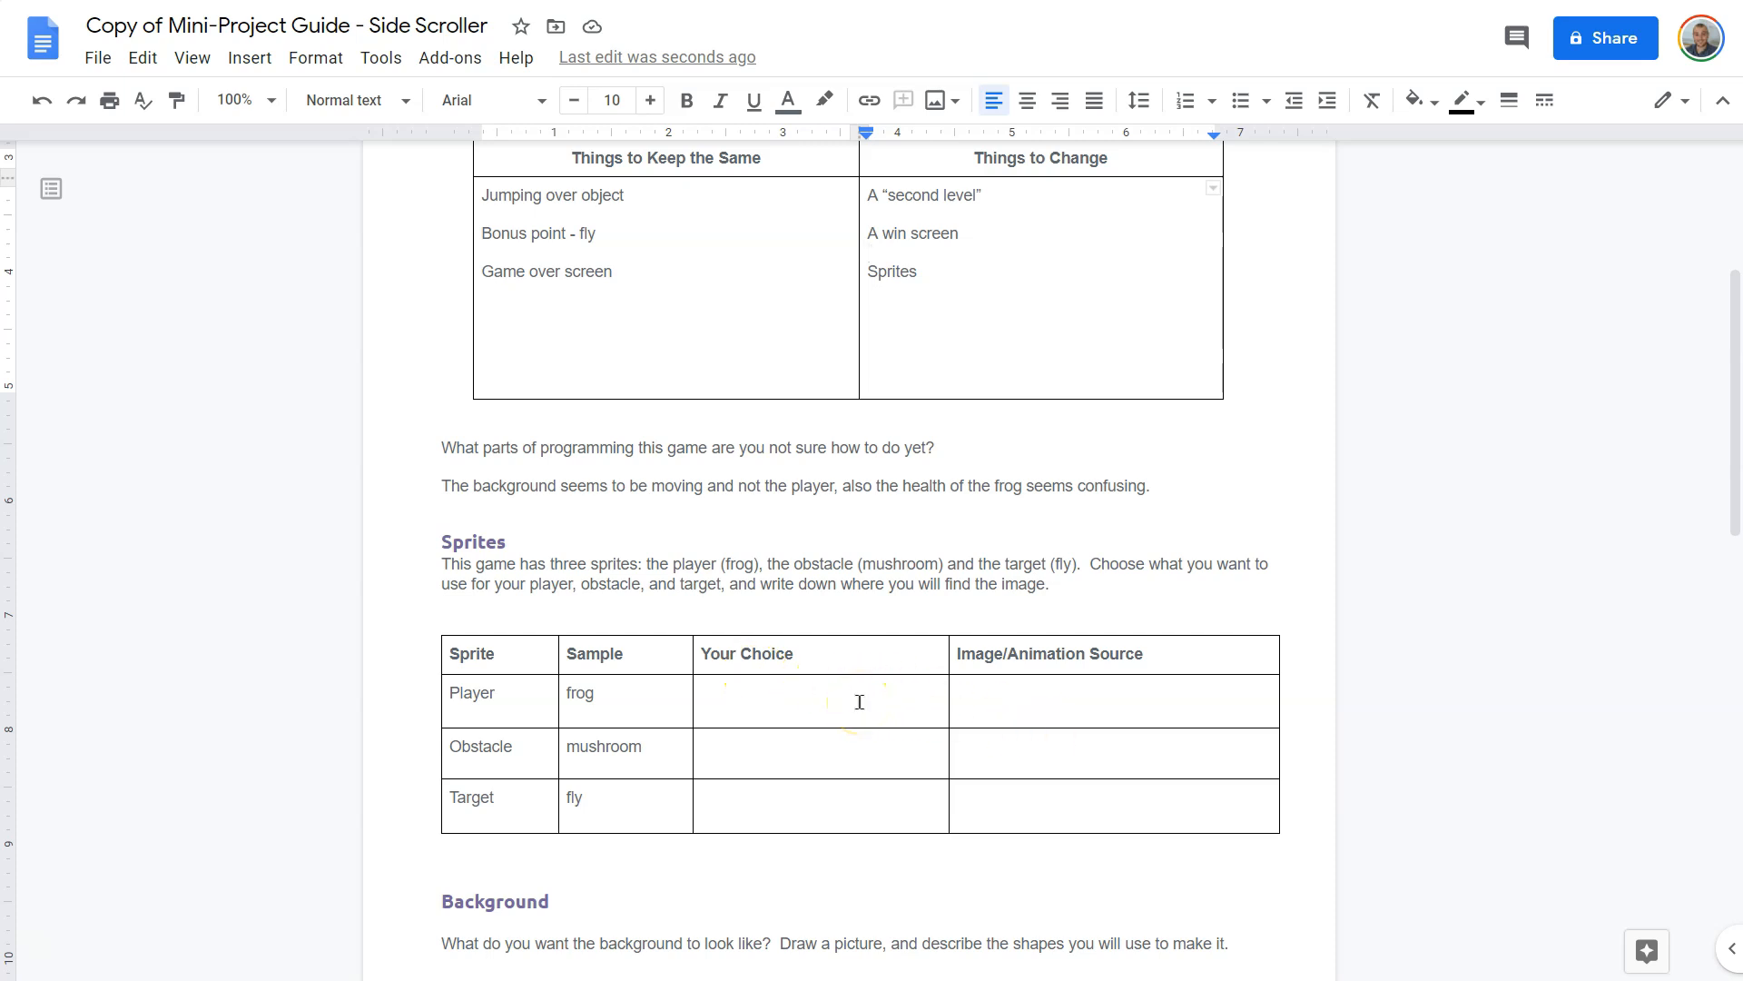
scroll("down", 3)
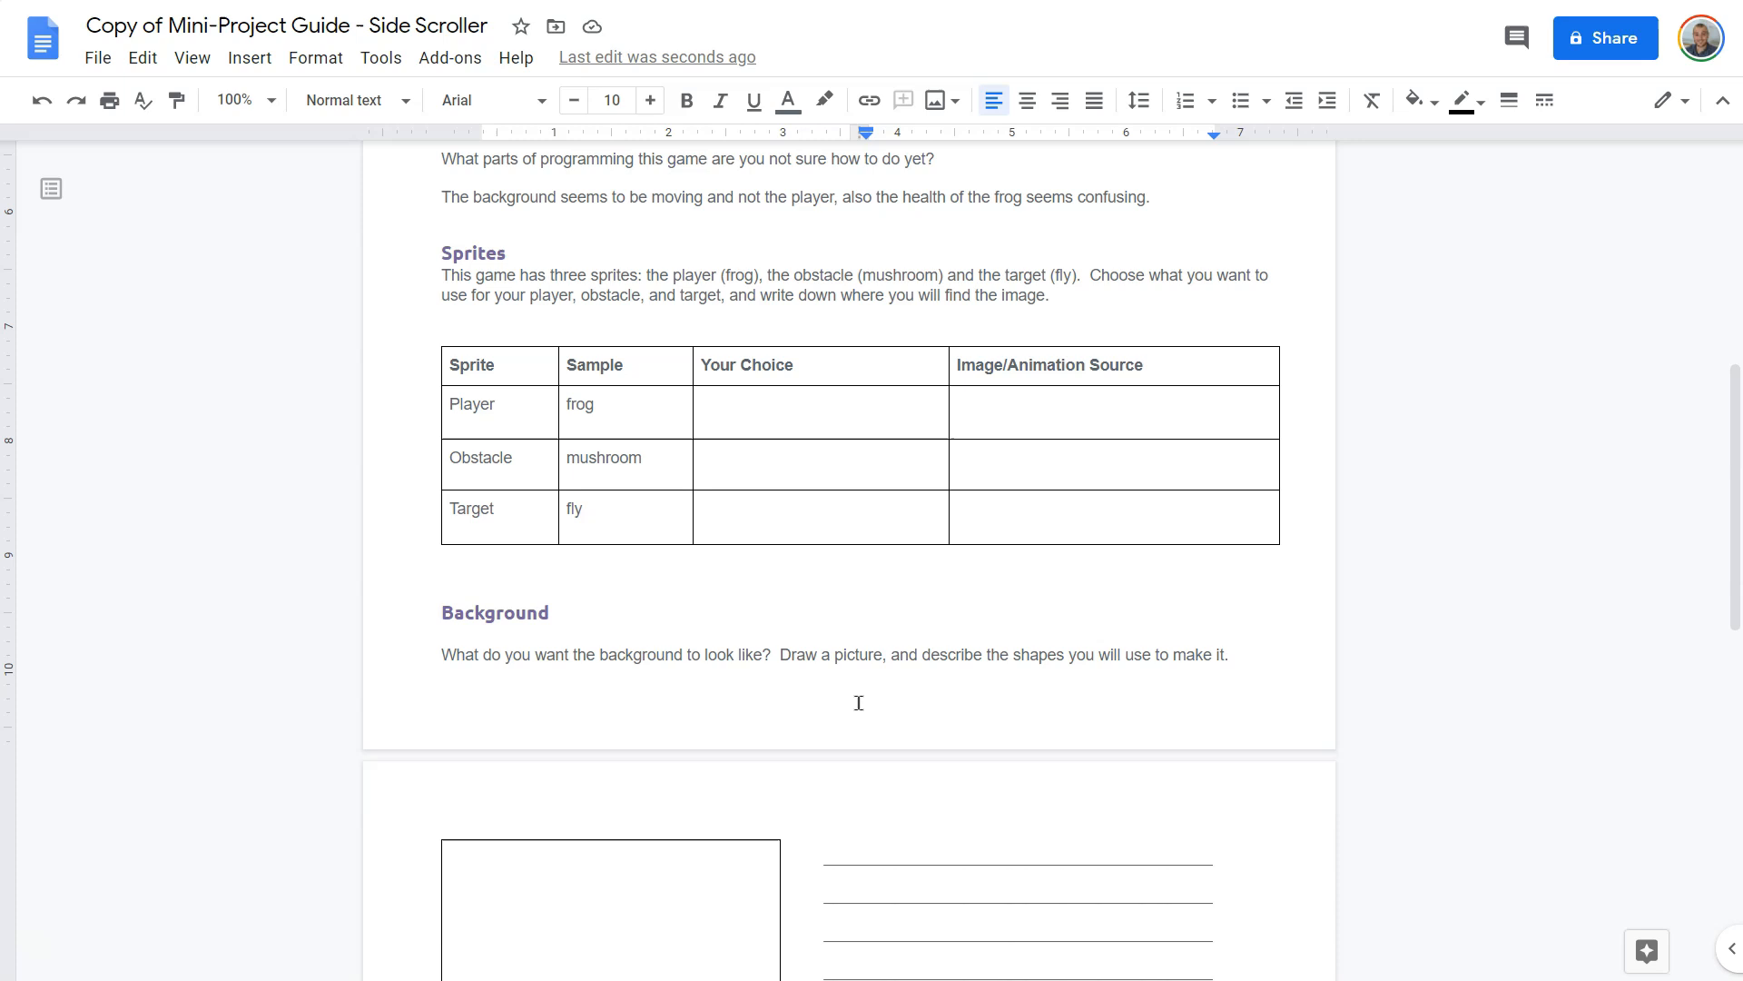
scroll("down", 3)
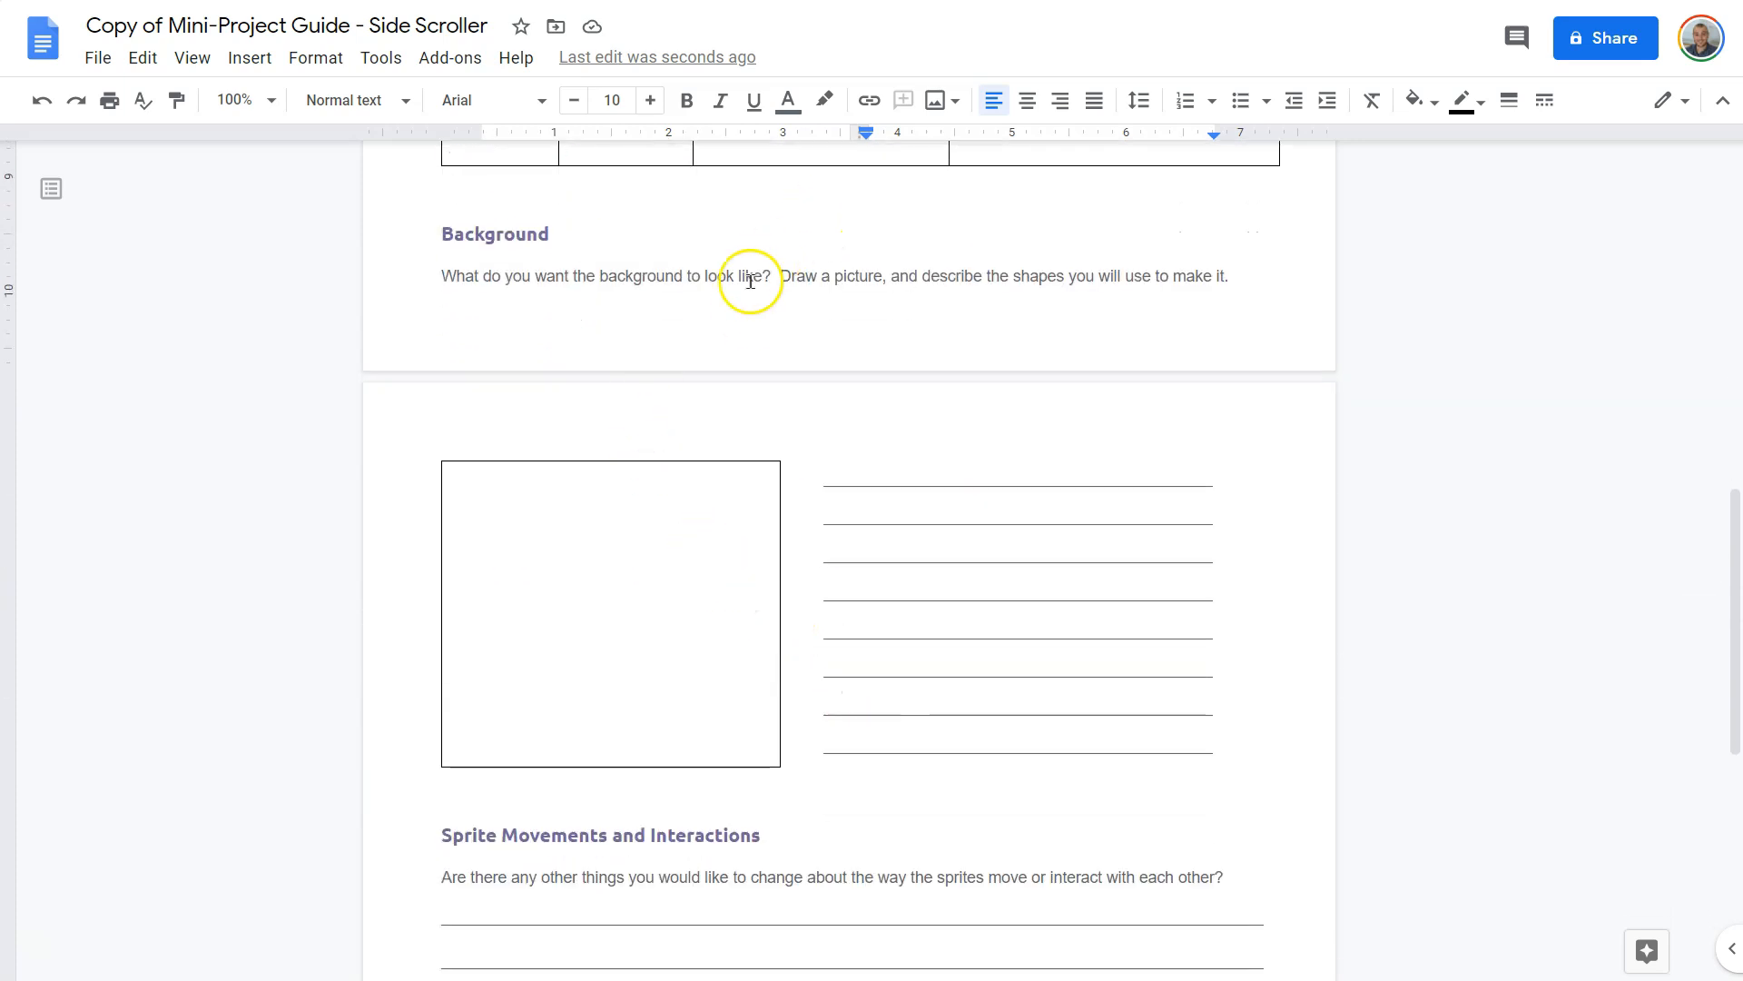
scroll("down", 3)
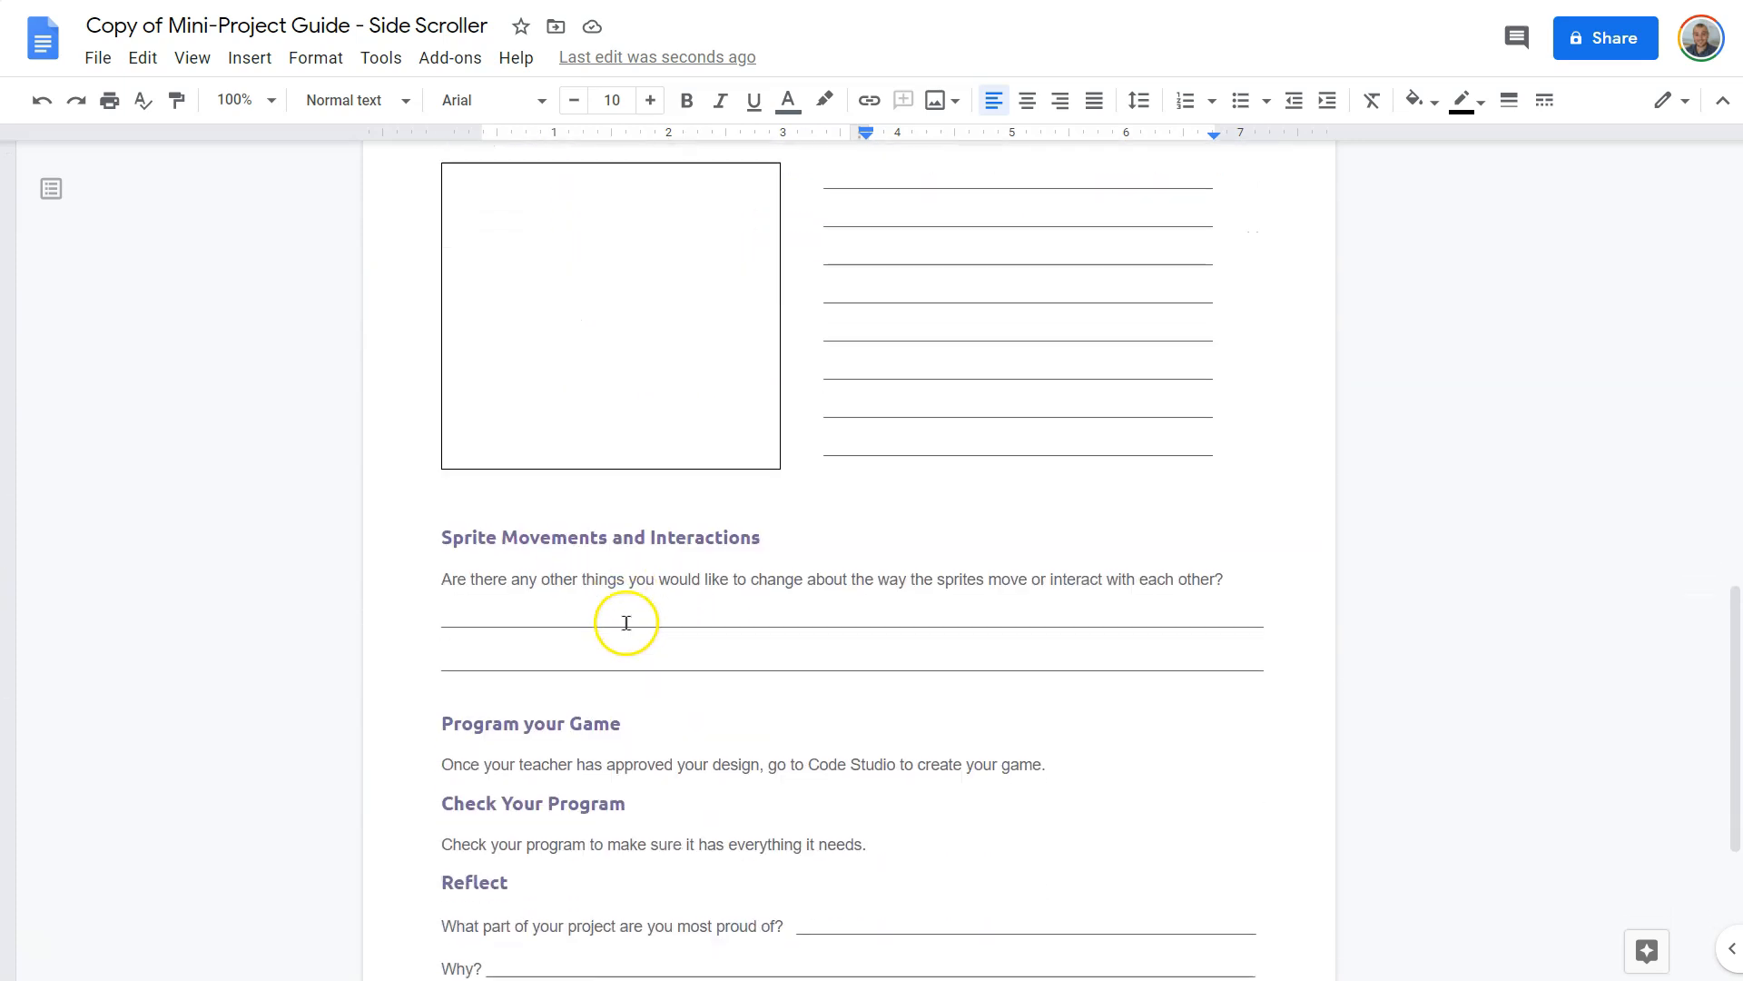
scroll("down", 3)
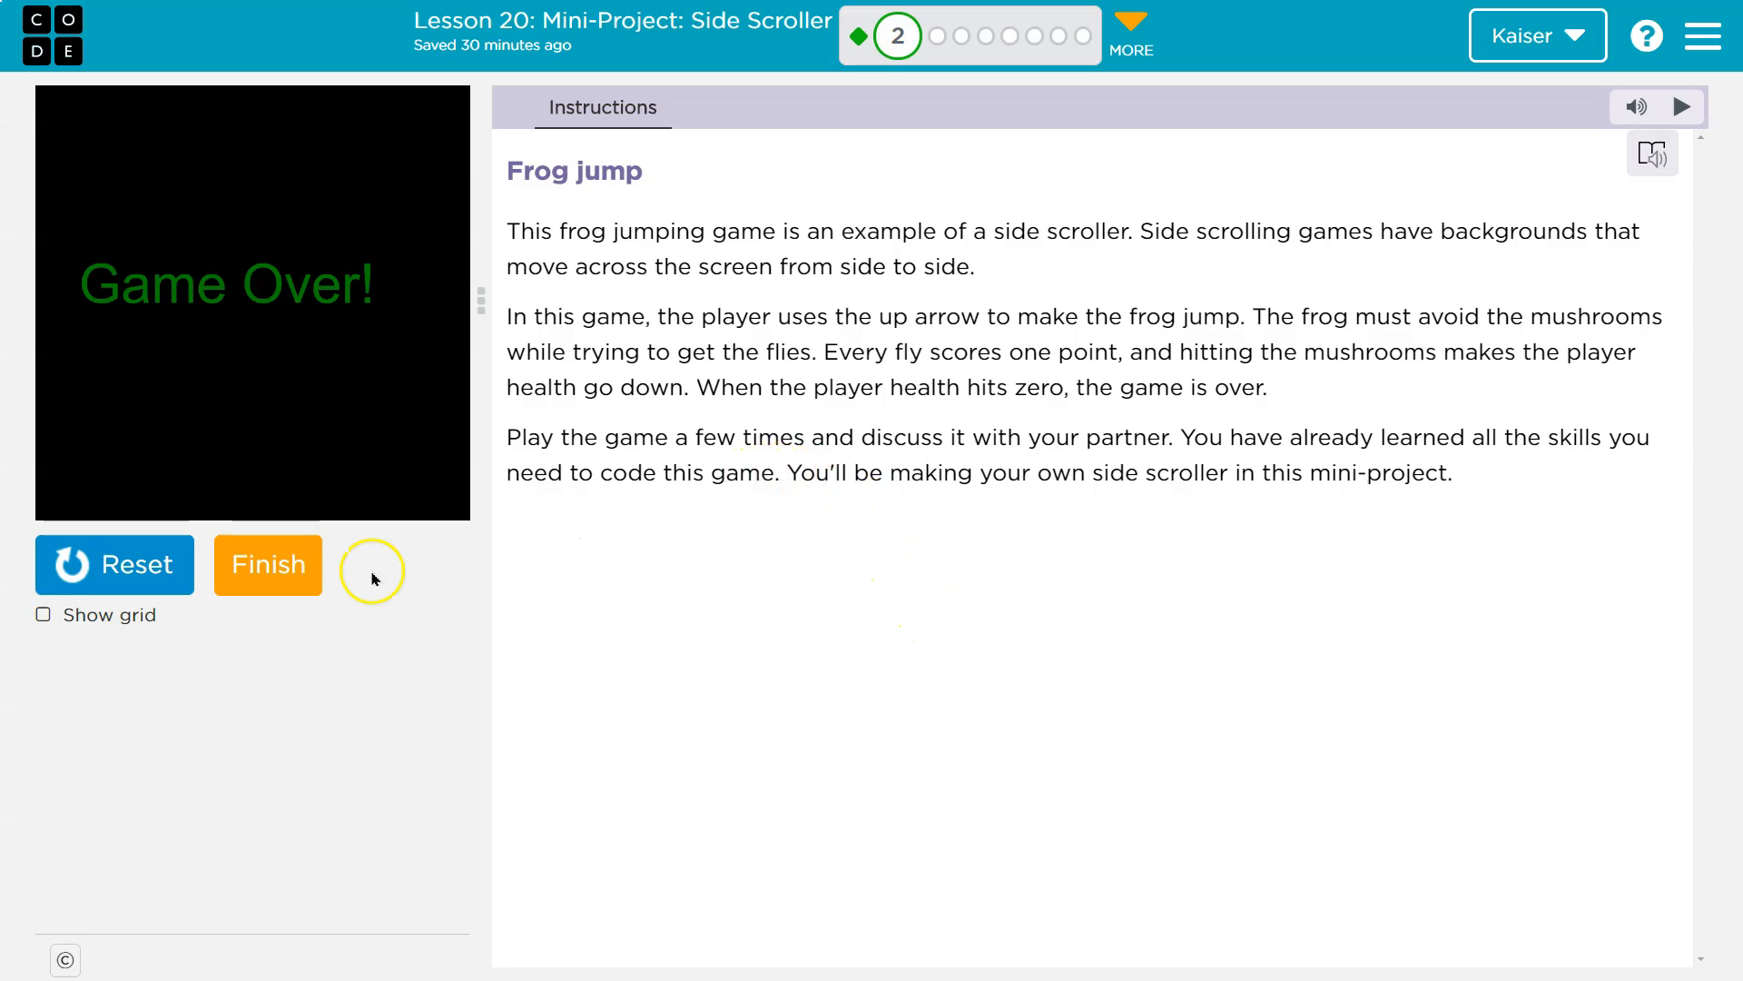
mouse_move(749, 352)
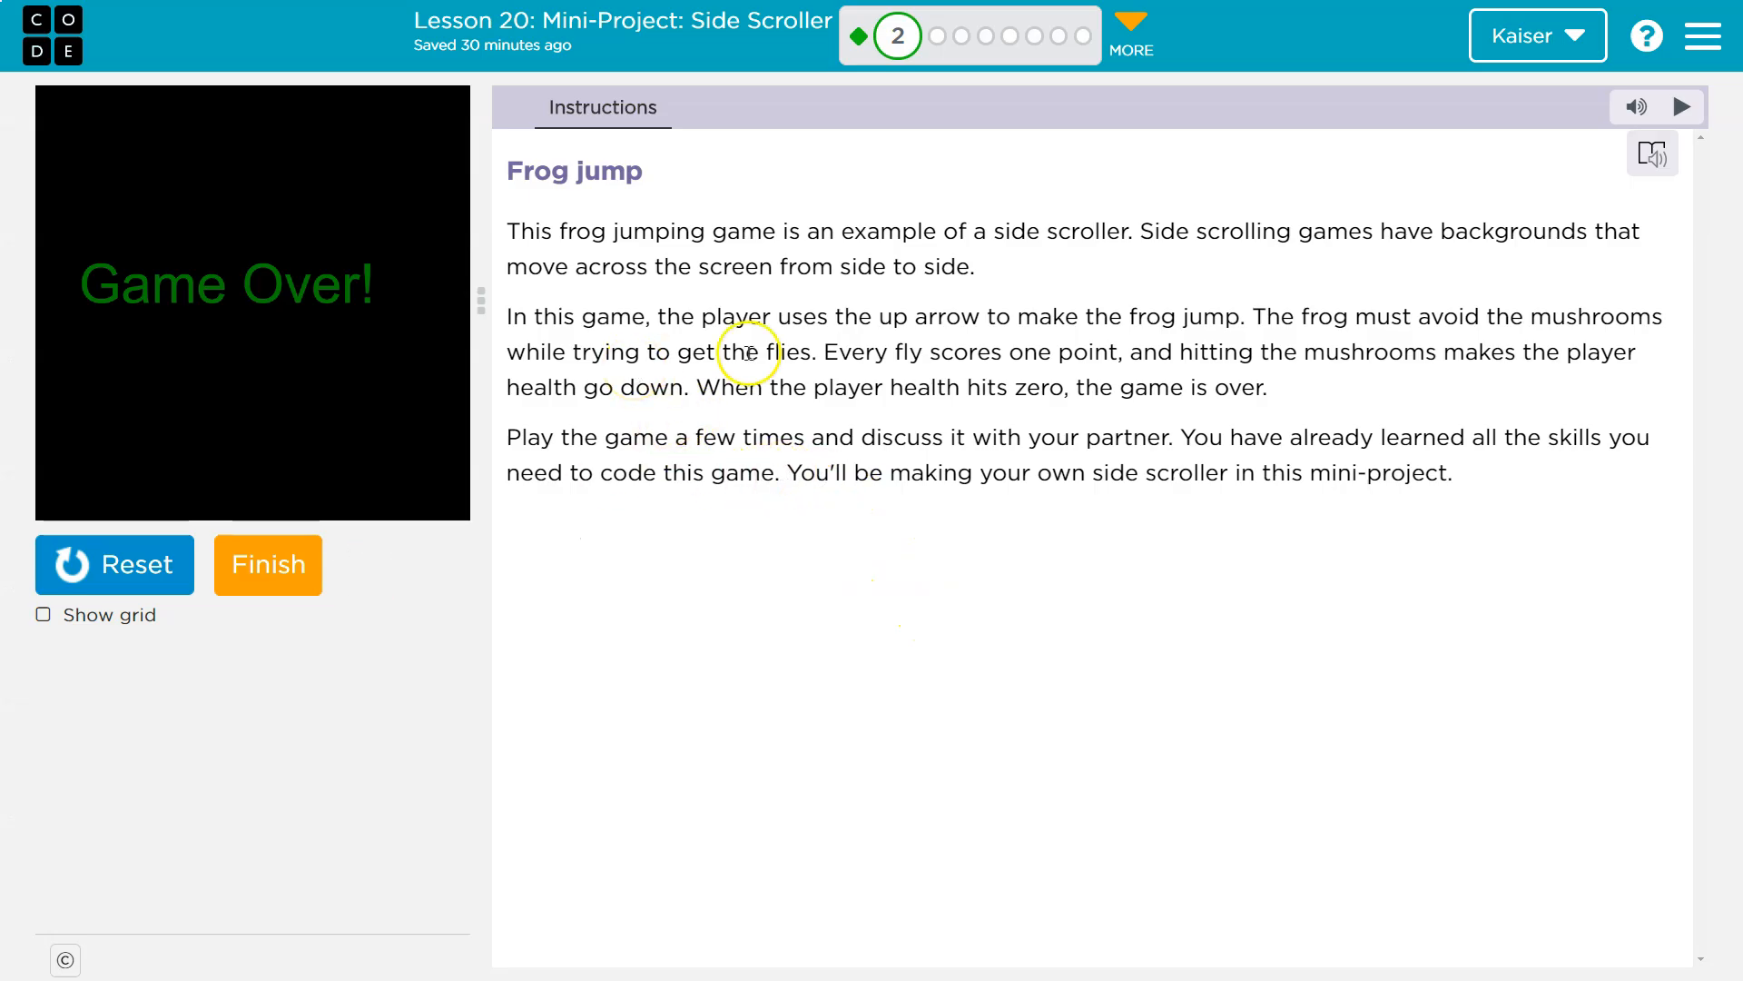
mouse_move(1028, 460)
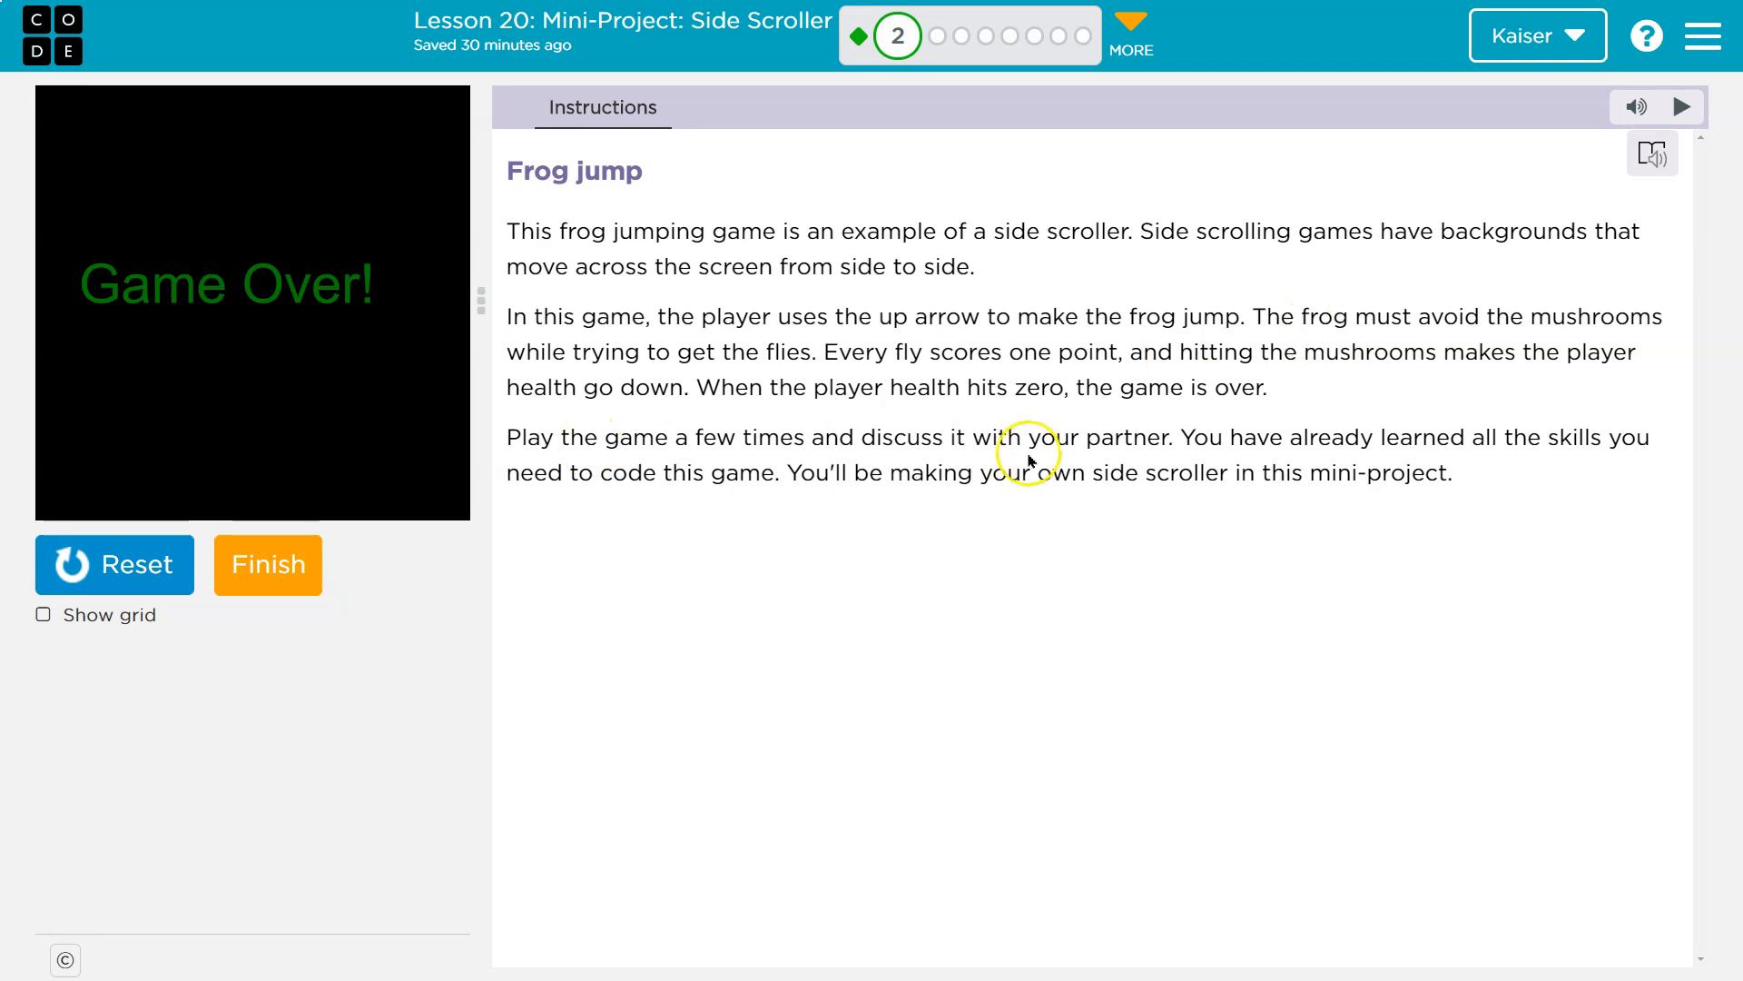
mouse_move(294, 576)
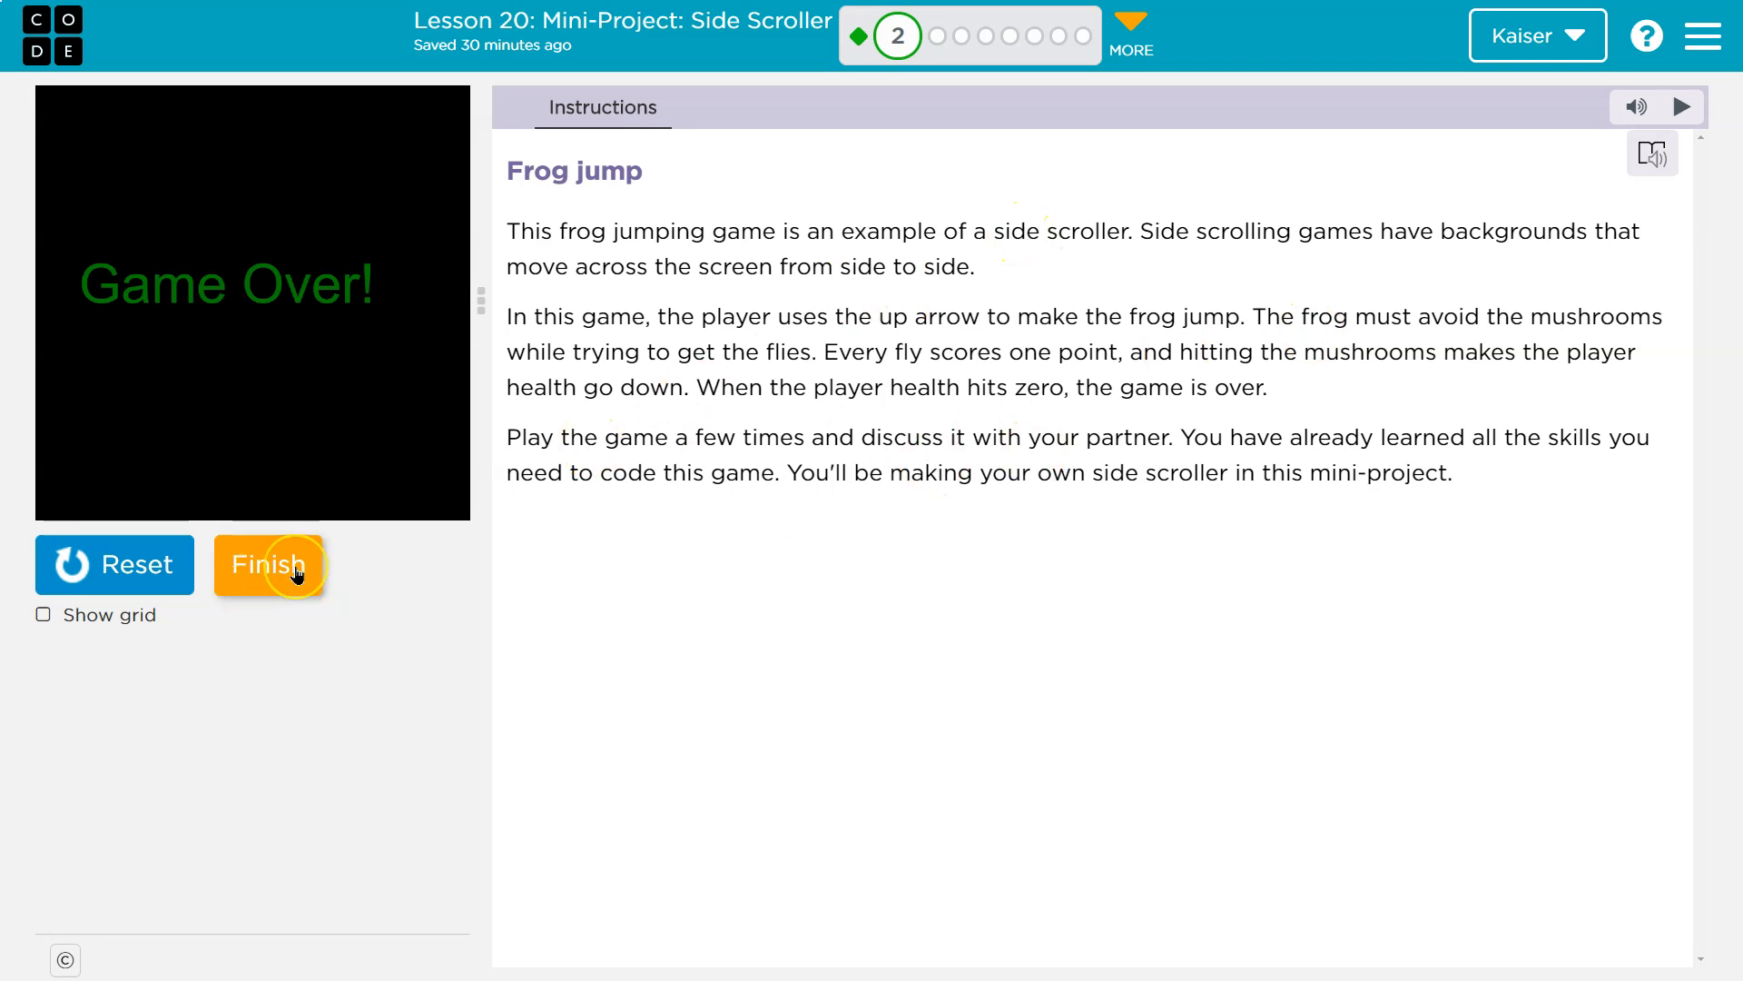
Step: Mark the frog jump level finished and continue to the Draw Your Background level
left_click(269, 566)
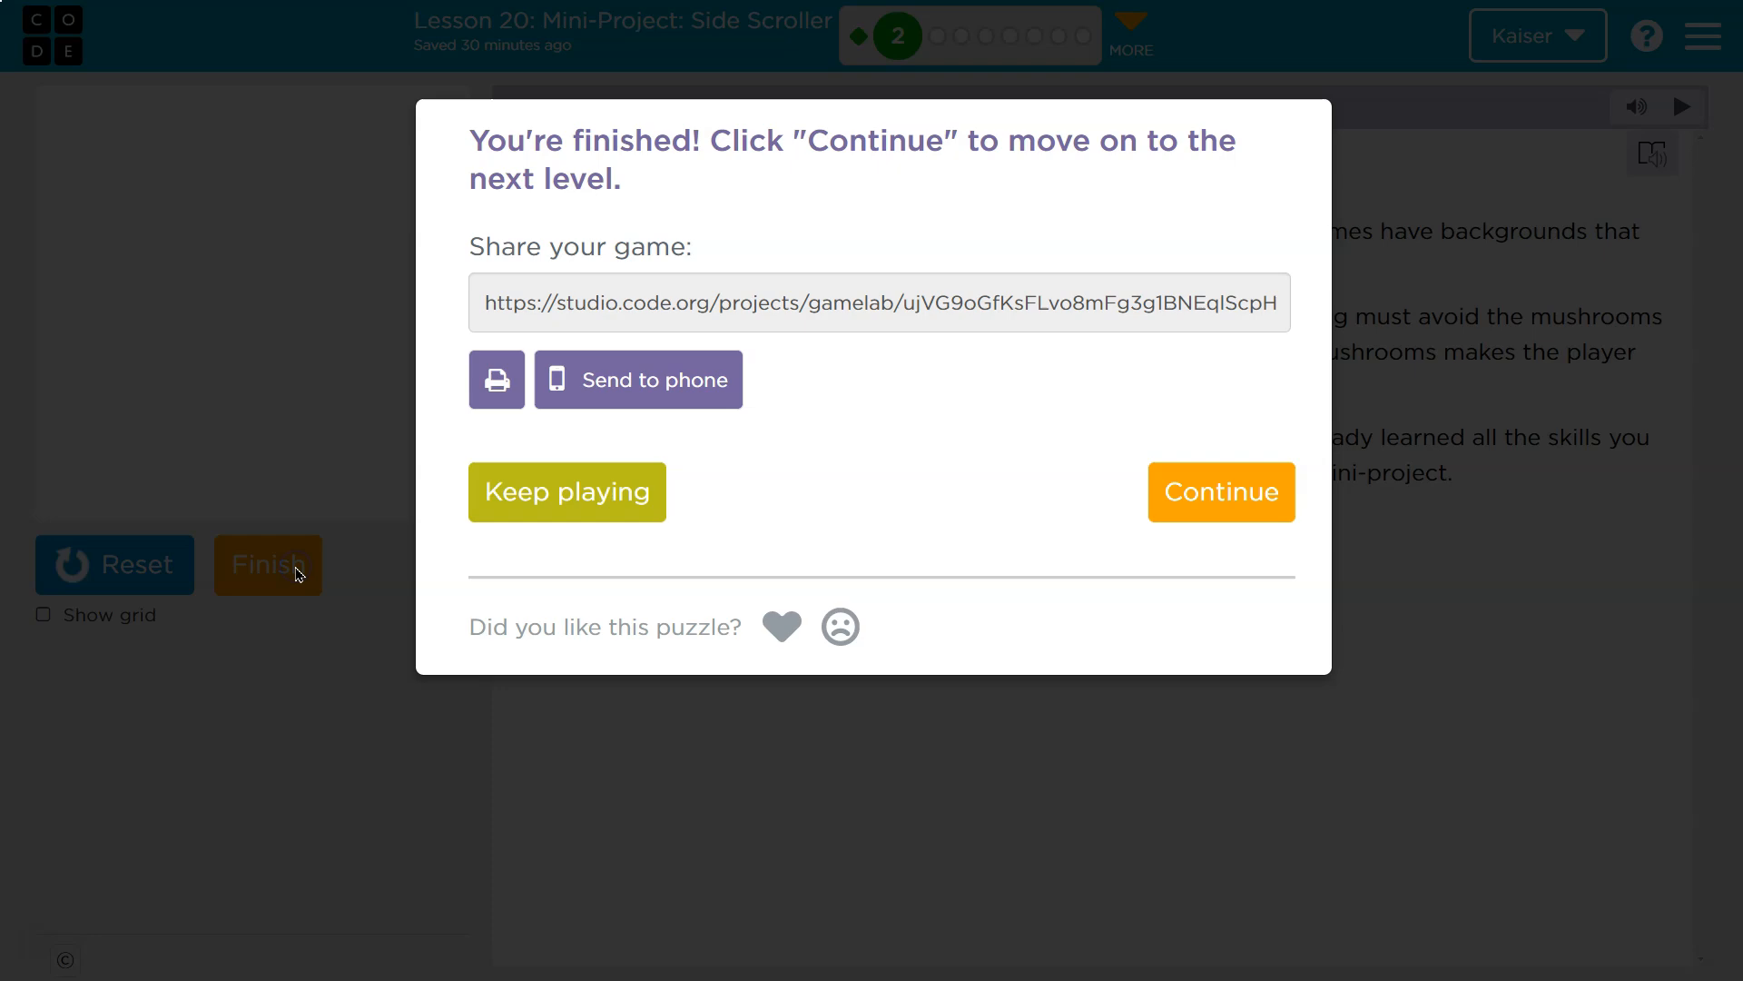
left_click(1221, 492)
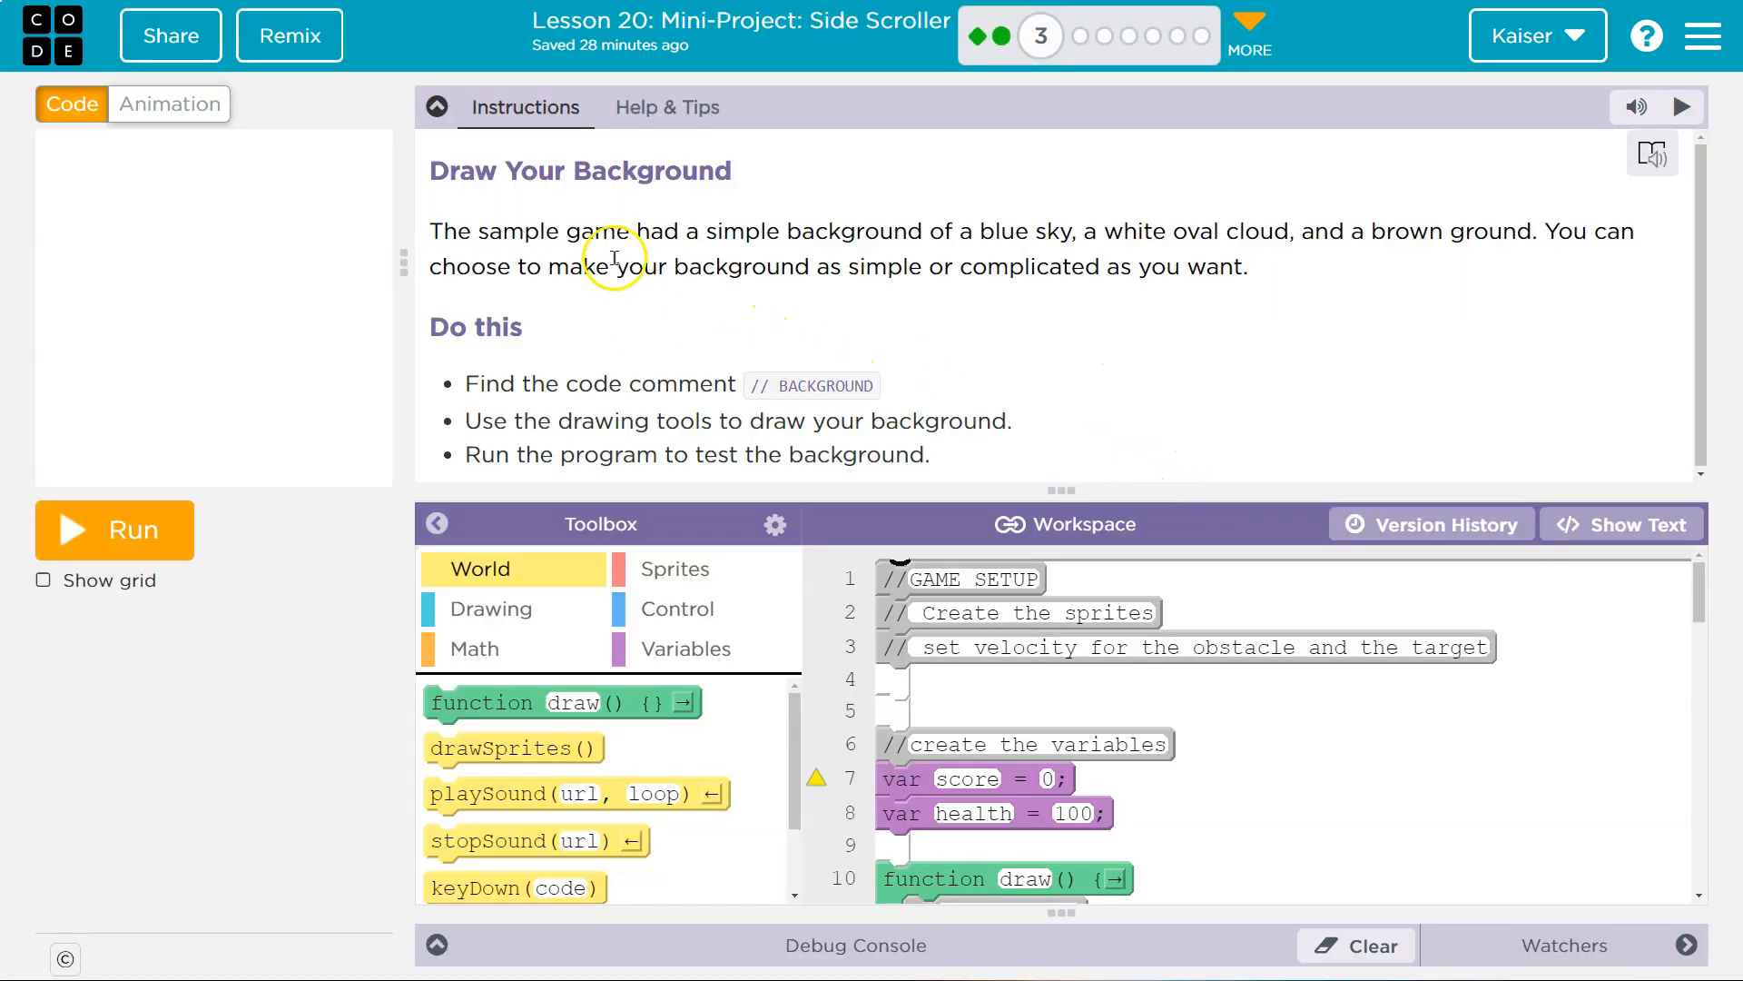
mouse_move(755, 236)
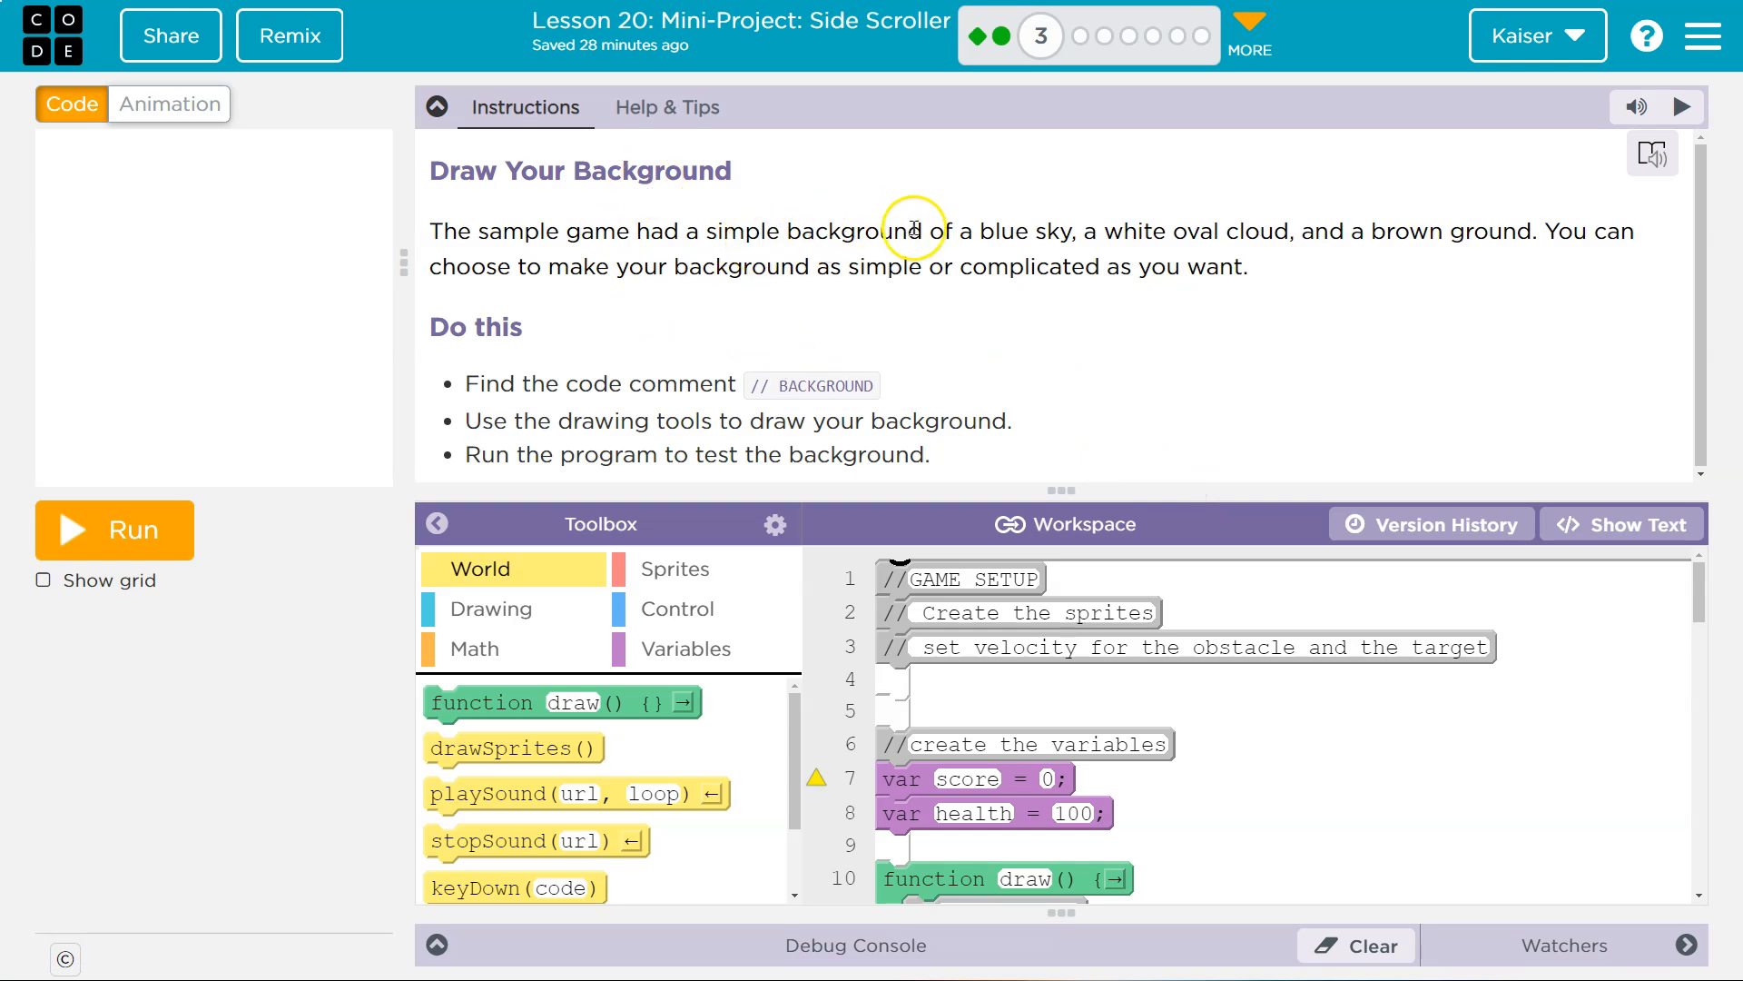
mouse_move(1357, 231)
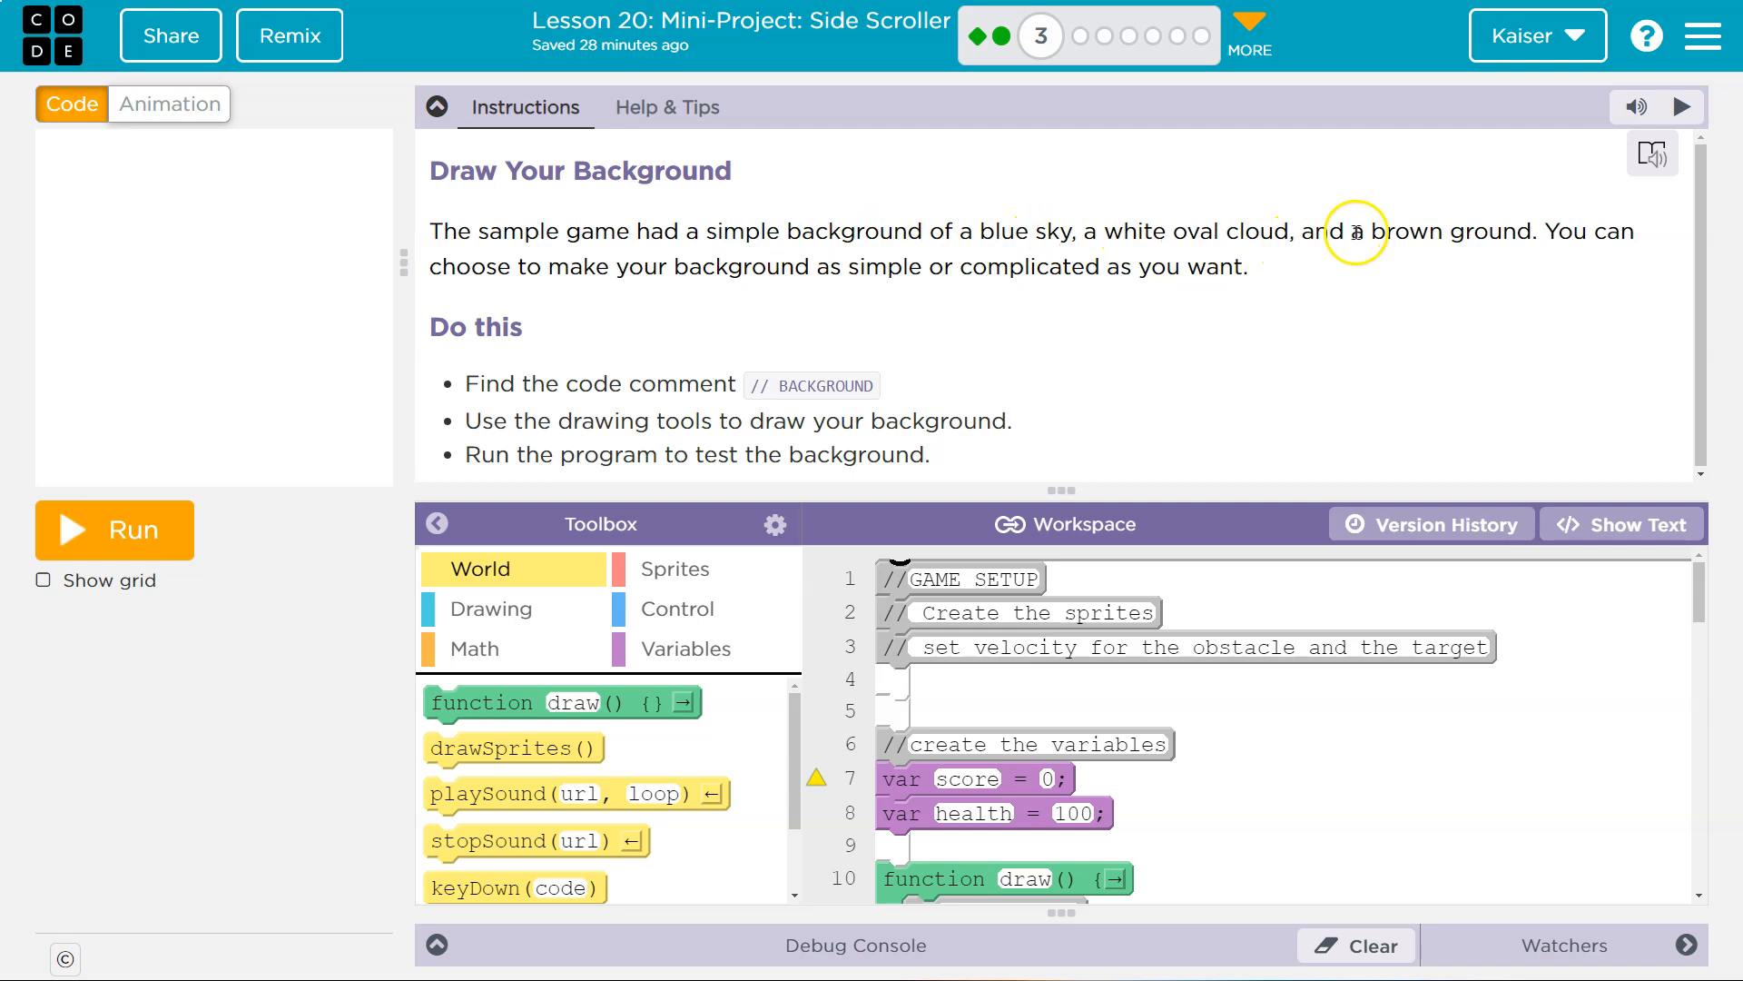
mouse_move(1584, 240)
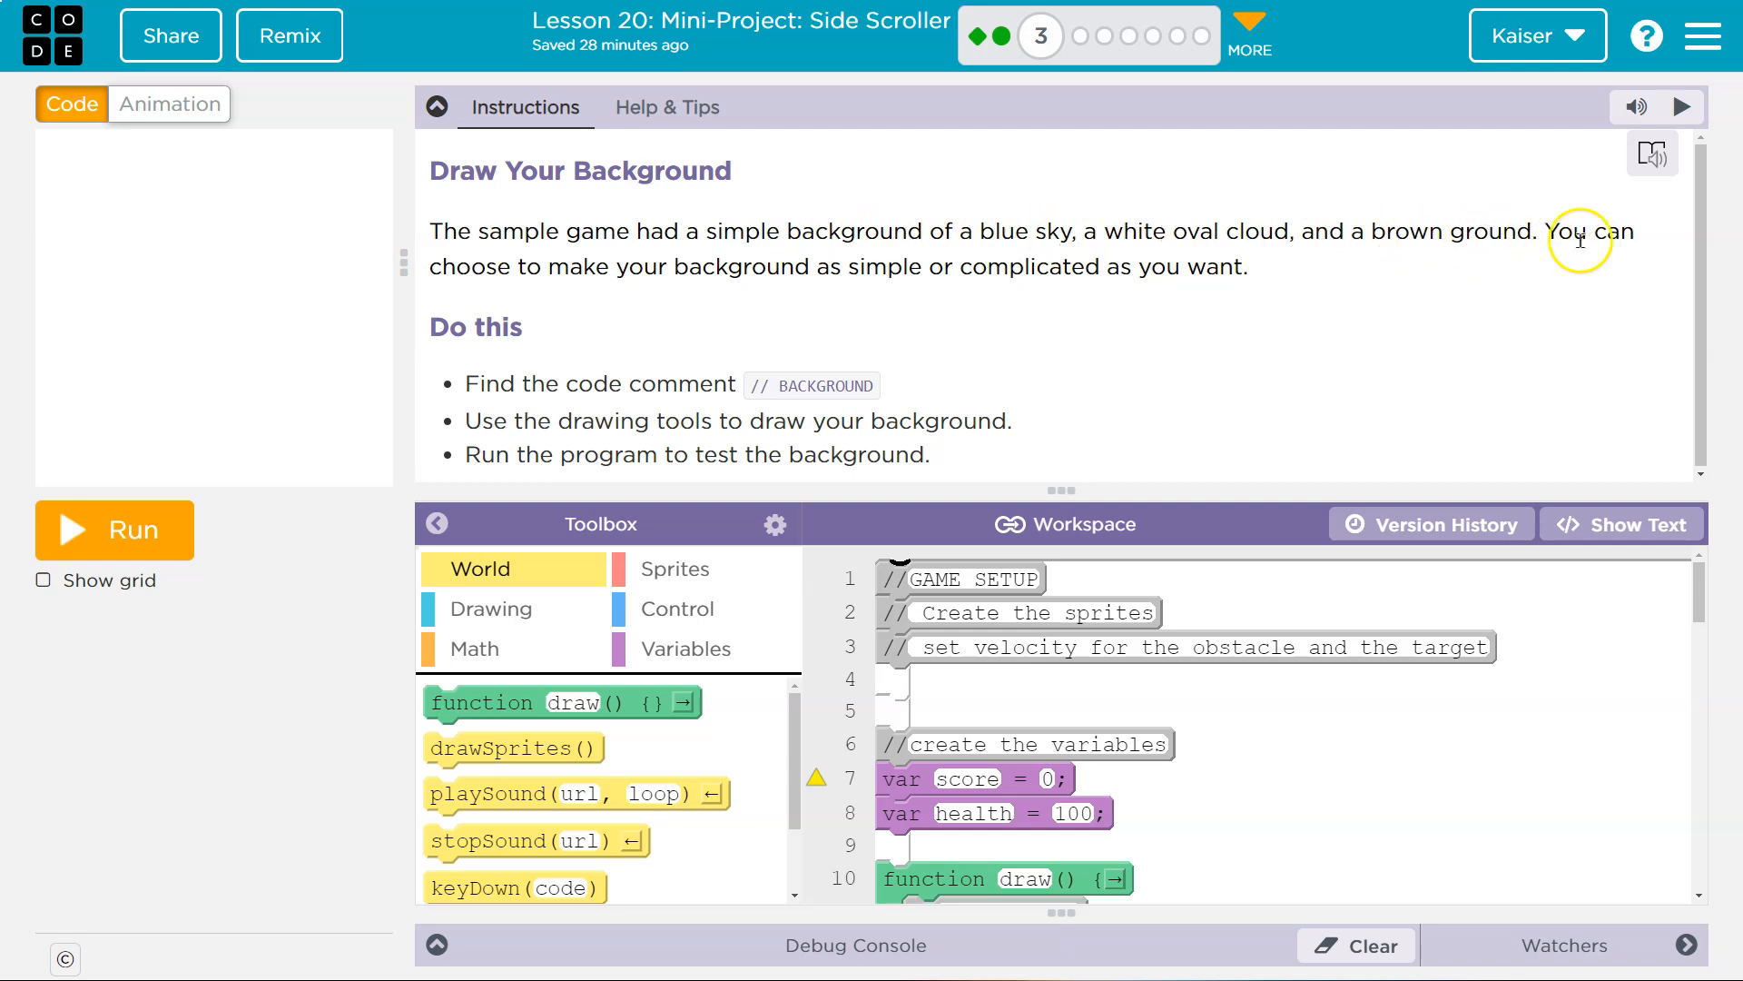
mouse_move(1222, 356)
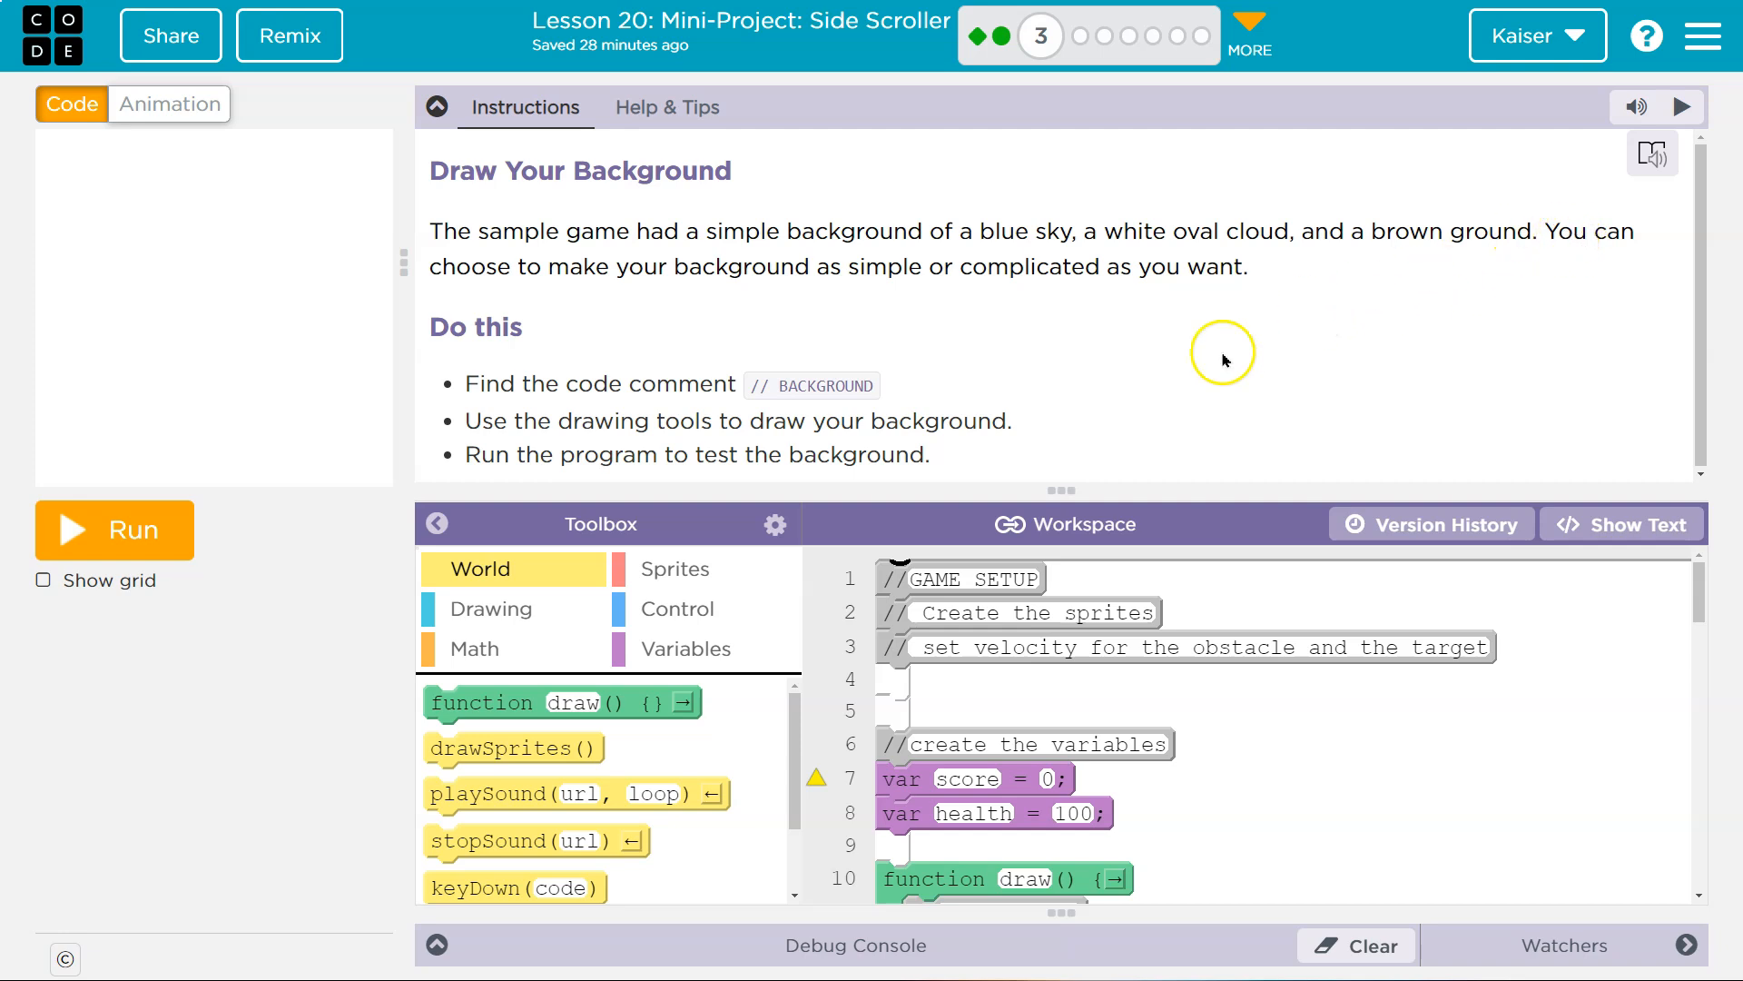
mouse_move(785, 425)
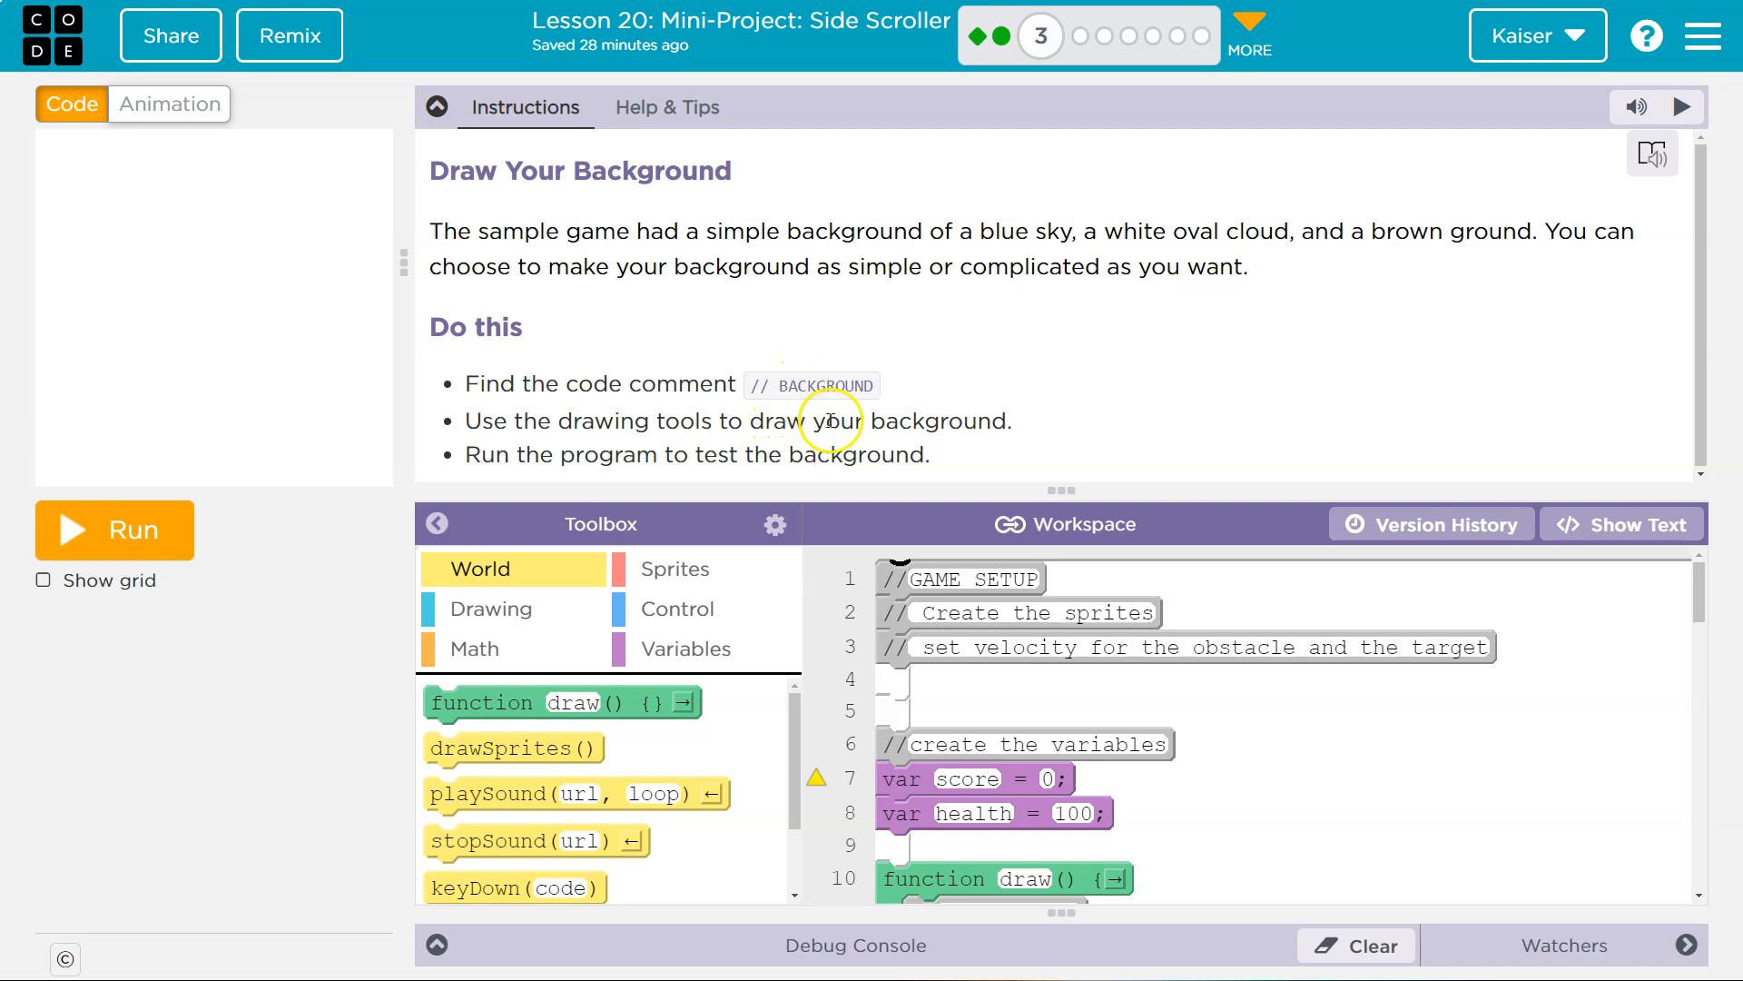
scroll("down", 3)
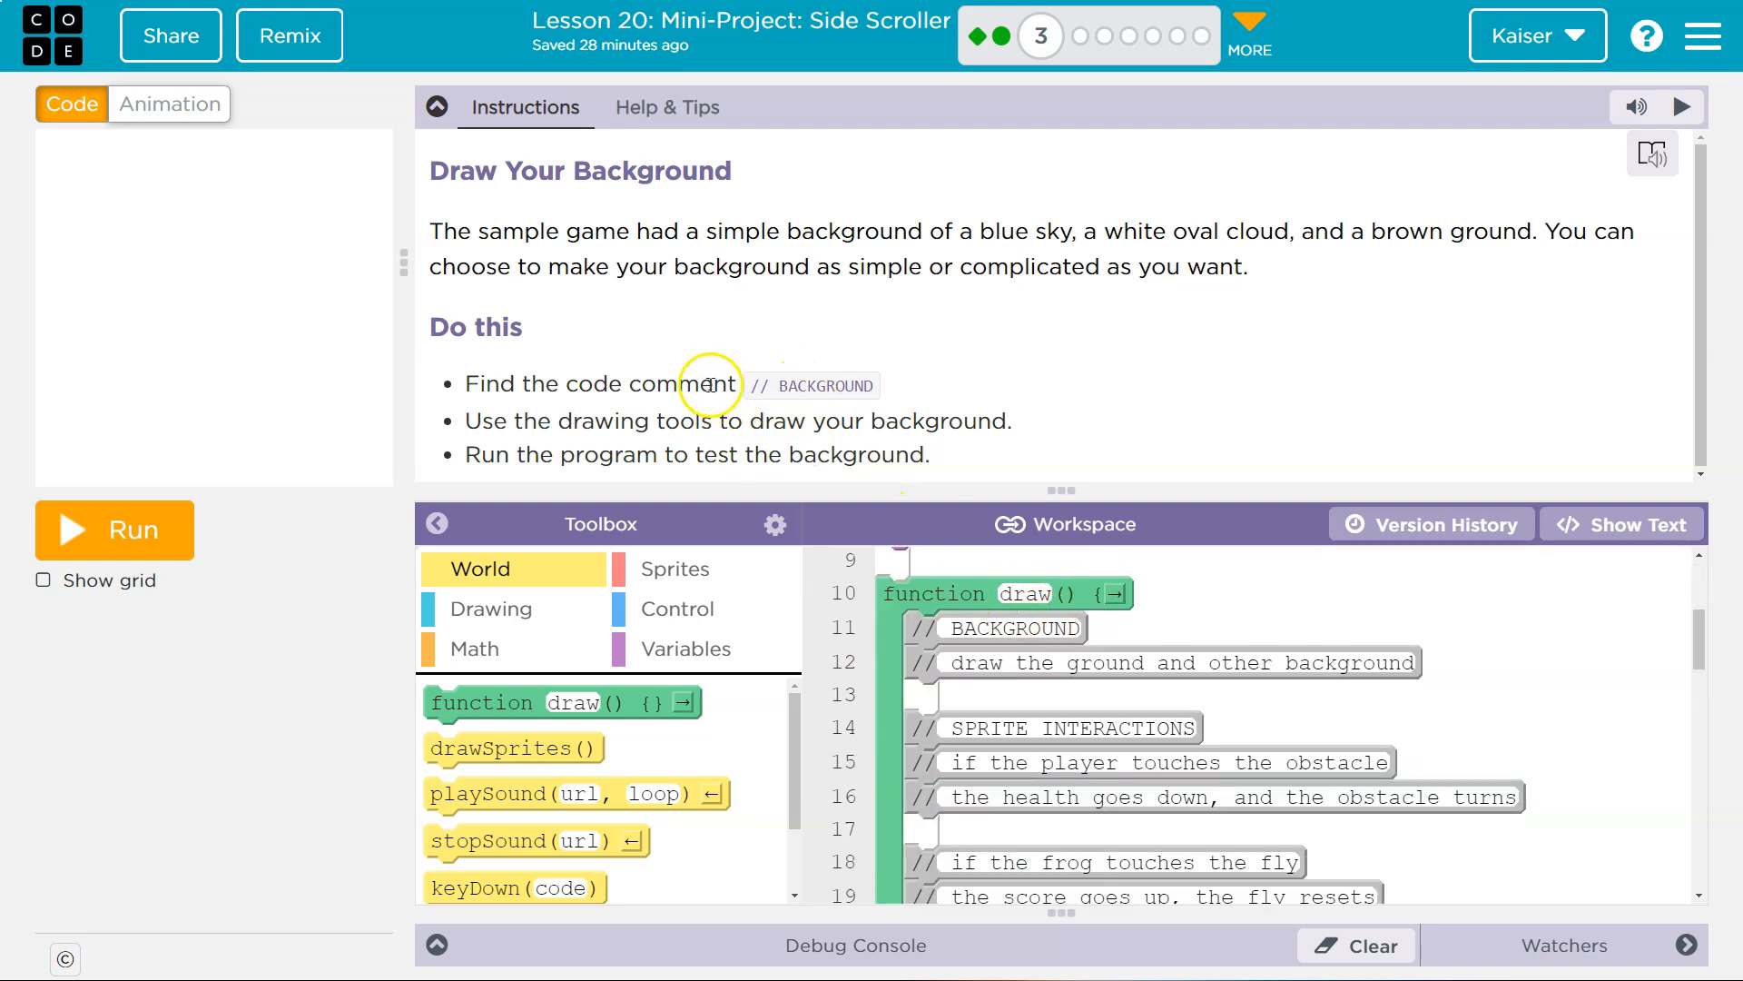
mouse_move(734, 420)
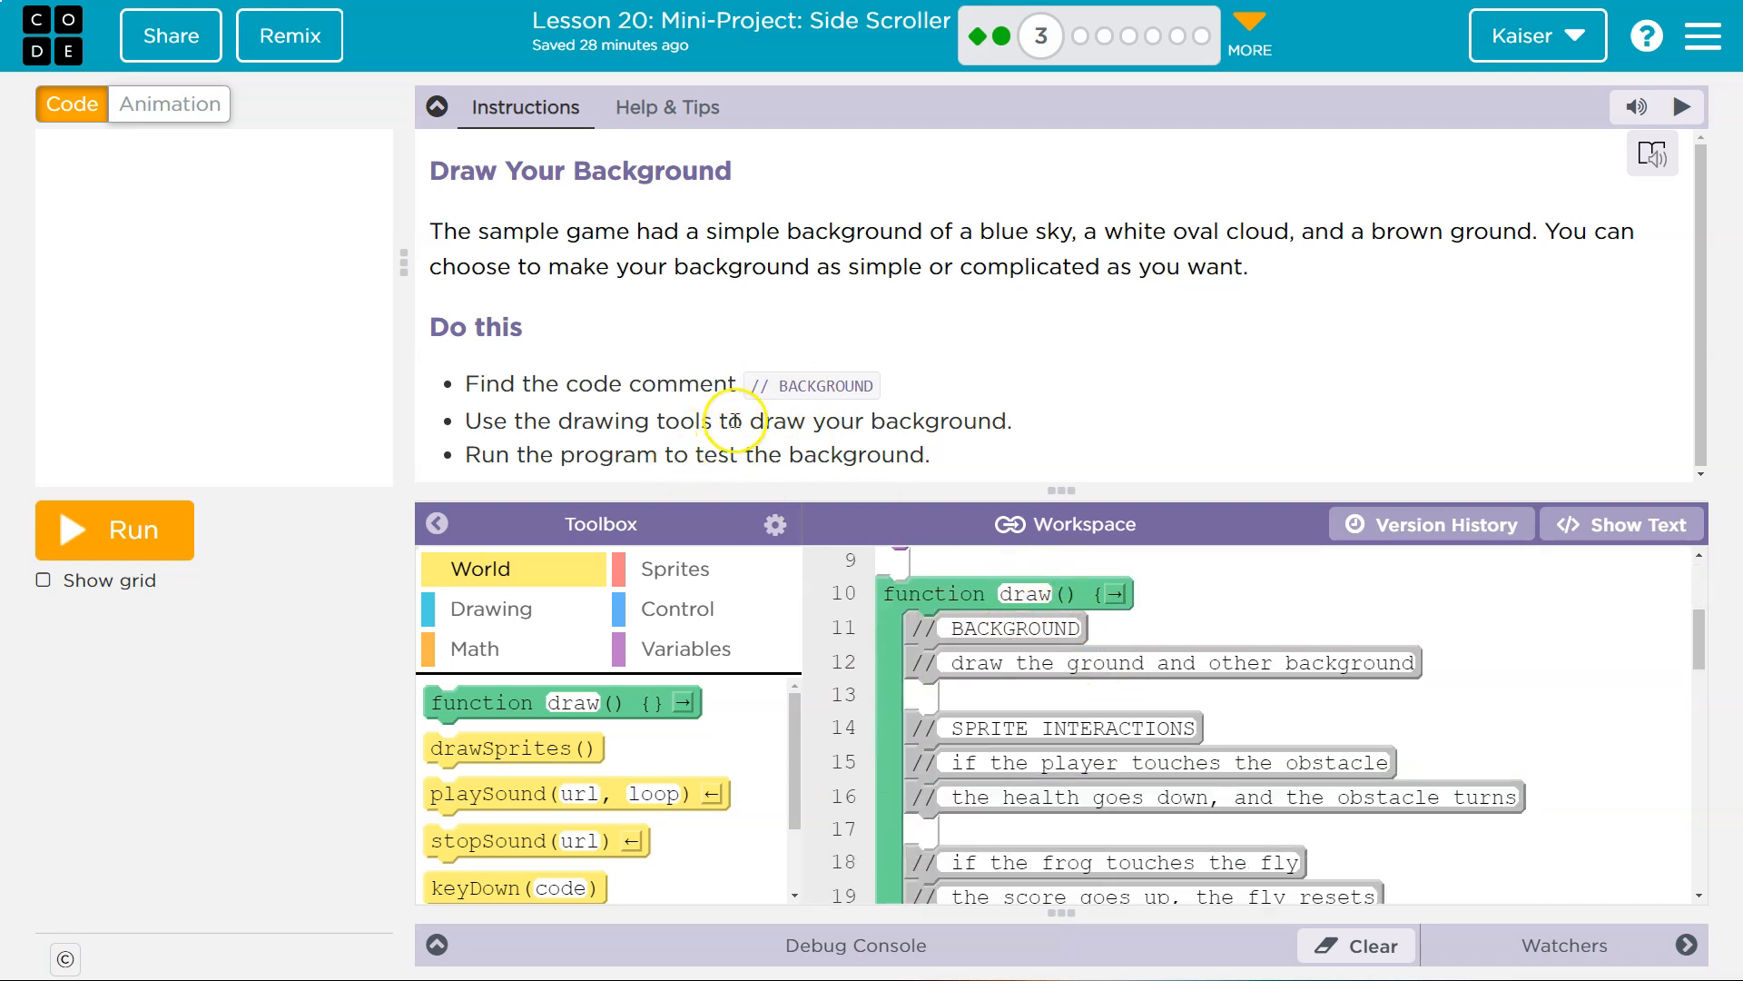
mouse_move(830, 483)
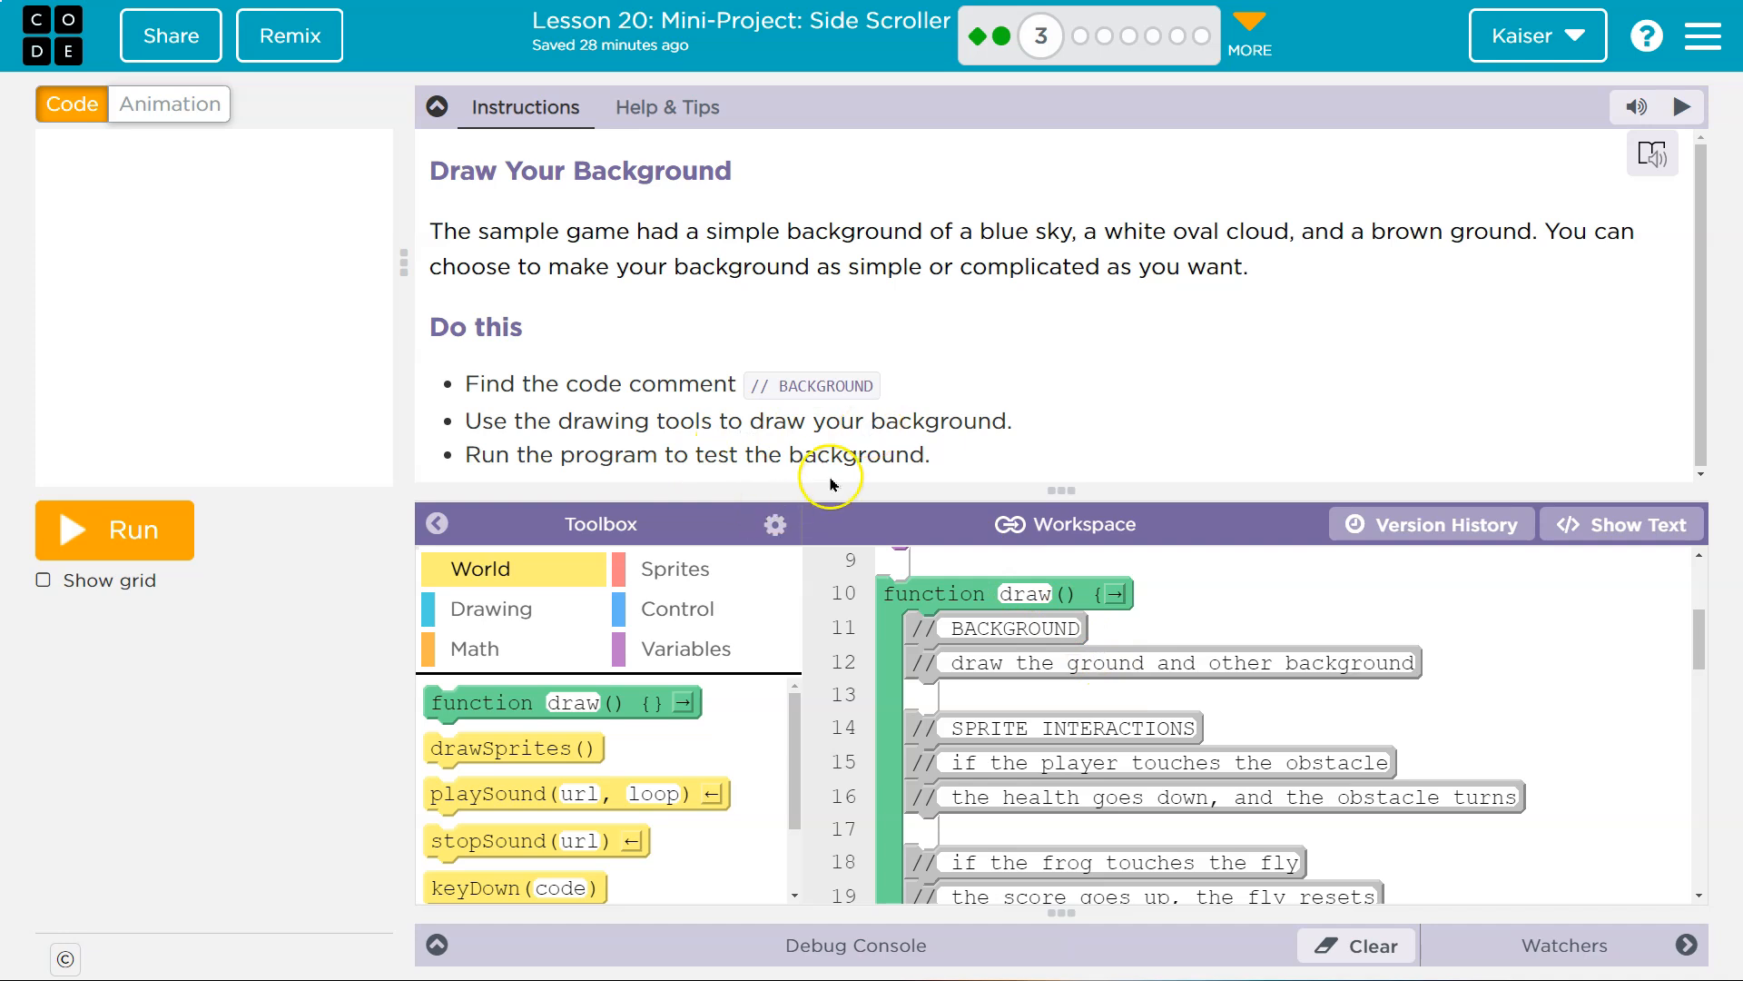
left_click(437, 108)
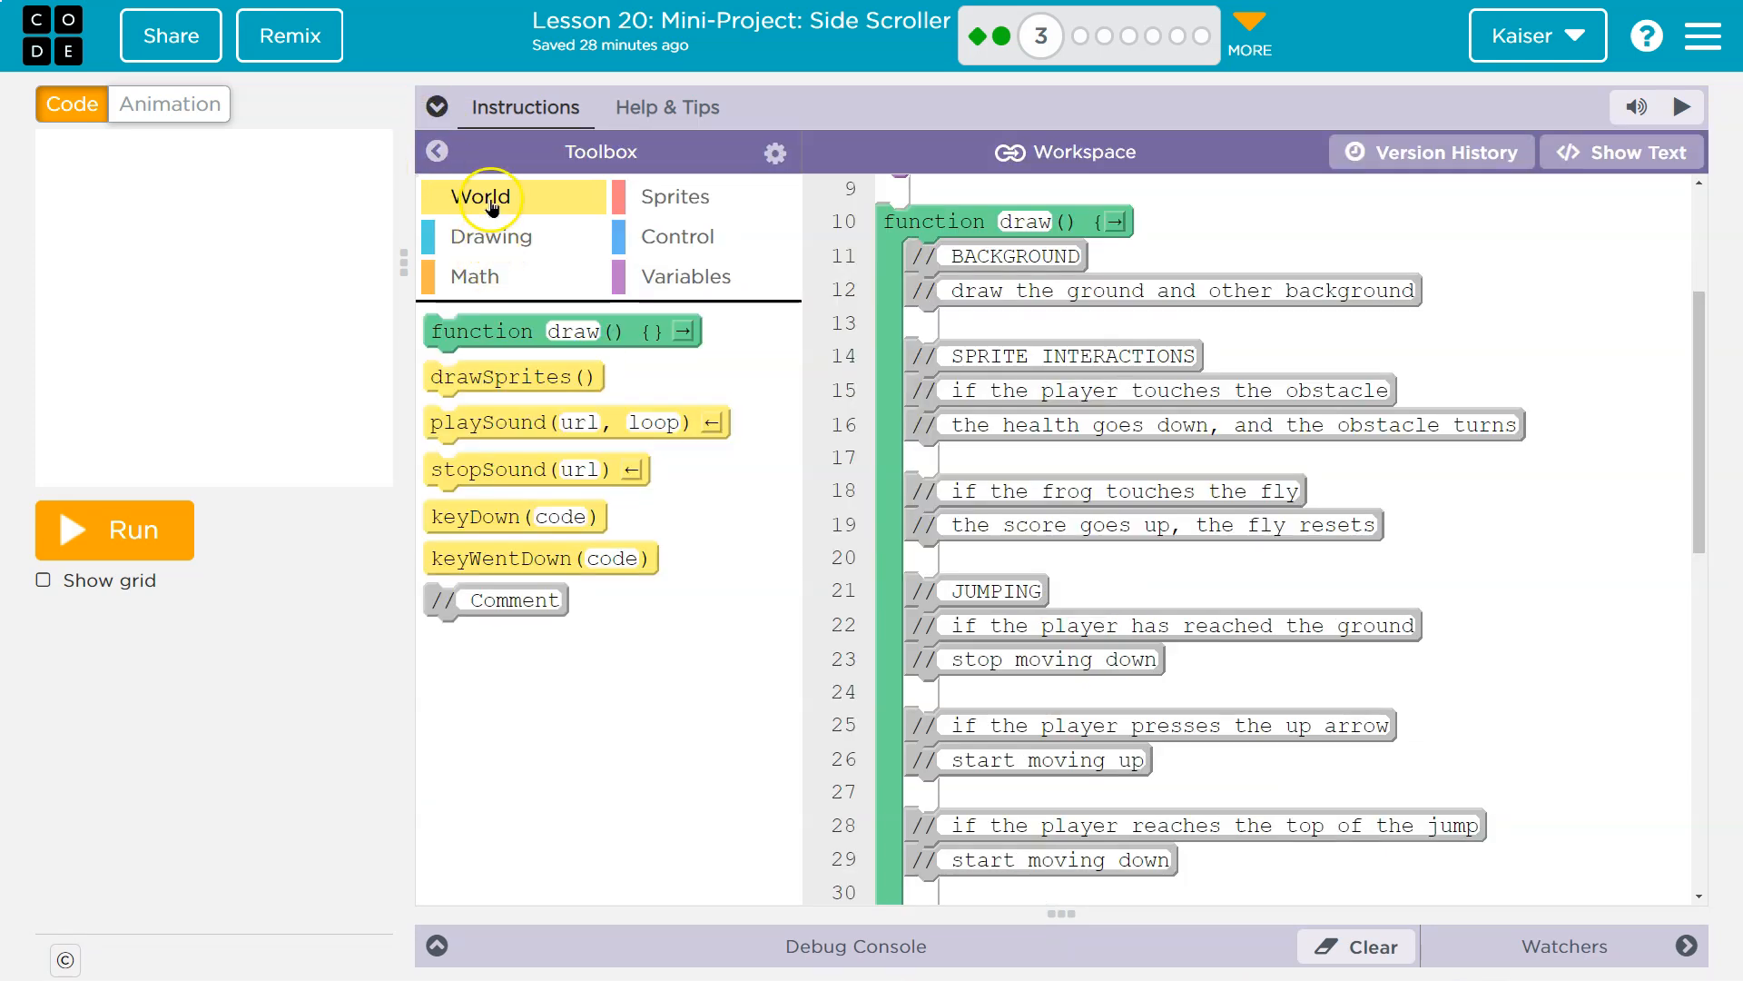
left_click(492, 236)
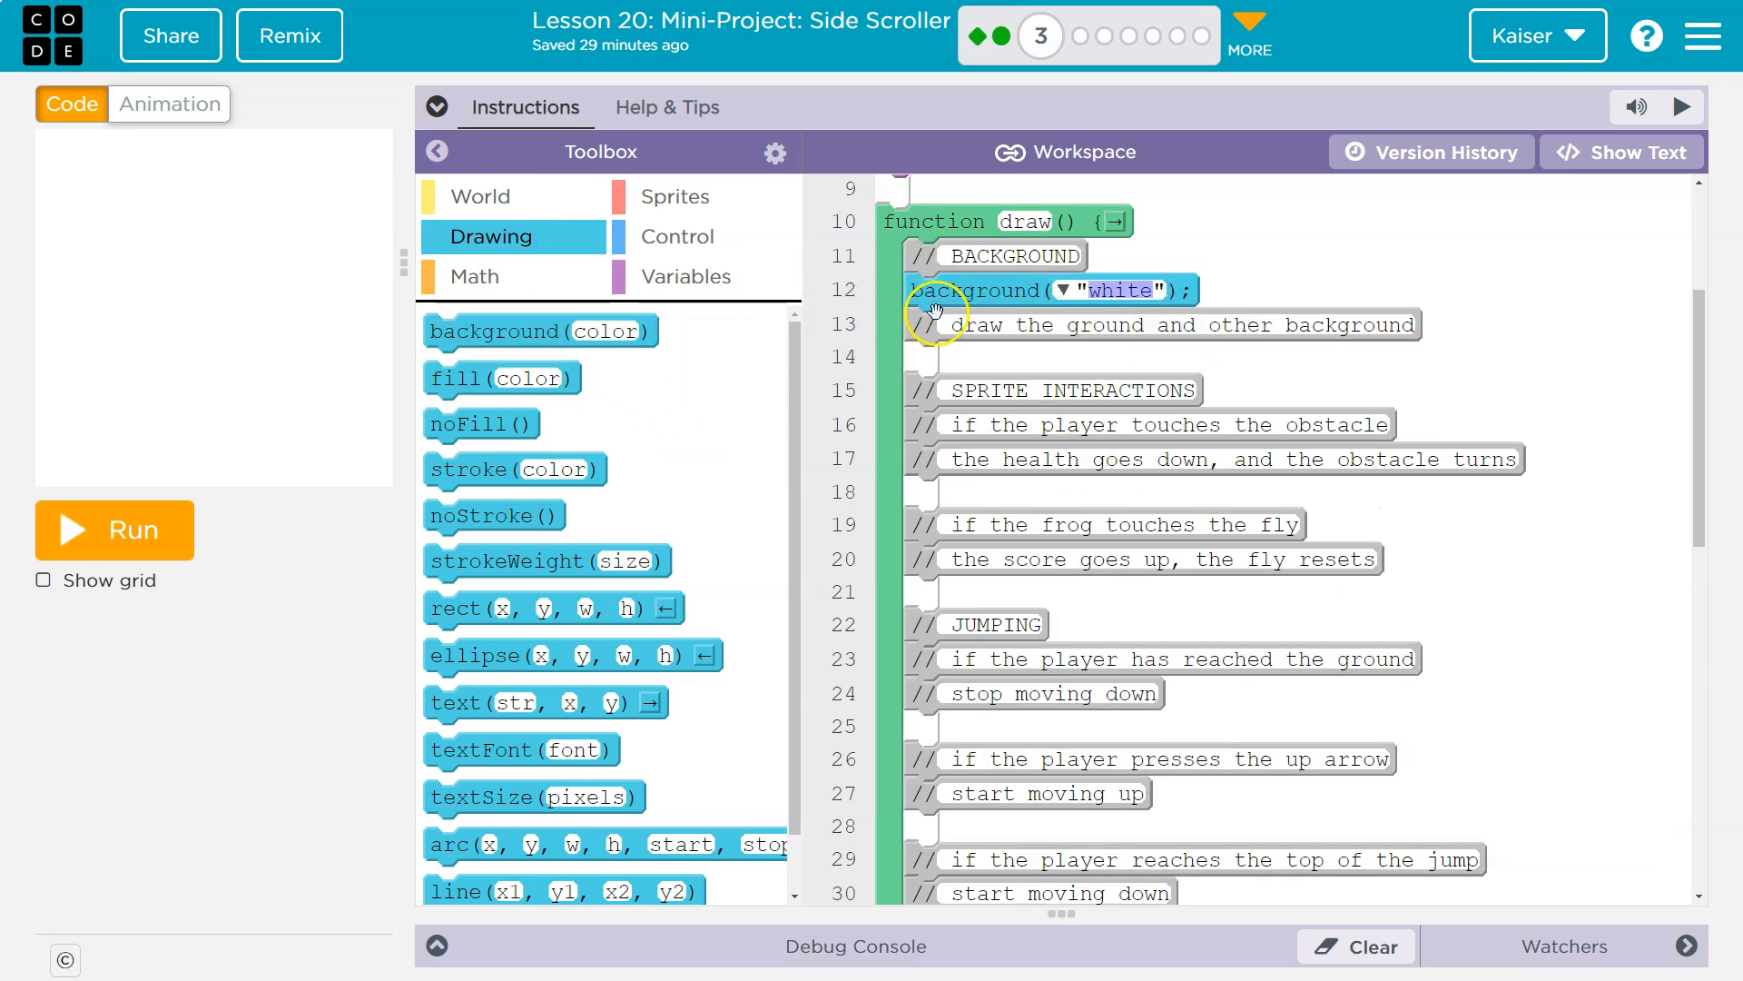
mouse_move(923, 334)
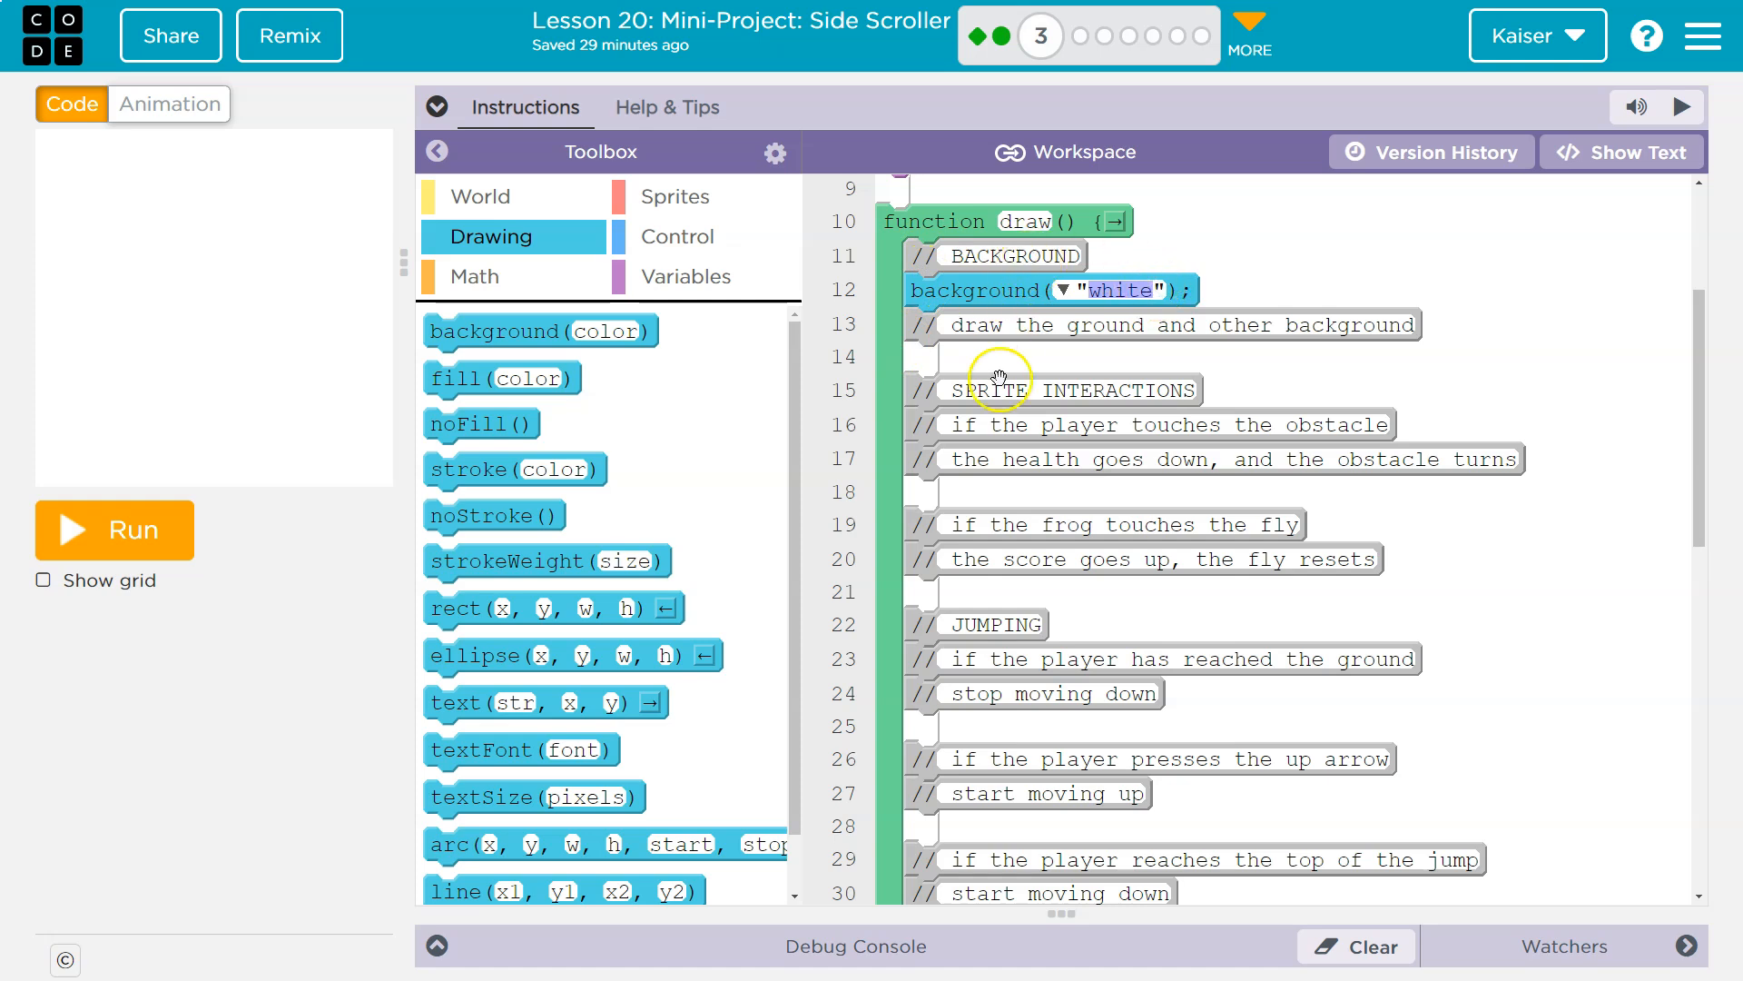
mouse_move(1071, 686)
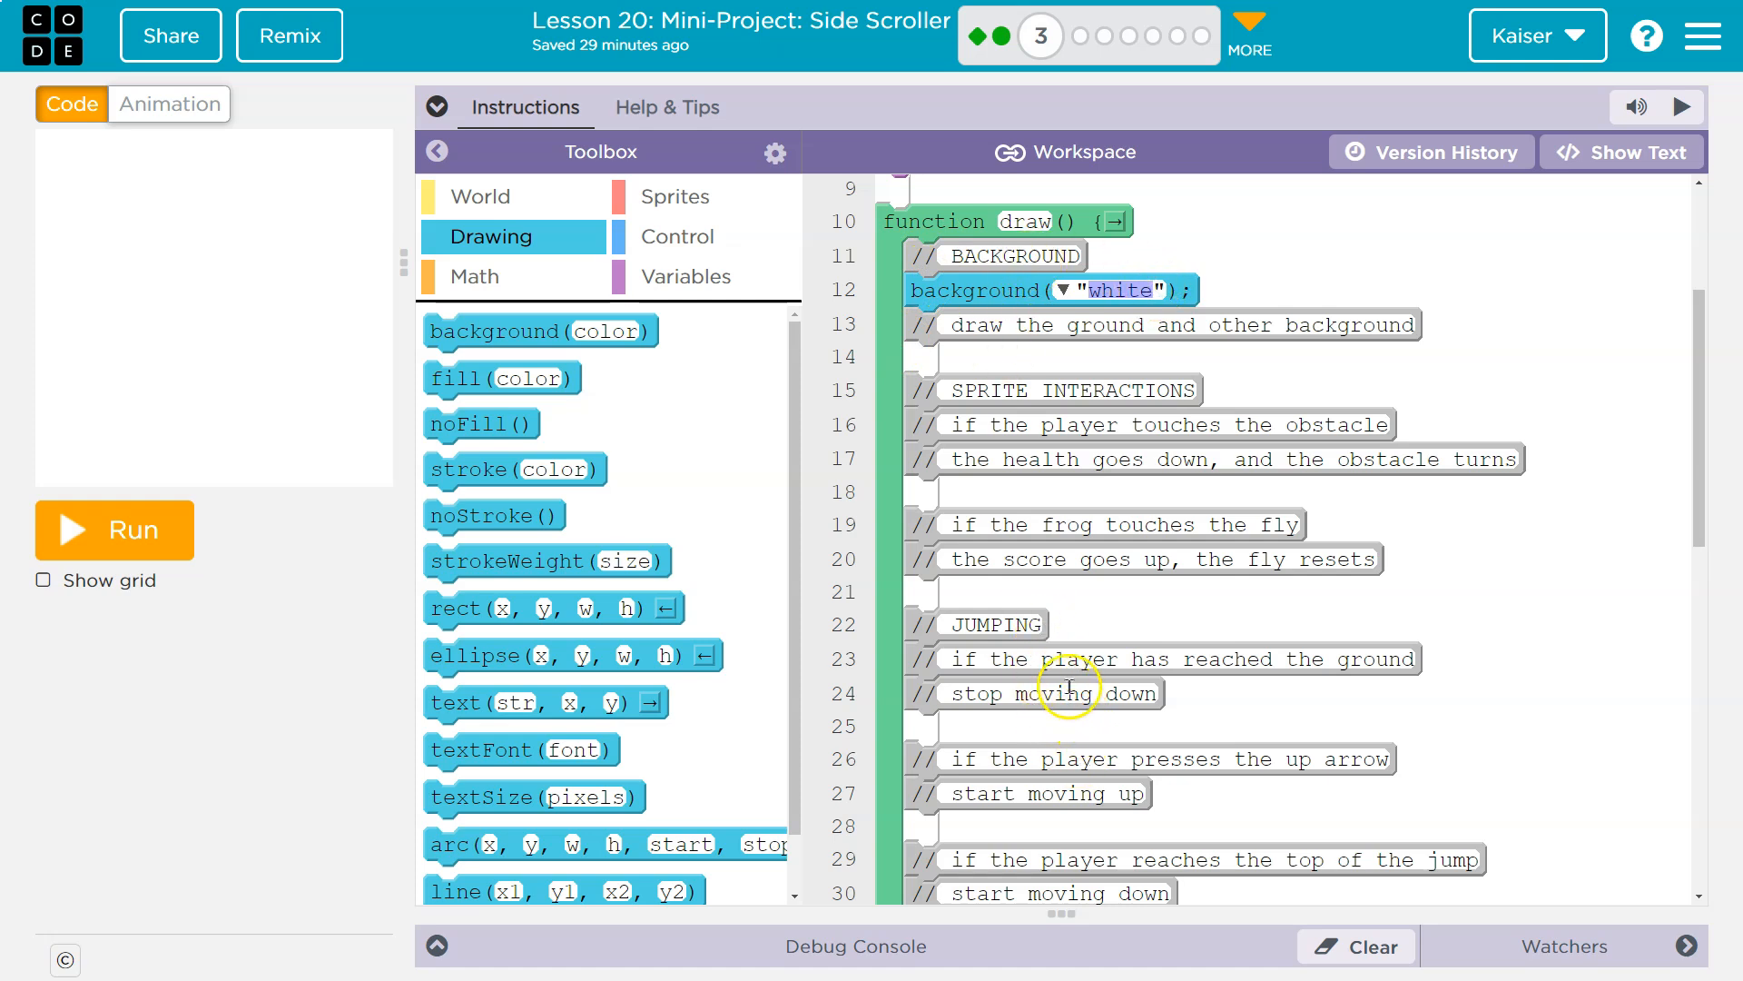
mouse_move(1362, 458)
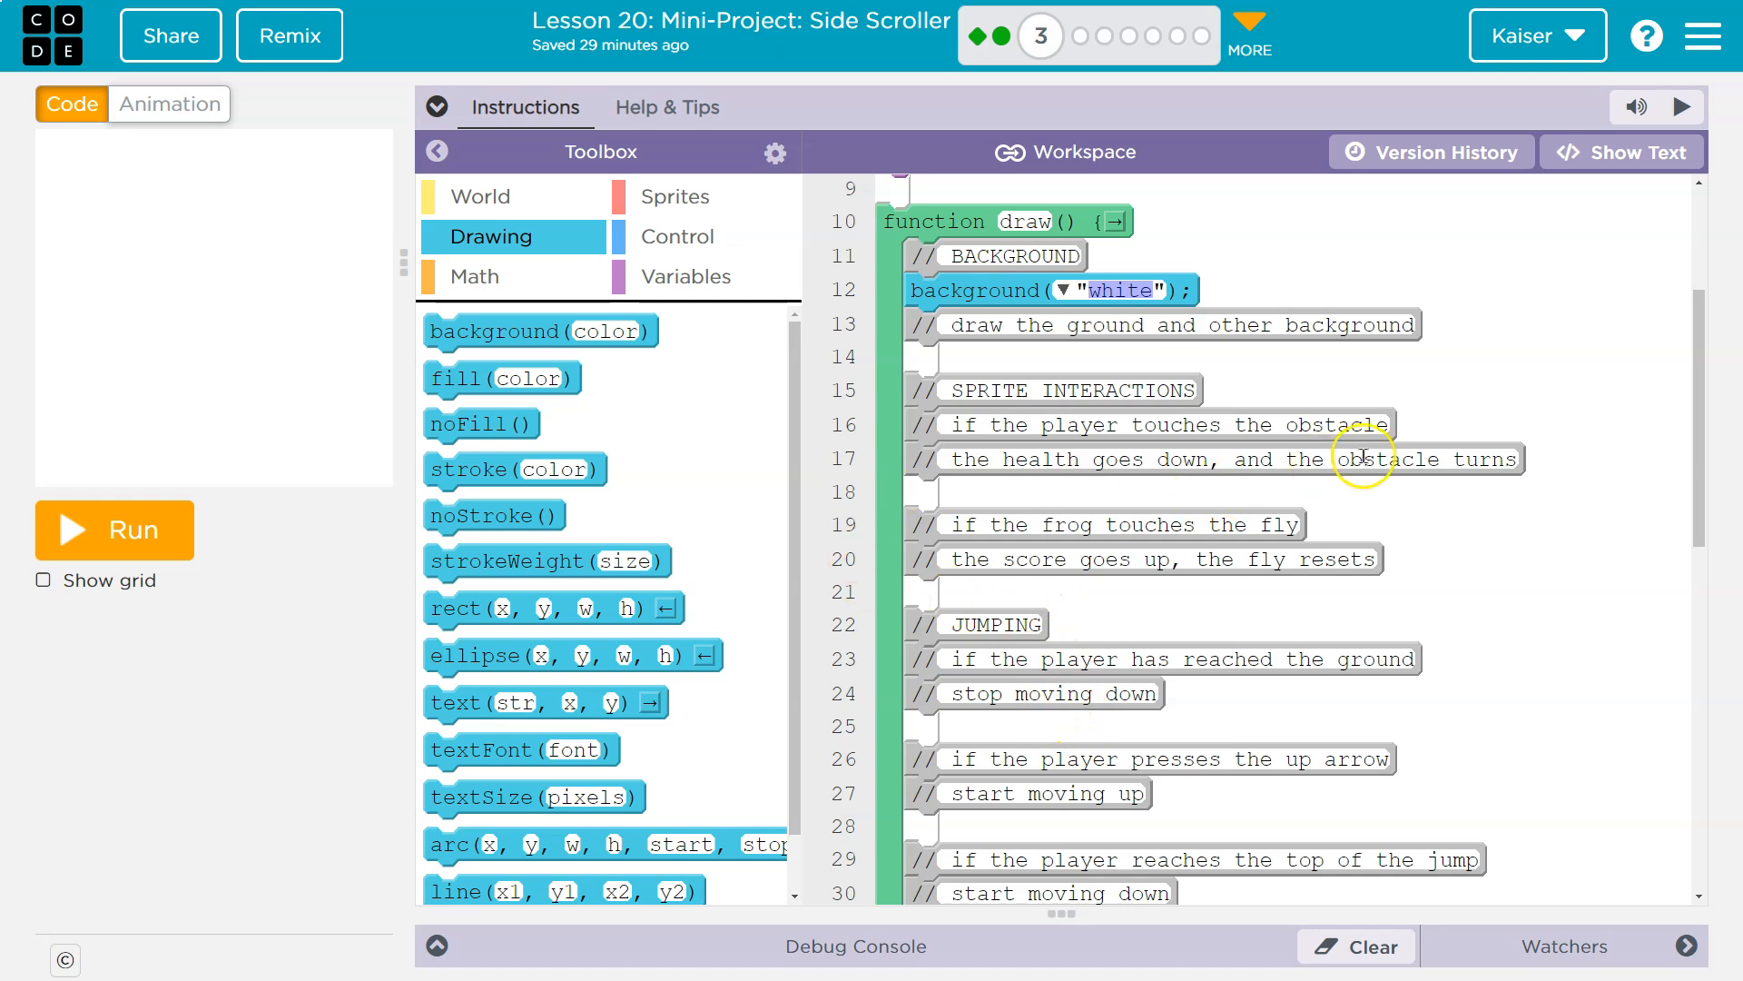
mouse_move(1073, 536)
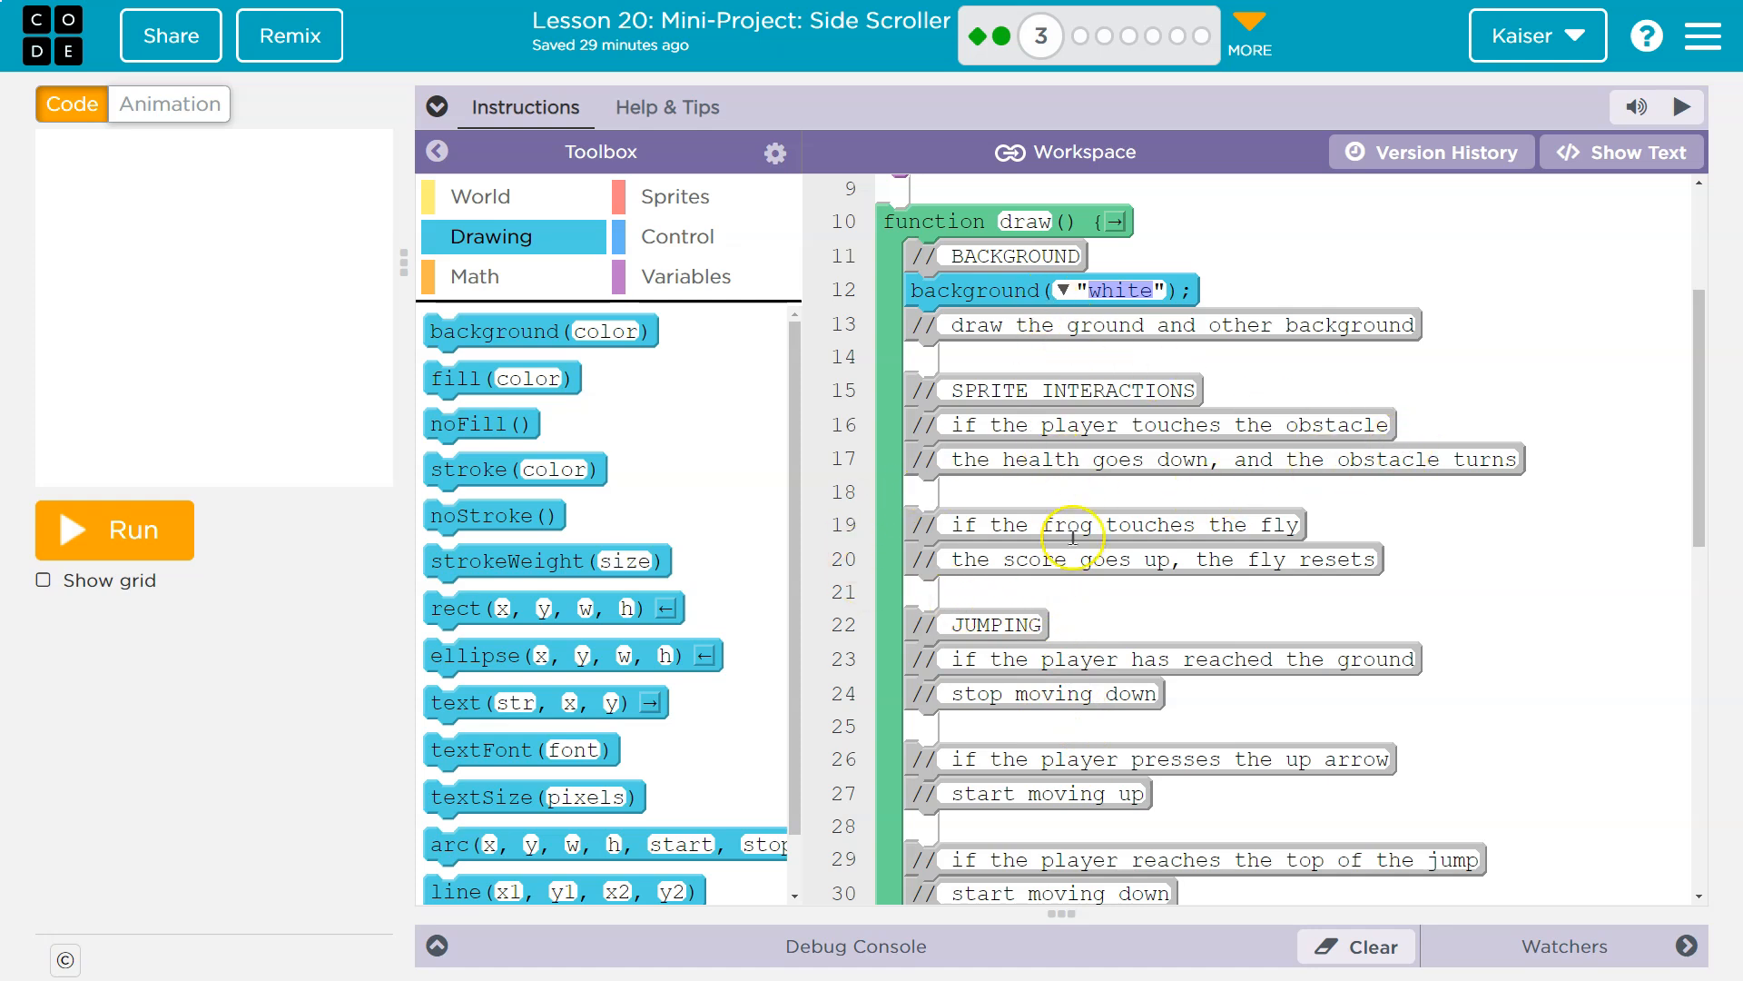
mouse_move(986, 310)
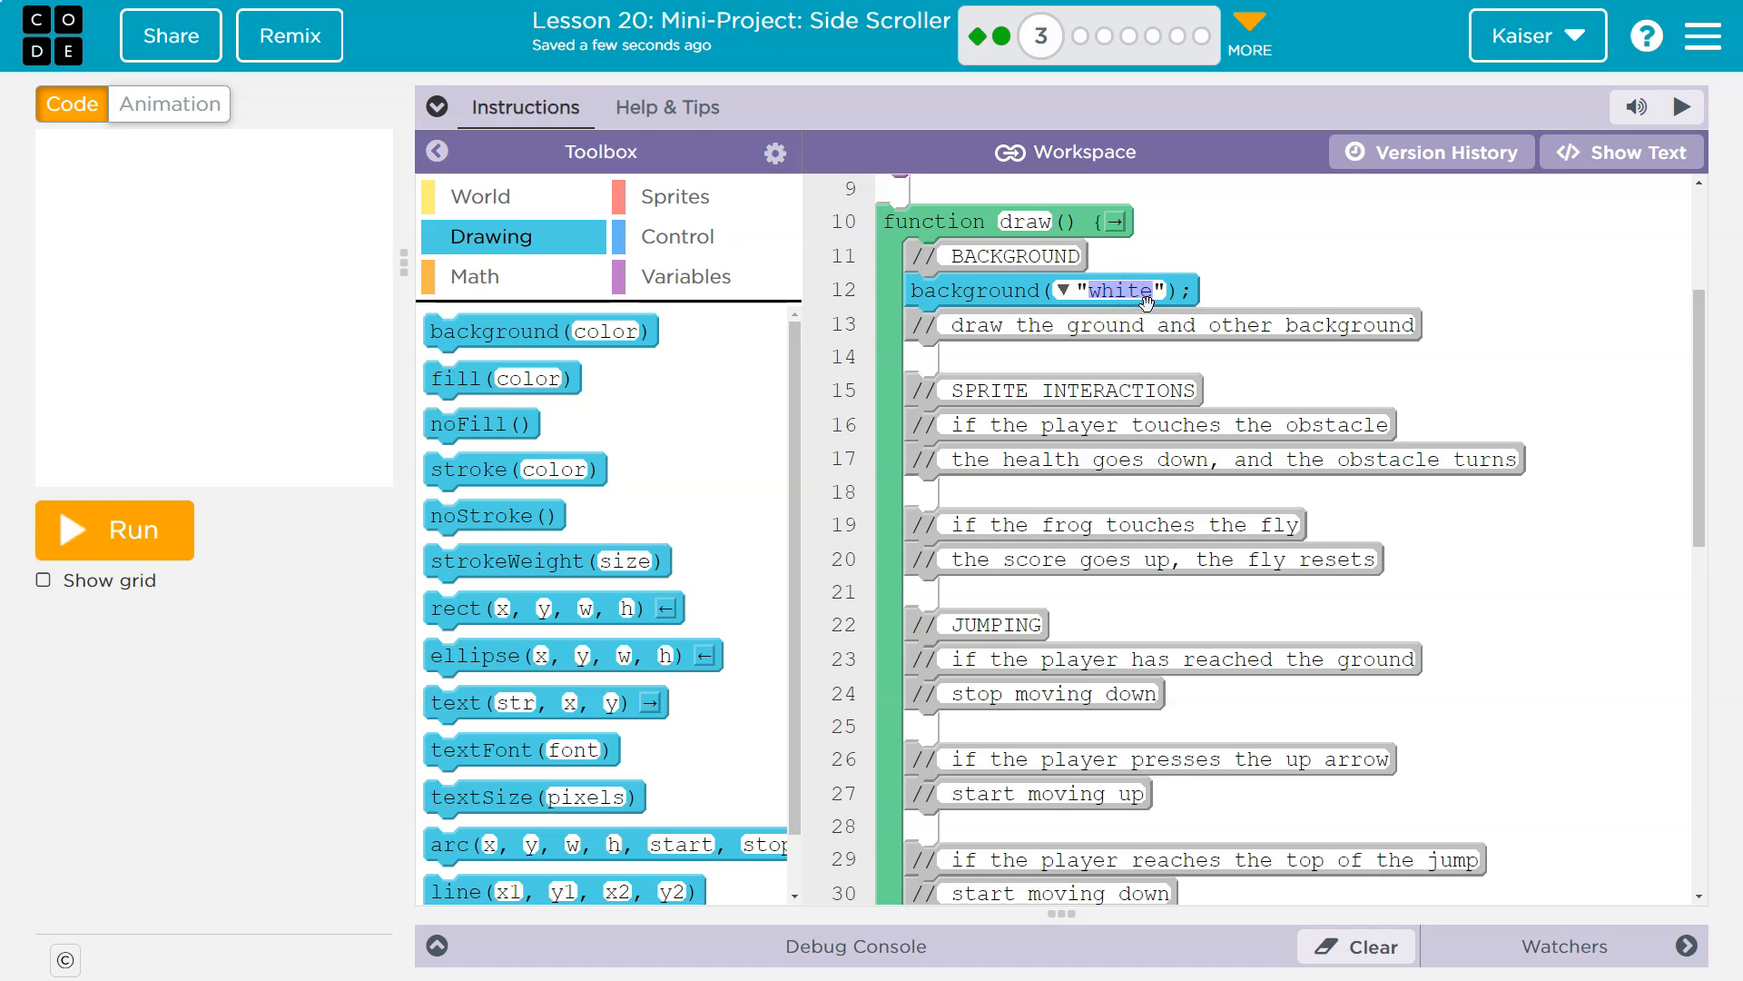
Step: Try a pink background, then set background() to "yellow" from the colour list
type("pink")
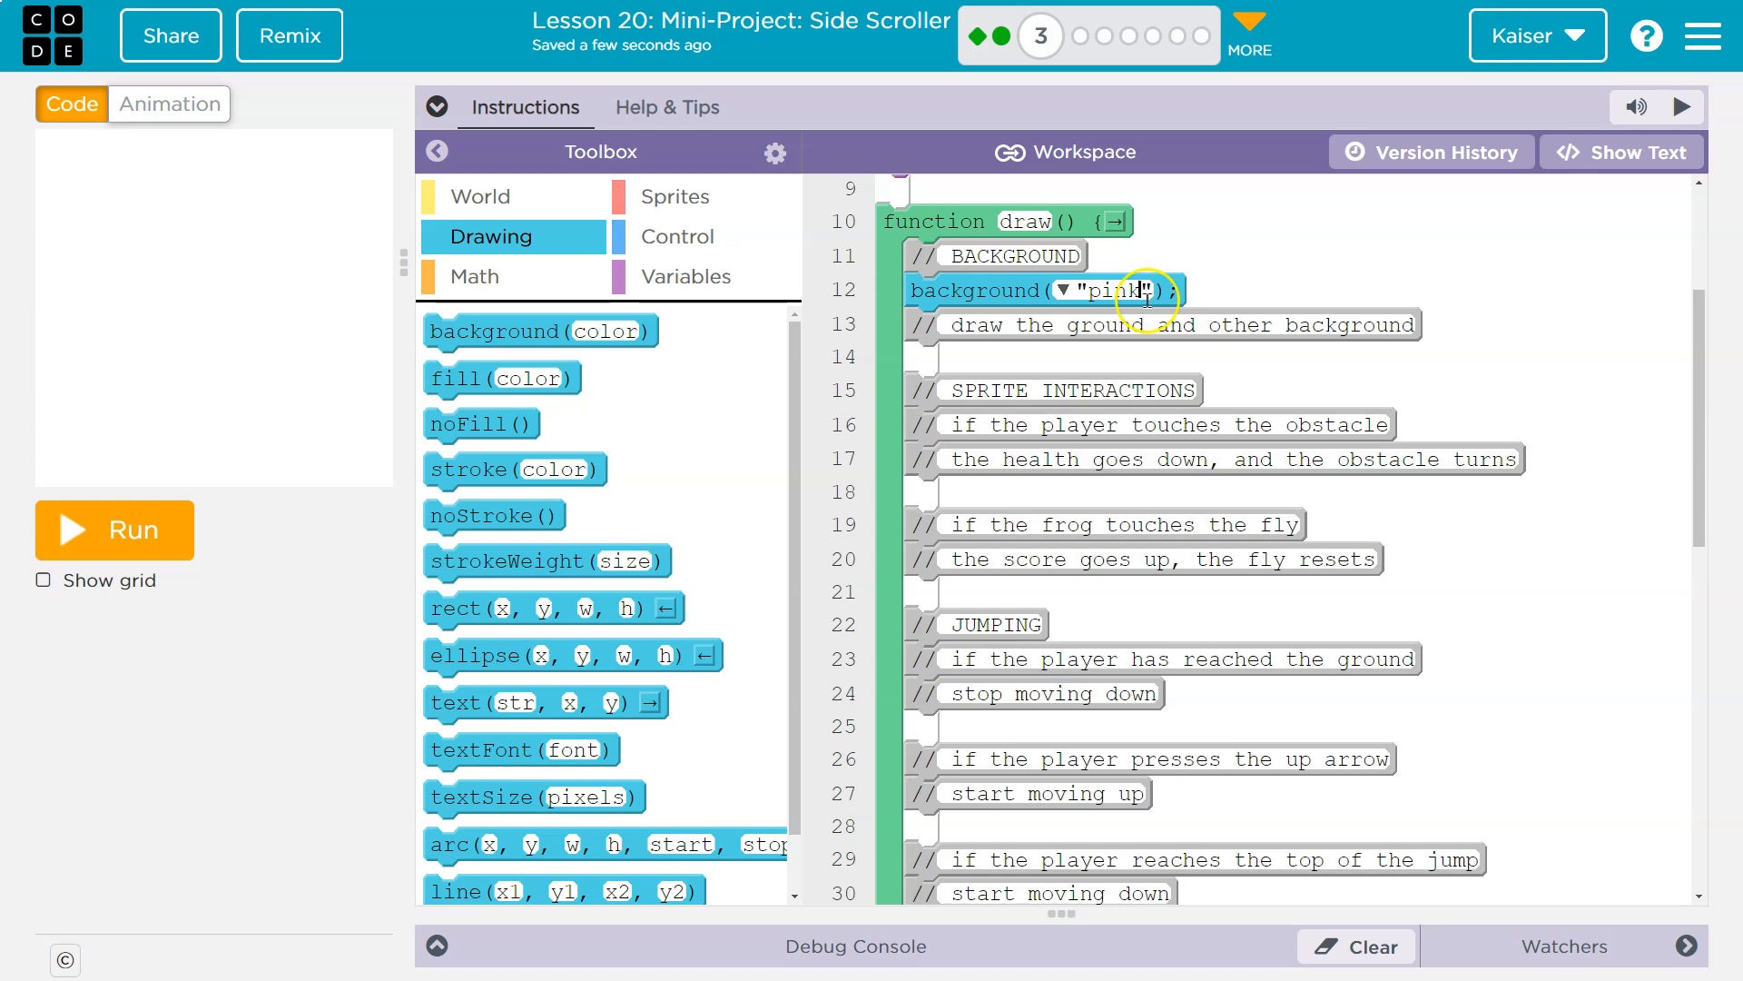
mouse_move(545, 437)
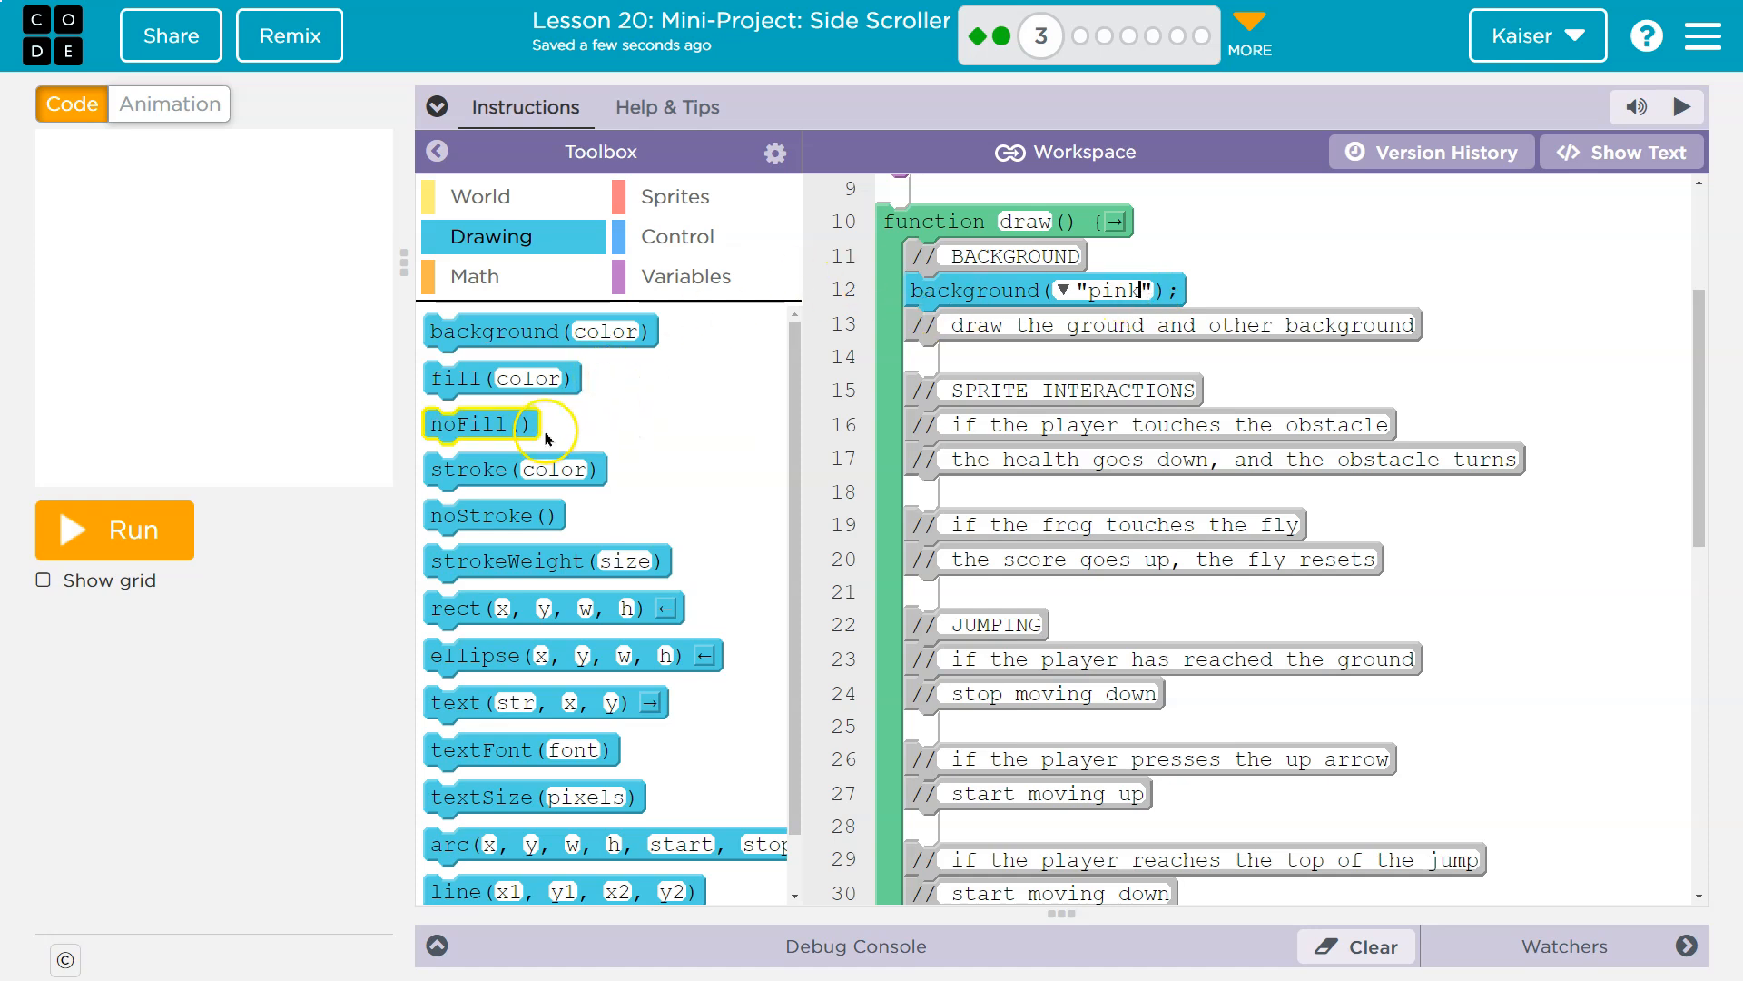
left_click(113, 529)
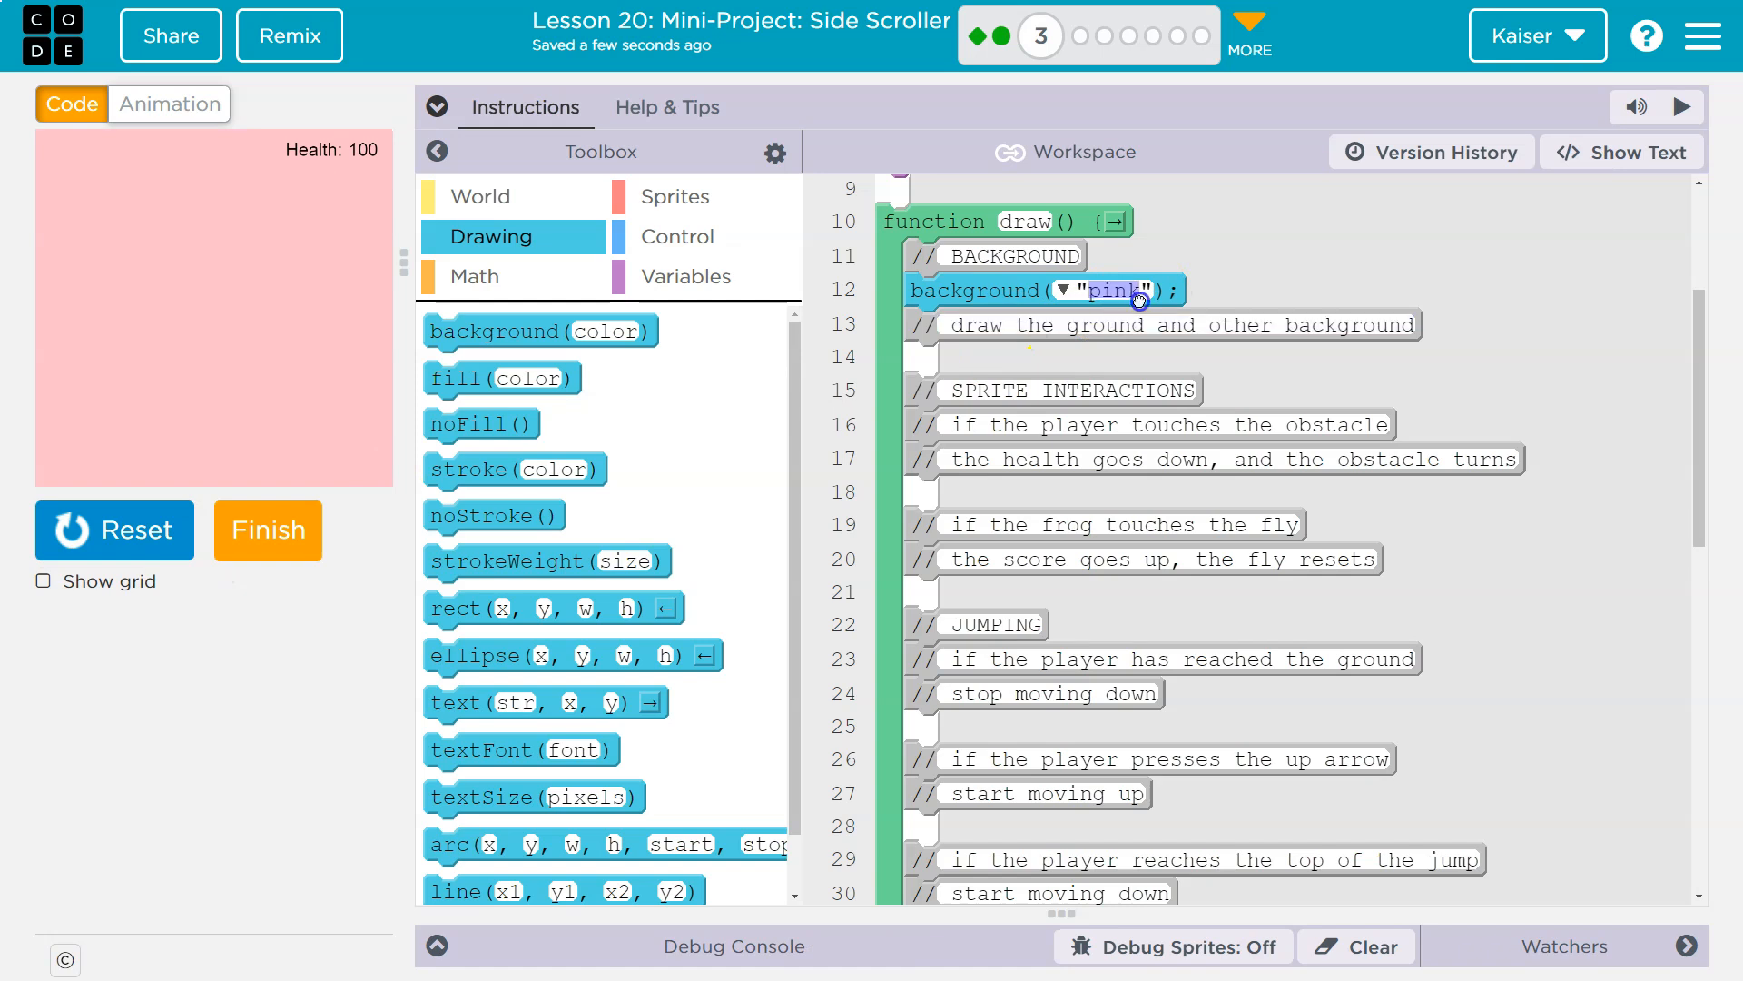
left_click(1072, 290)
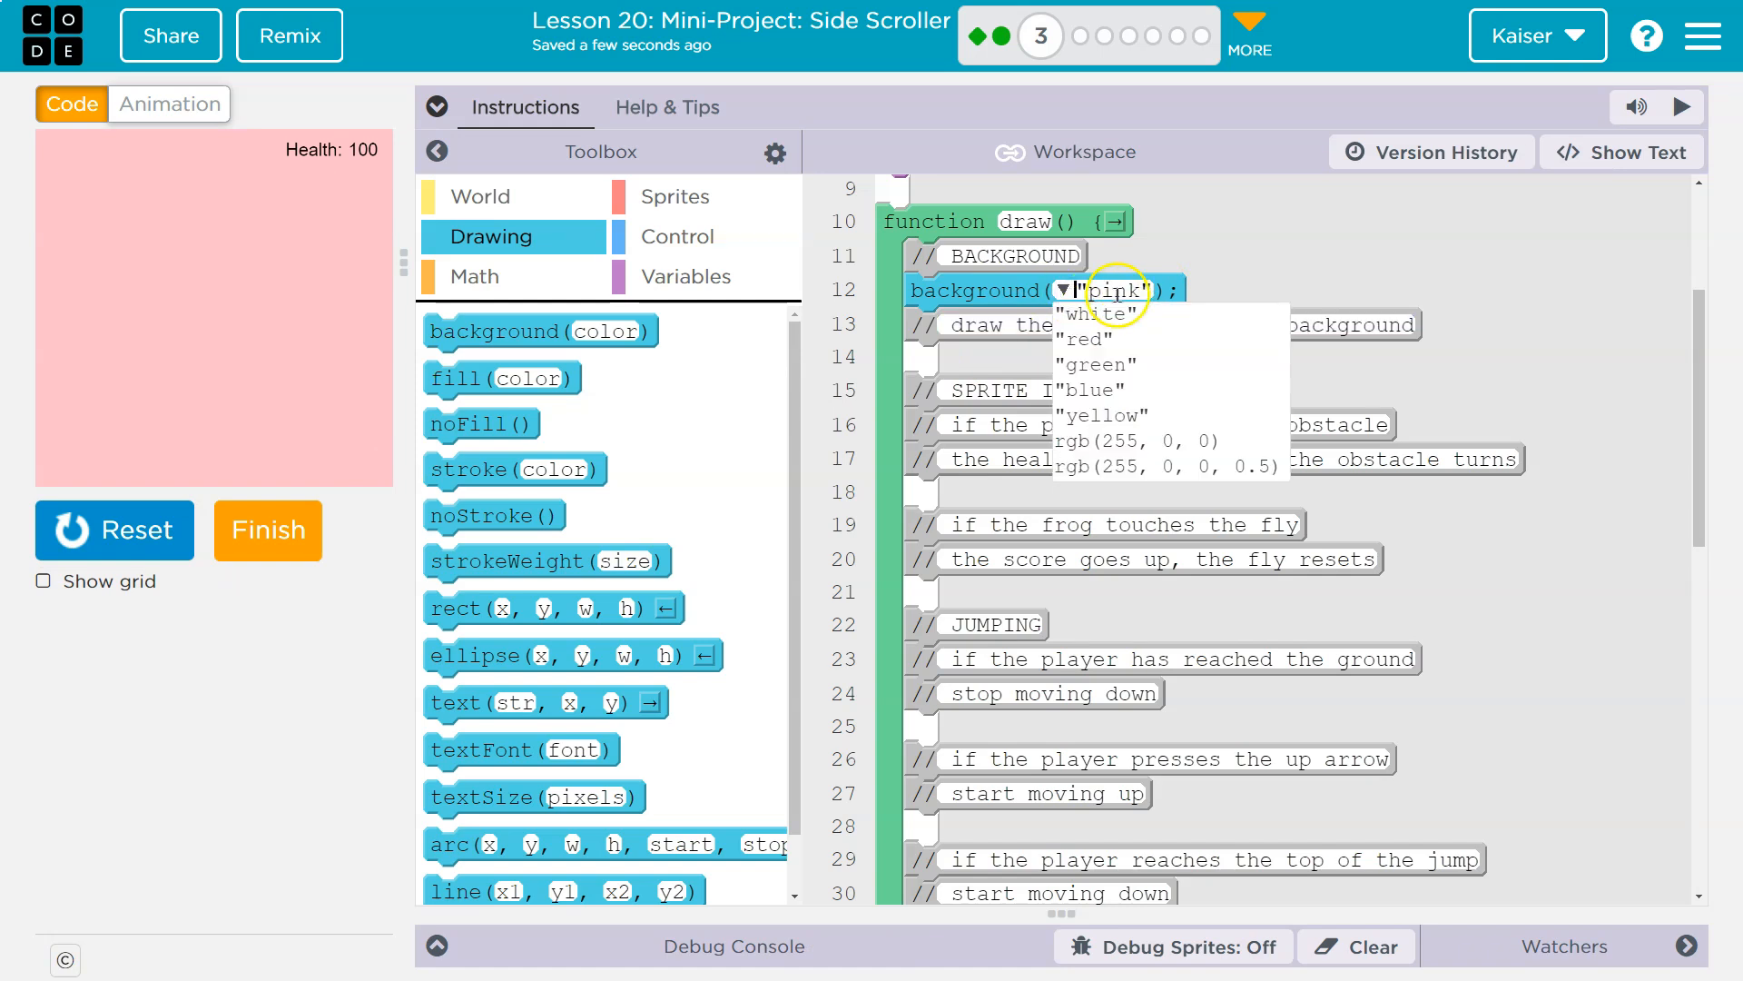
left_click(1112, 291)
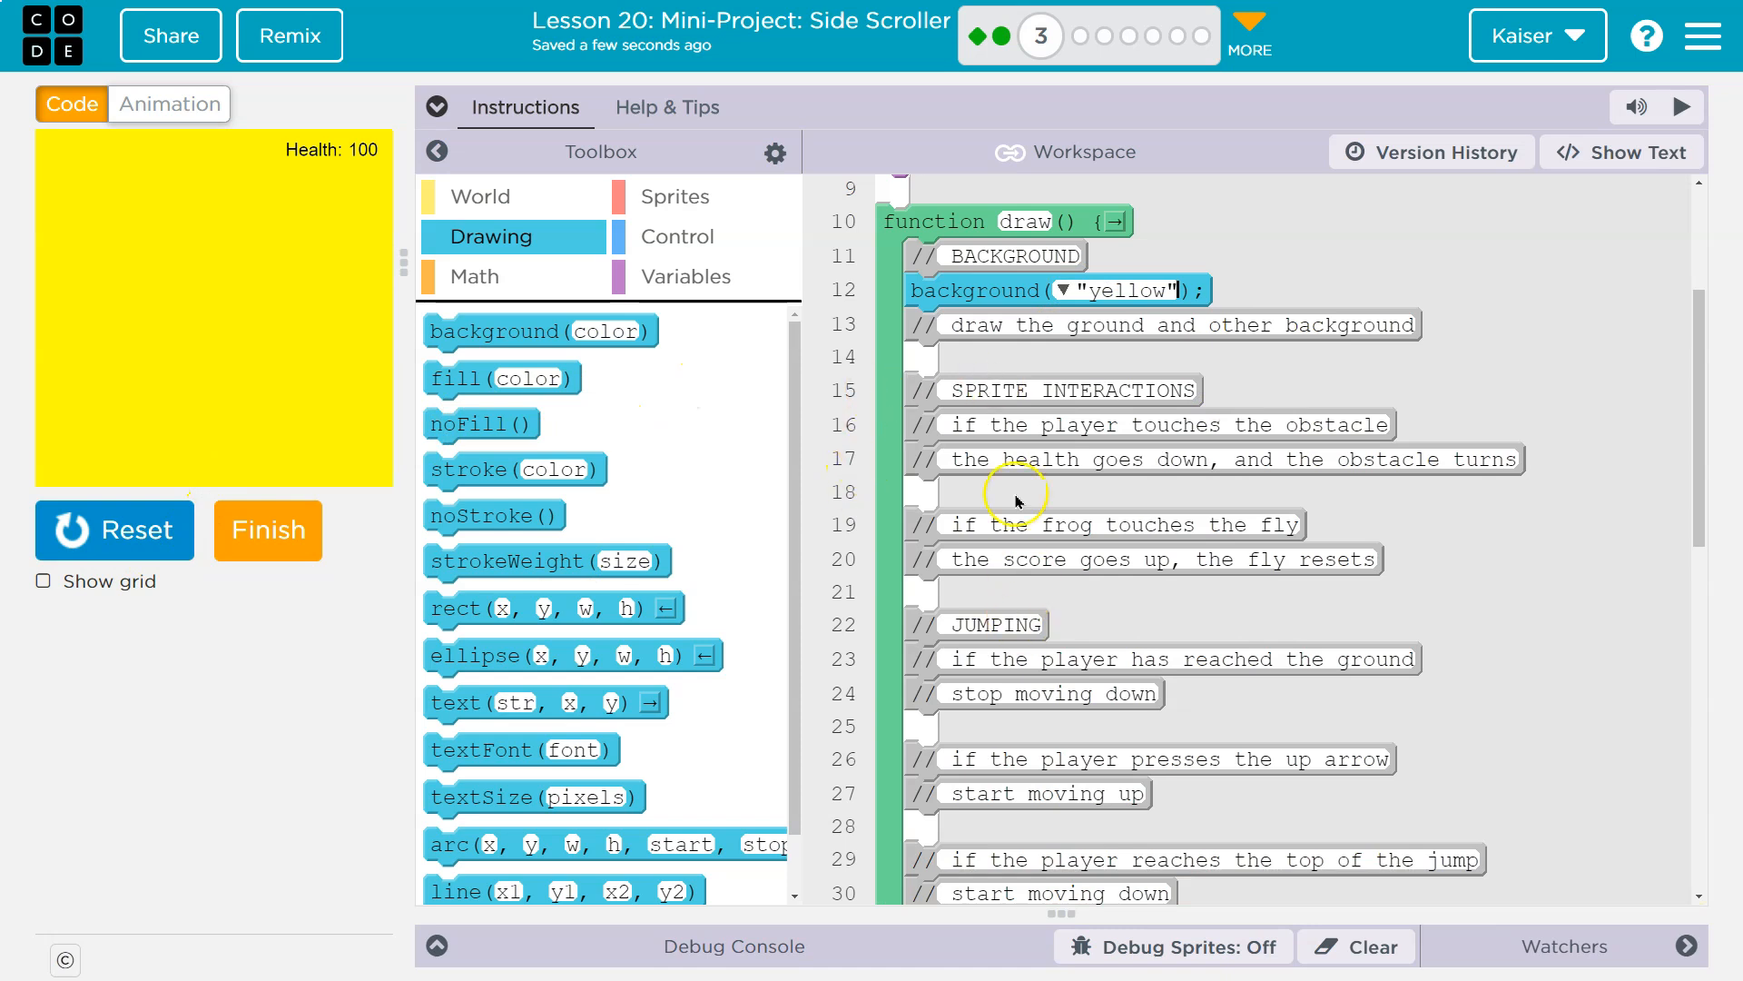
mouse_move(697, 427)
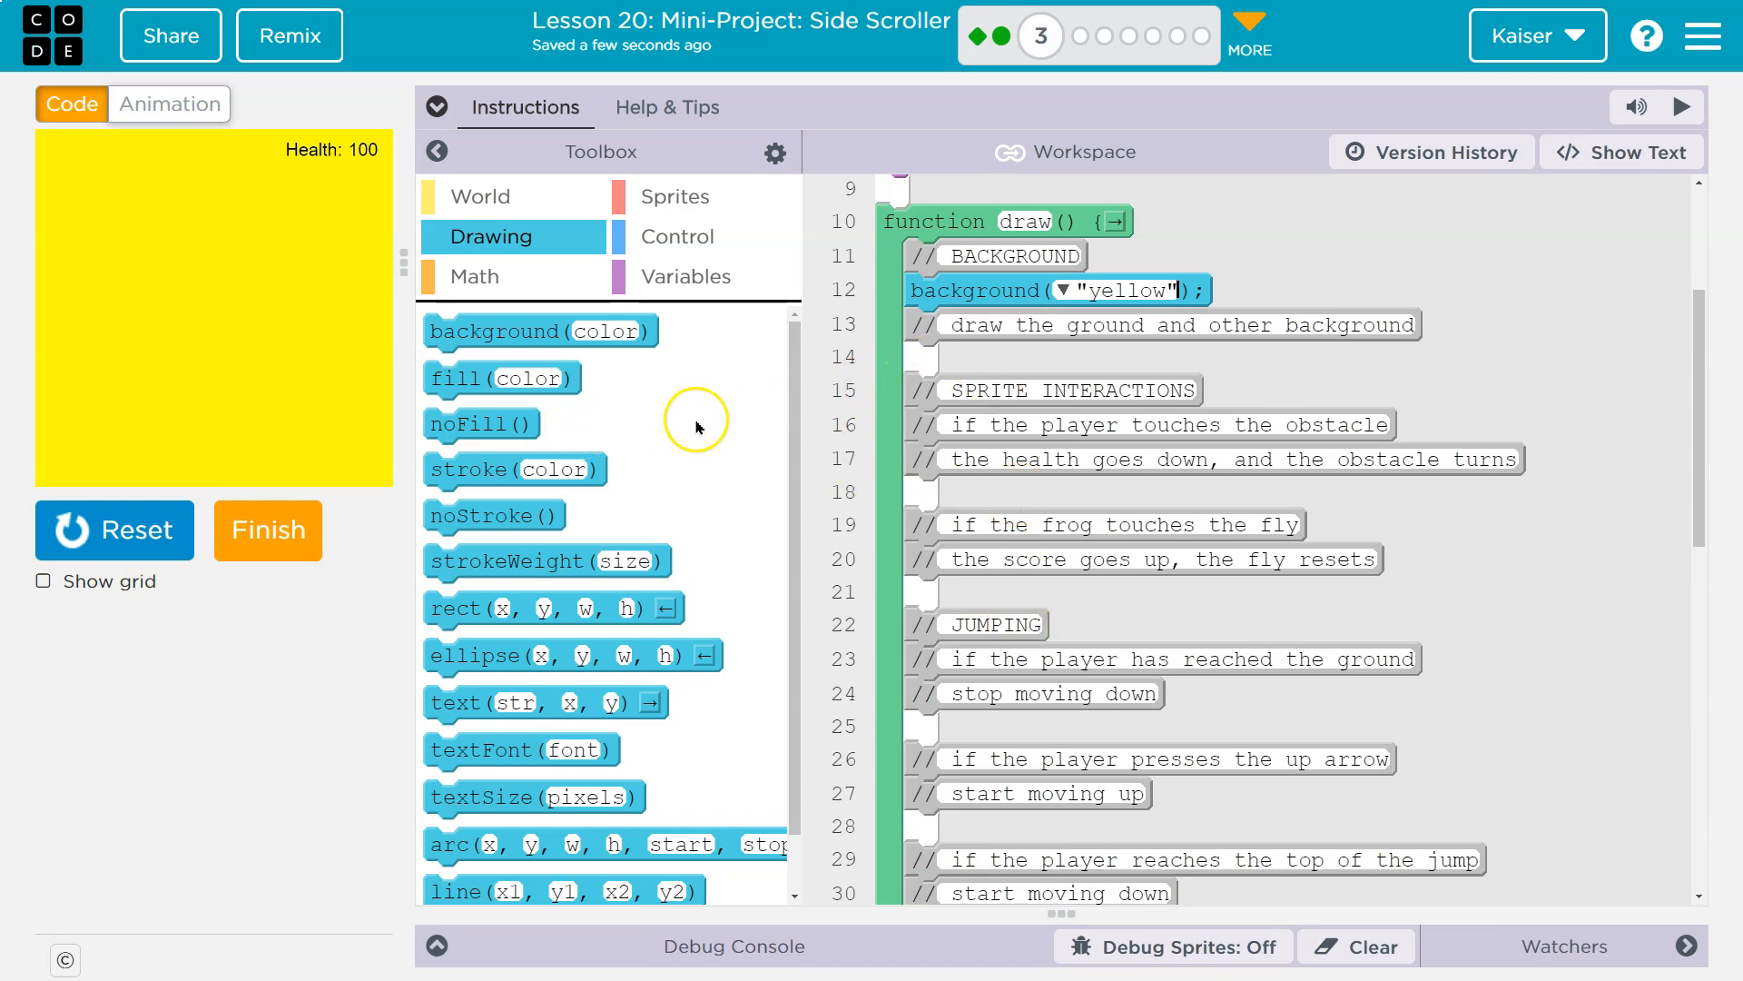
mouse_move(615, 480)
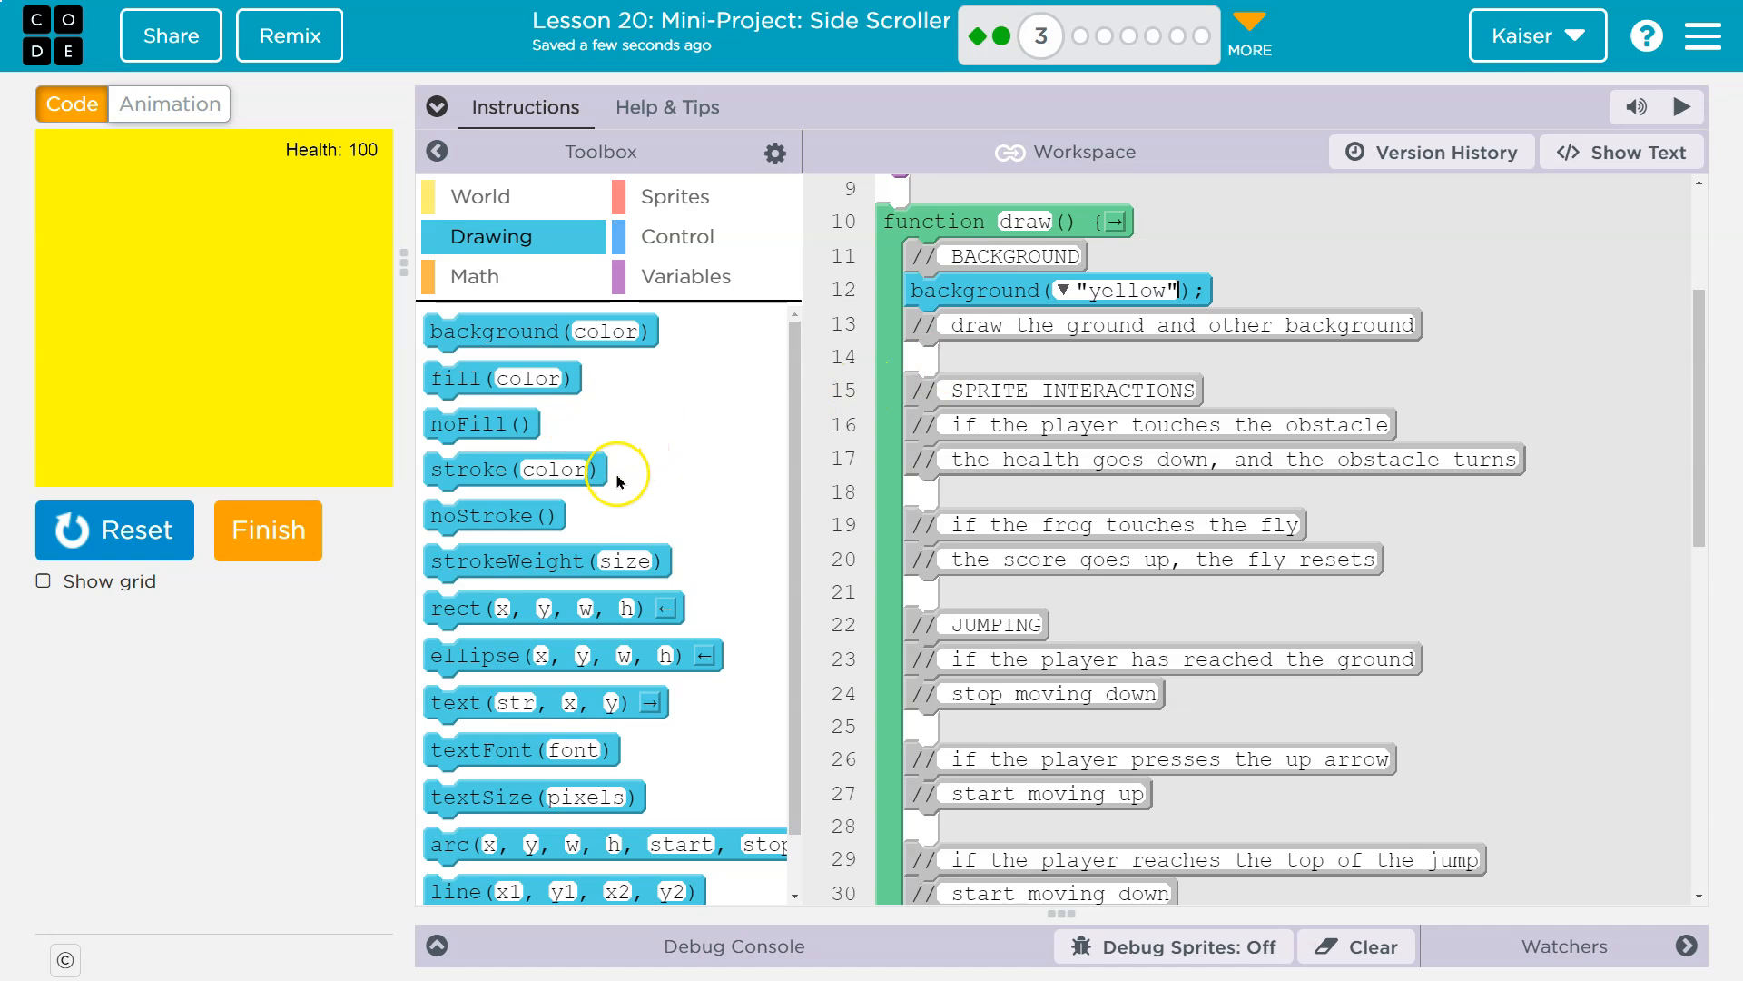
mouse_move(529, 561)
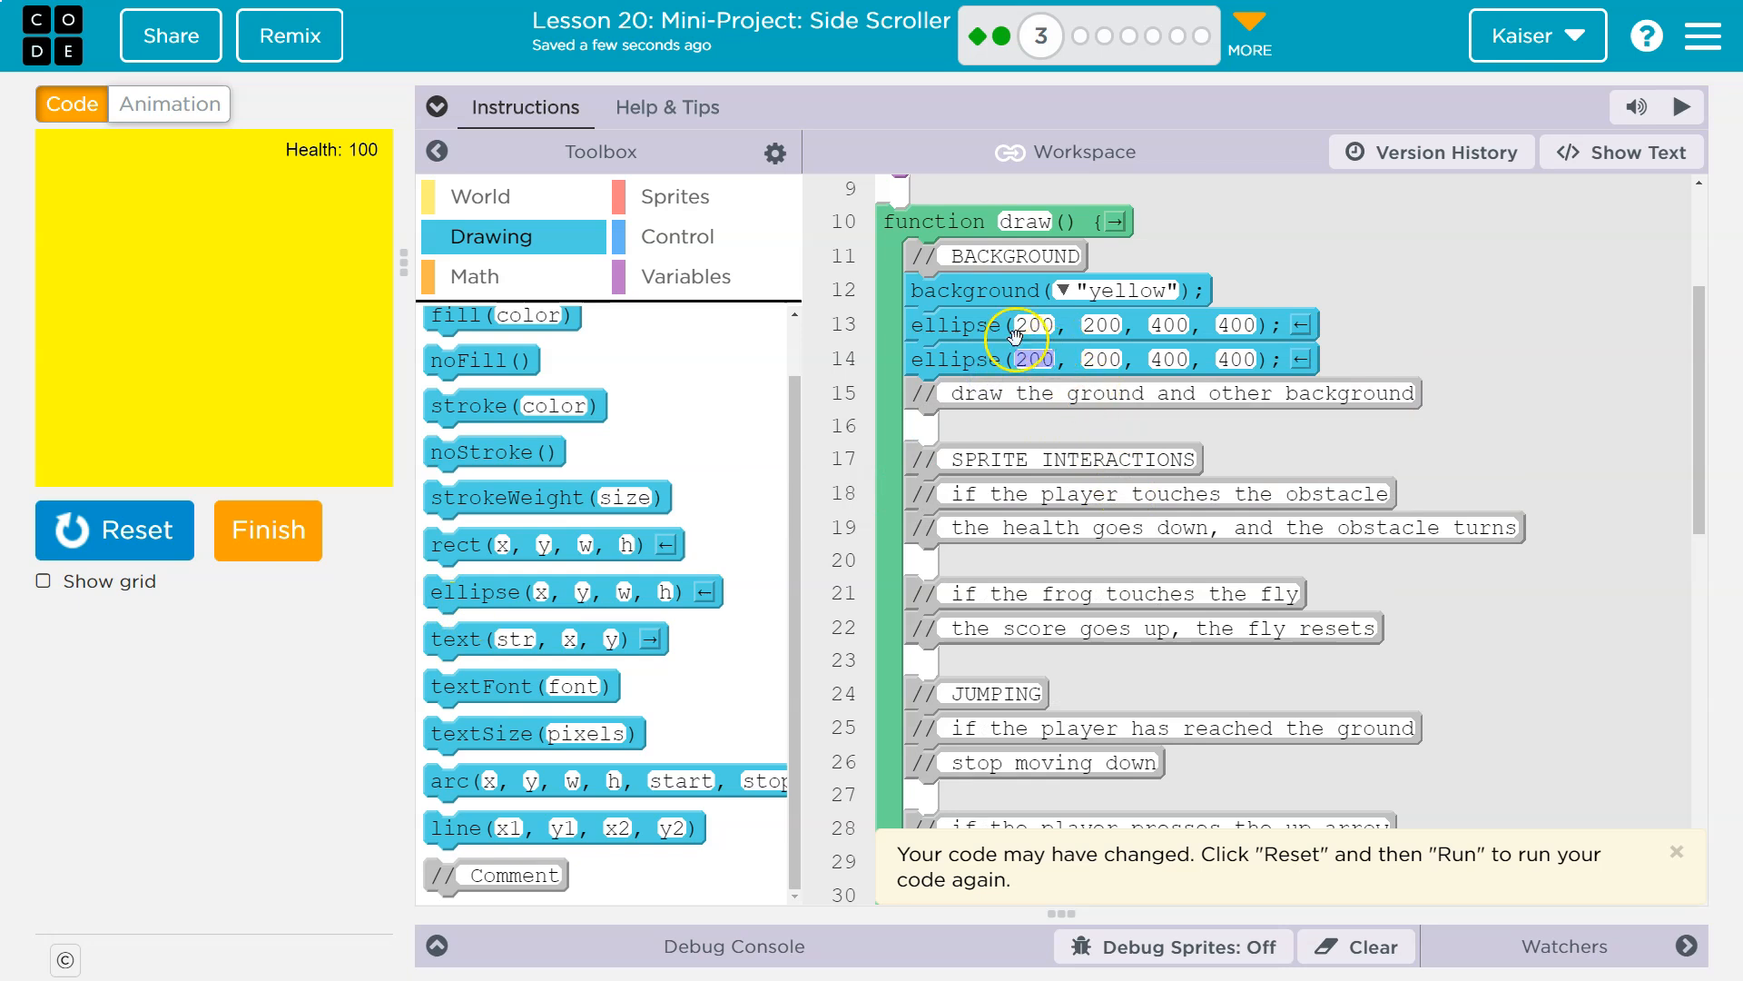
mouse_move(637, 590)
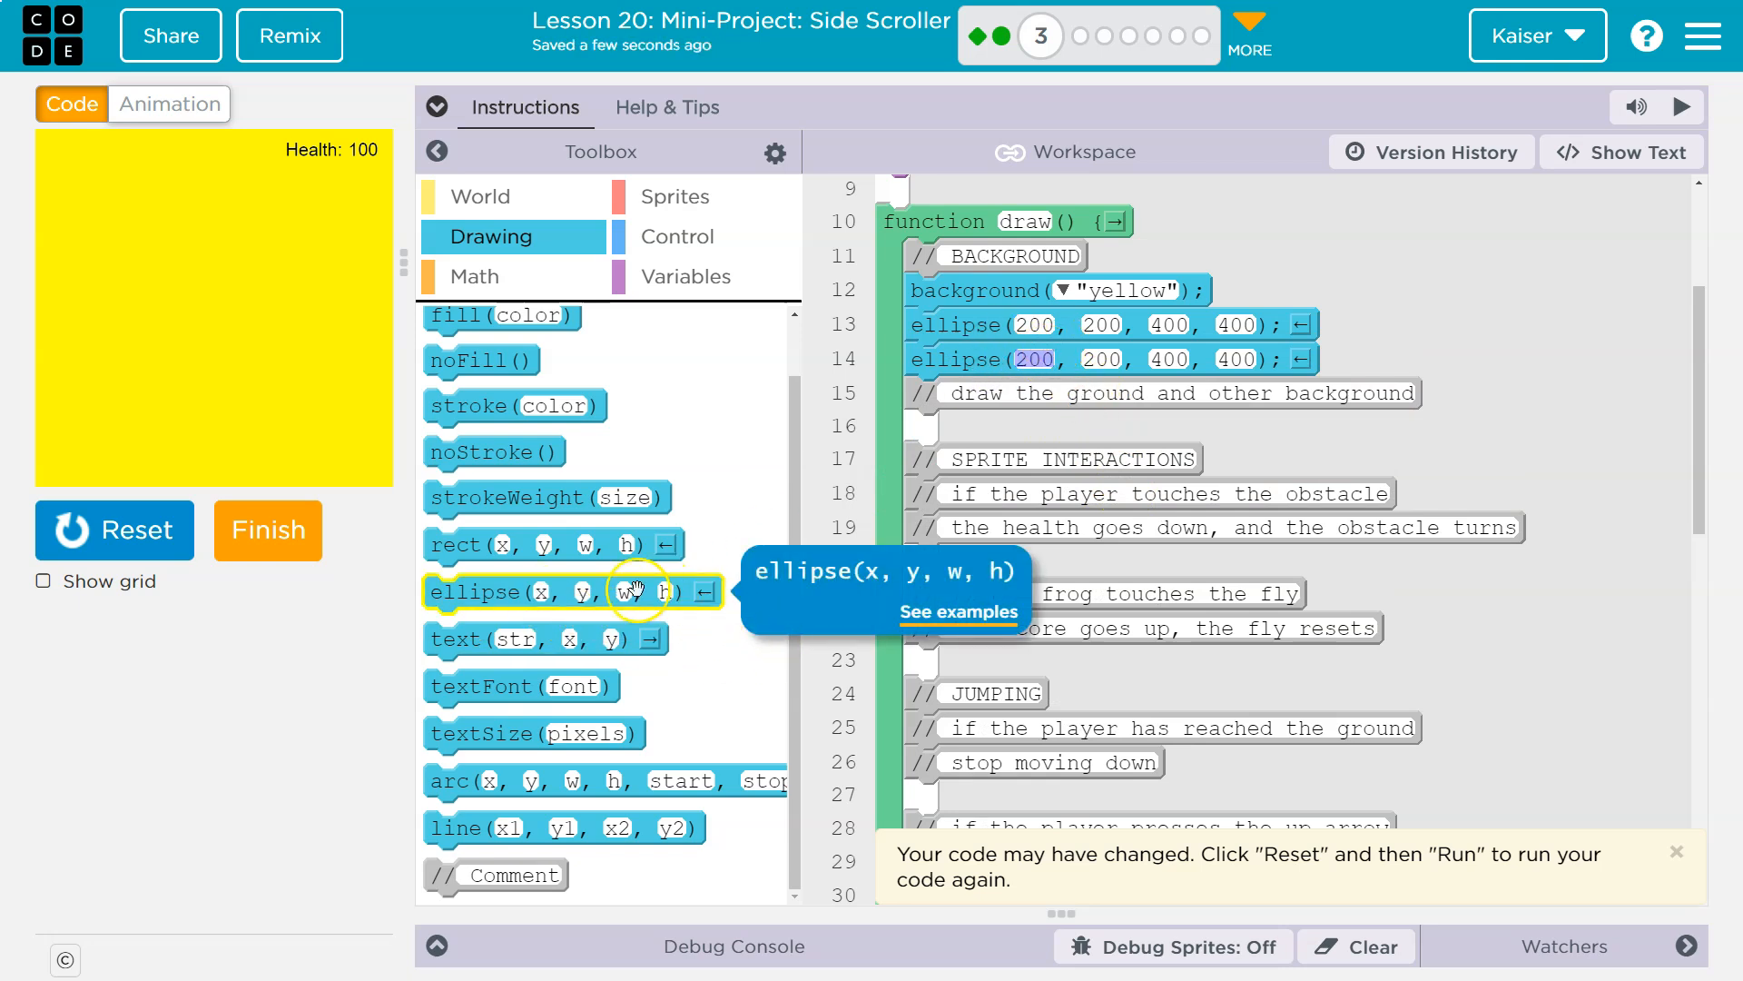
mouse_move(128, 218)
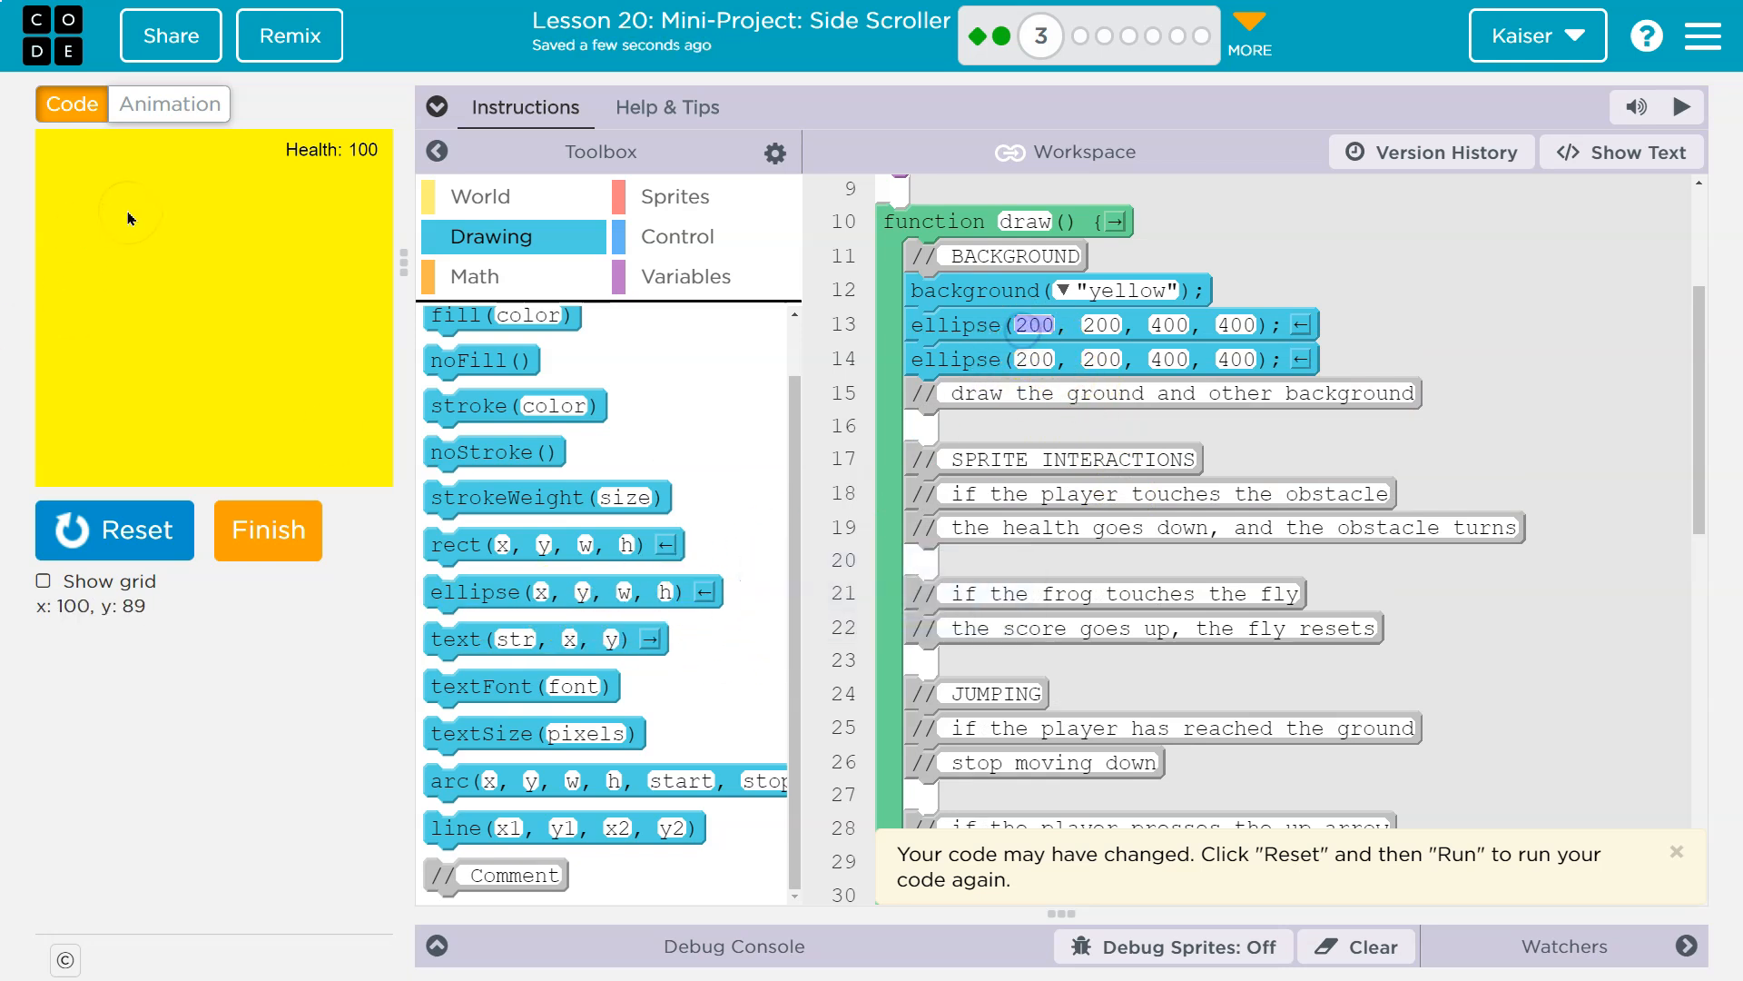
mouse_move(1017, 310)
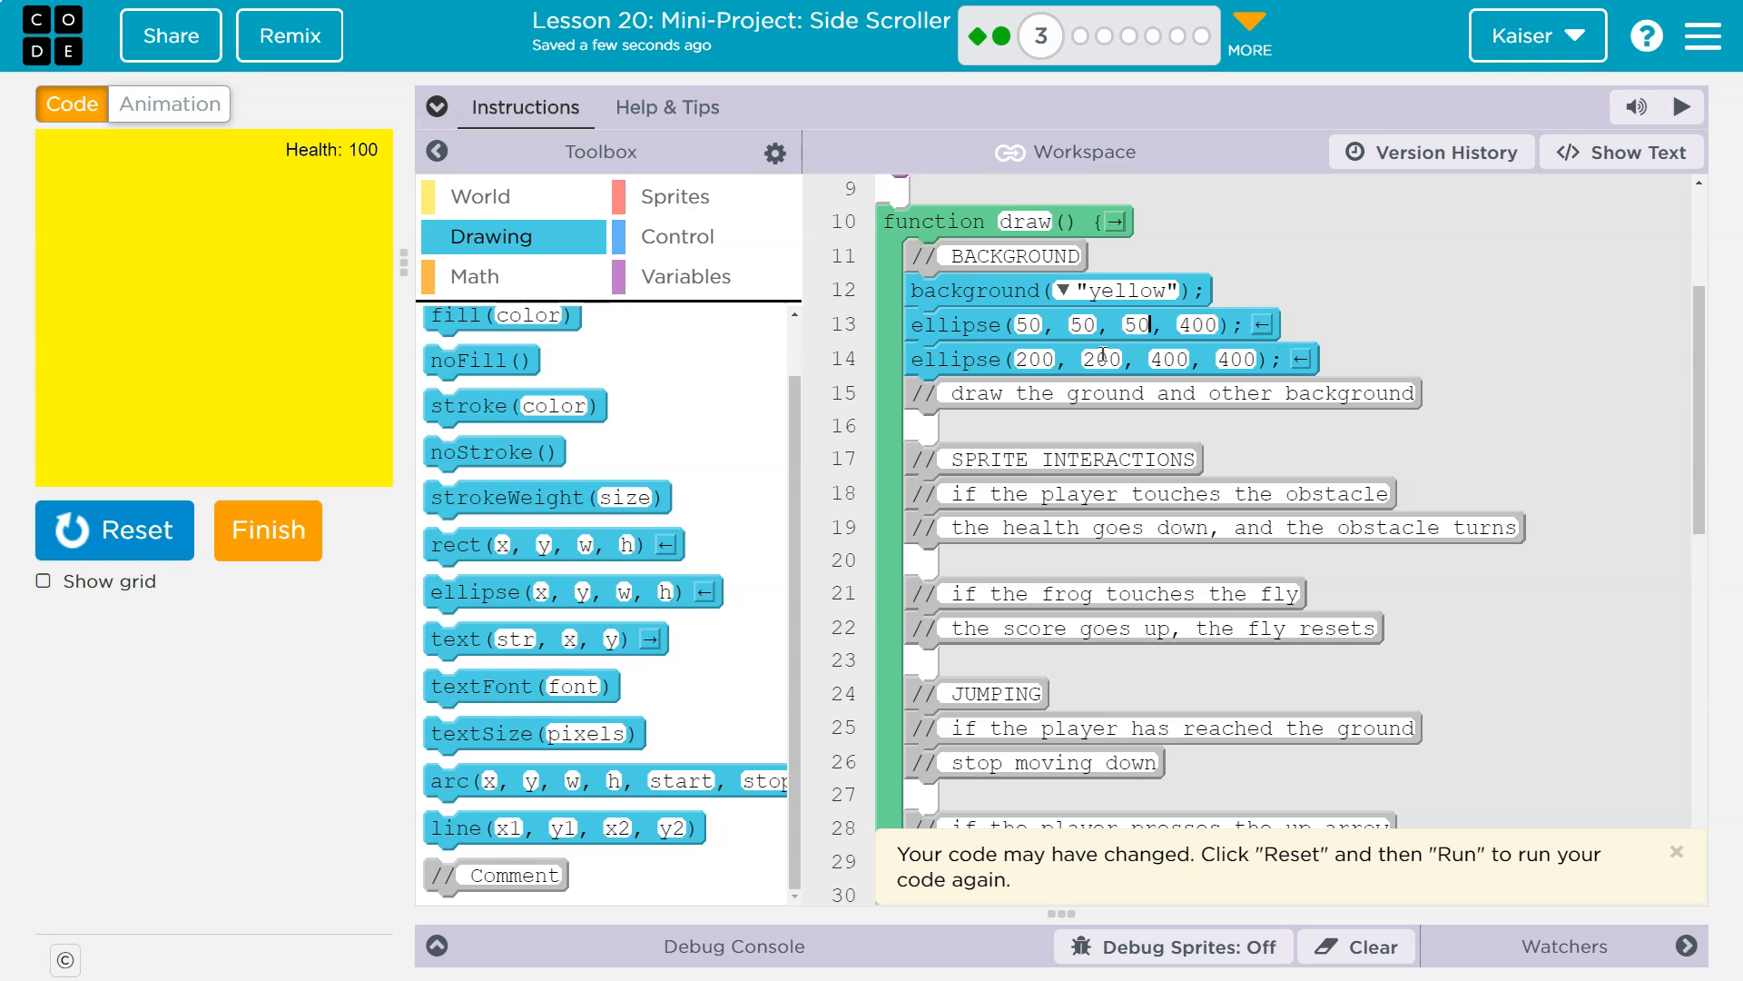
Step: Reset and rerun the scene to show the two new grey circles
left_click(114, 528)
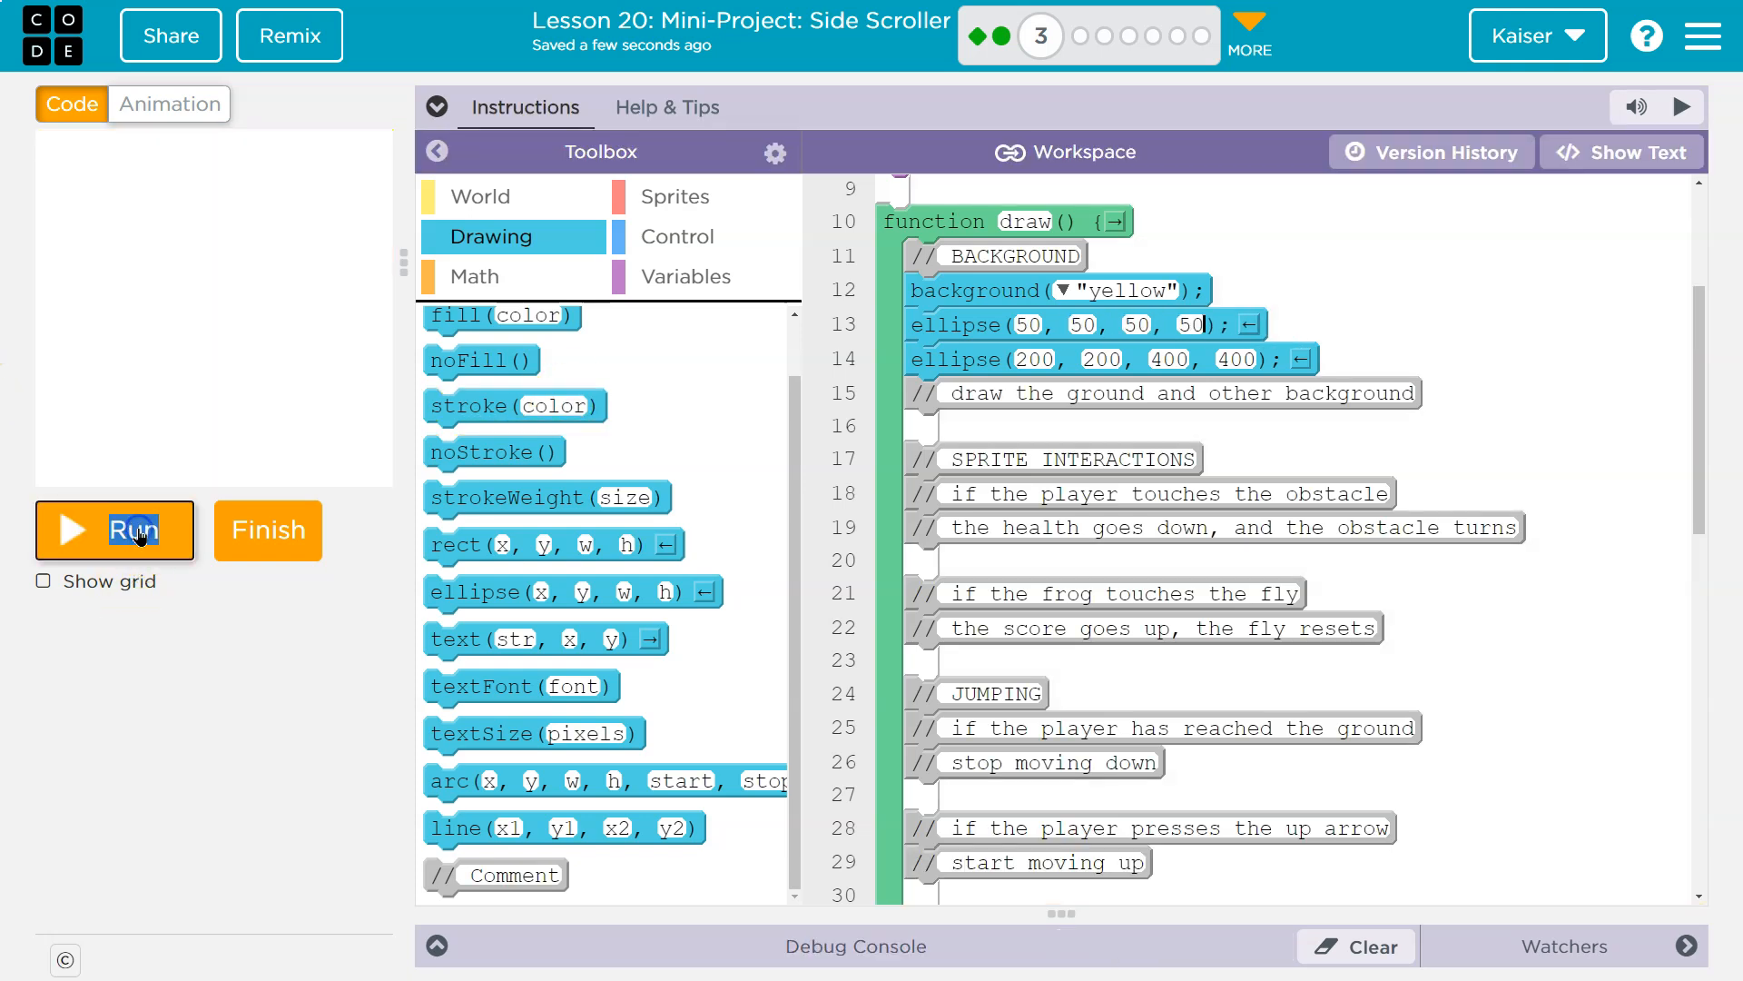
left_click(115, 528)
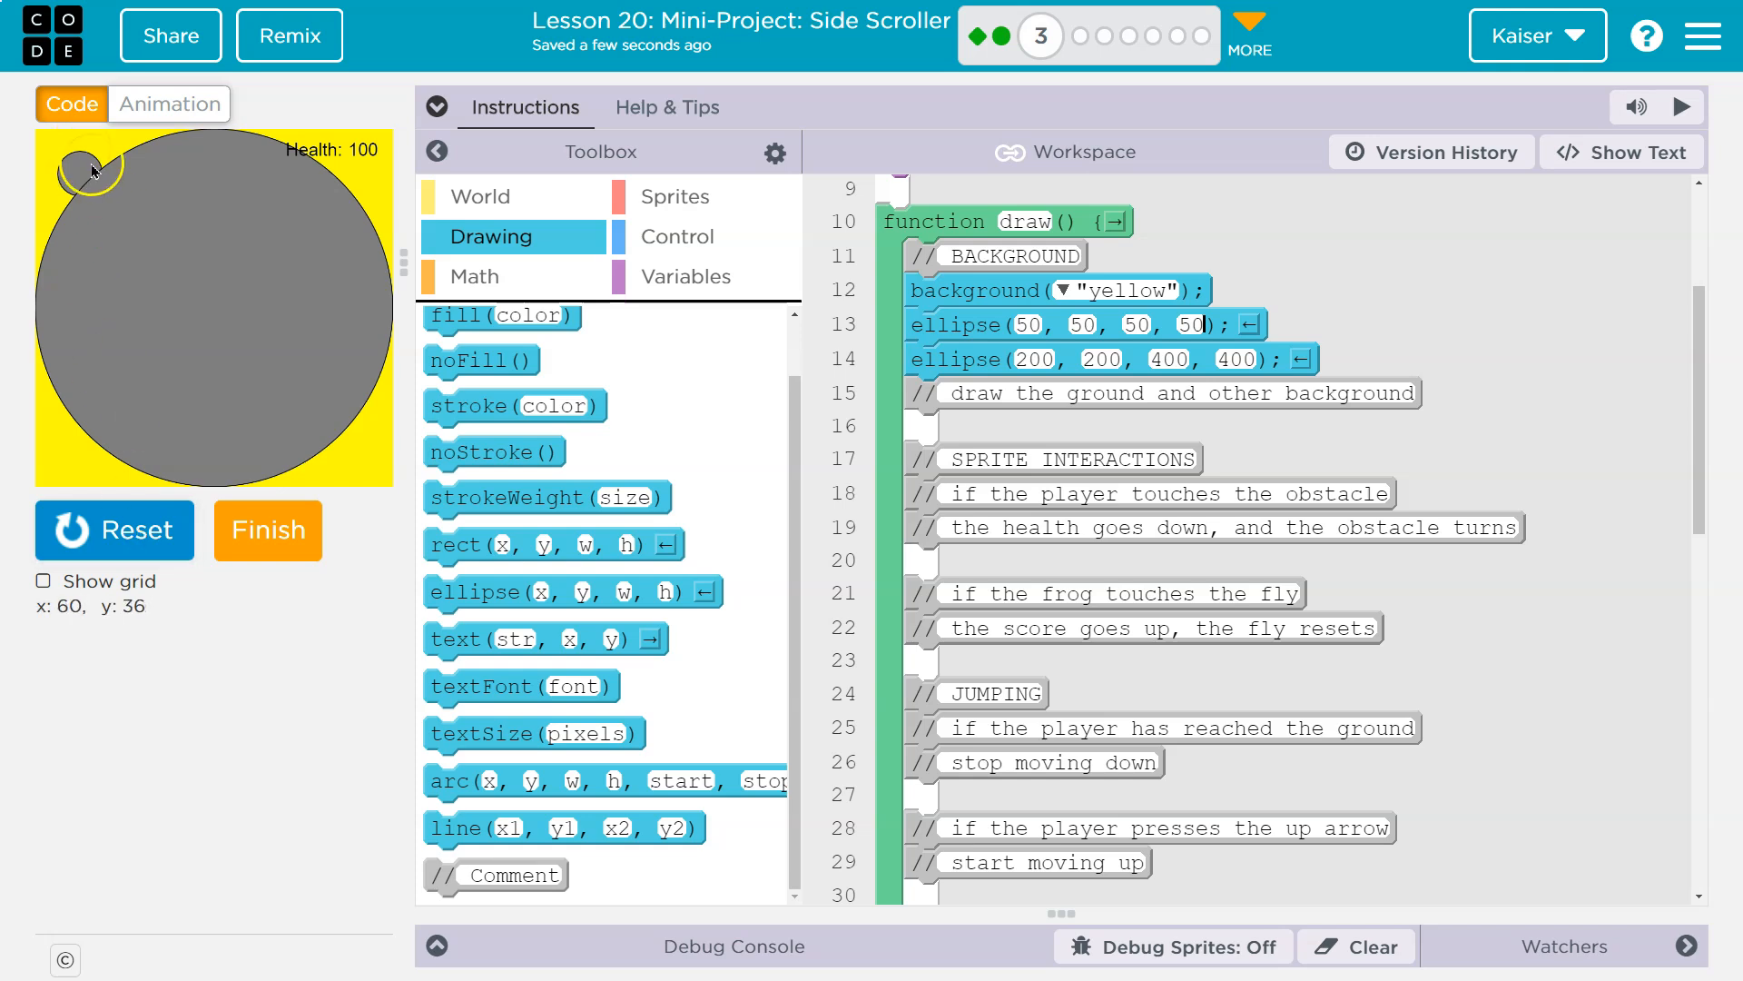
mouse_move(503, 497)
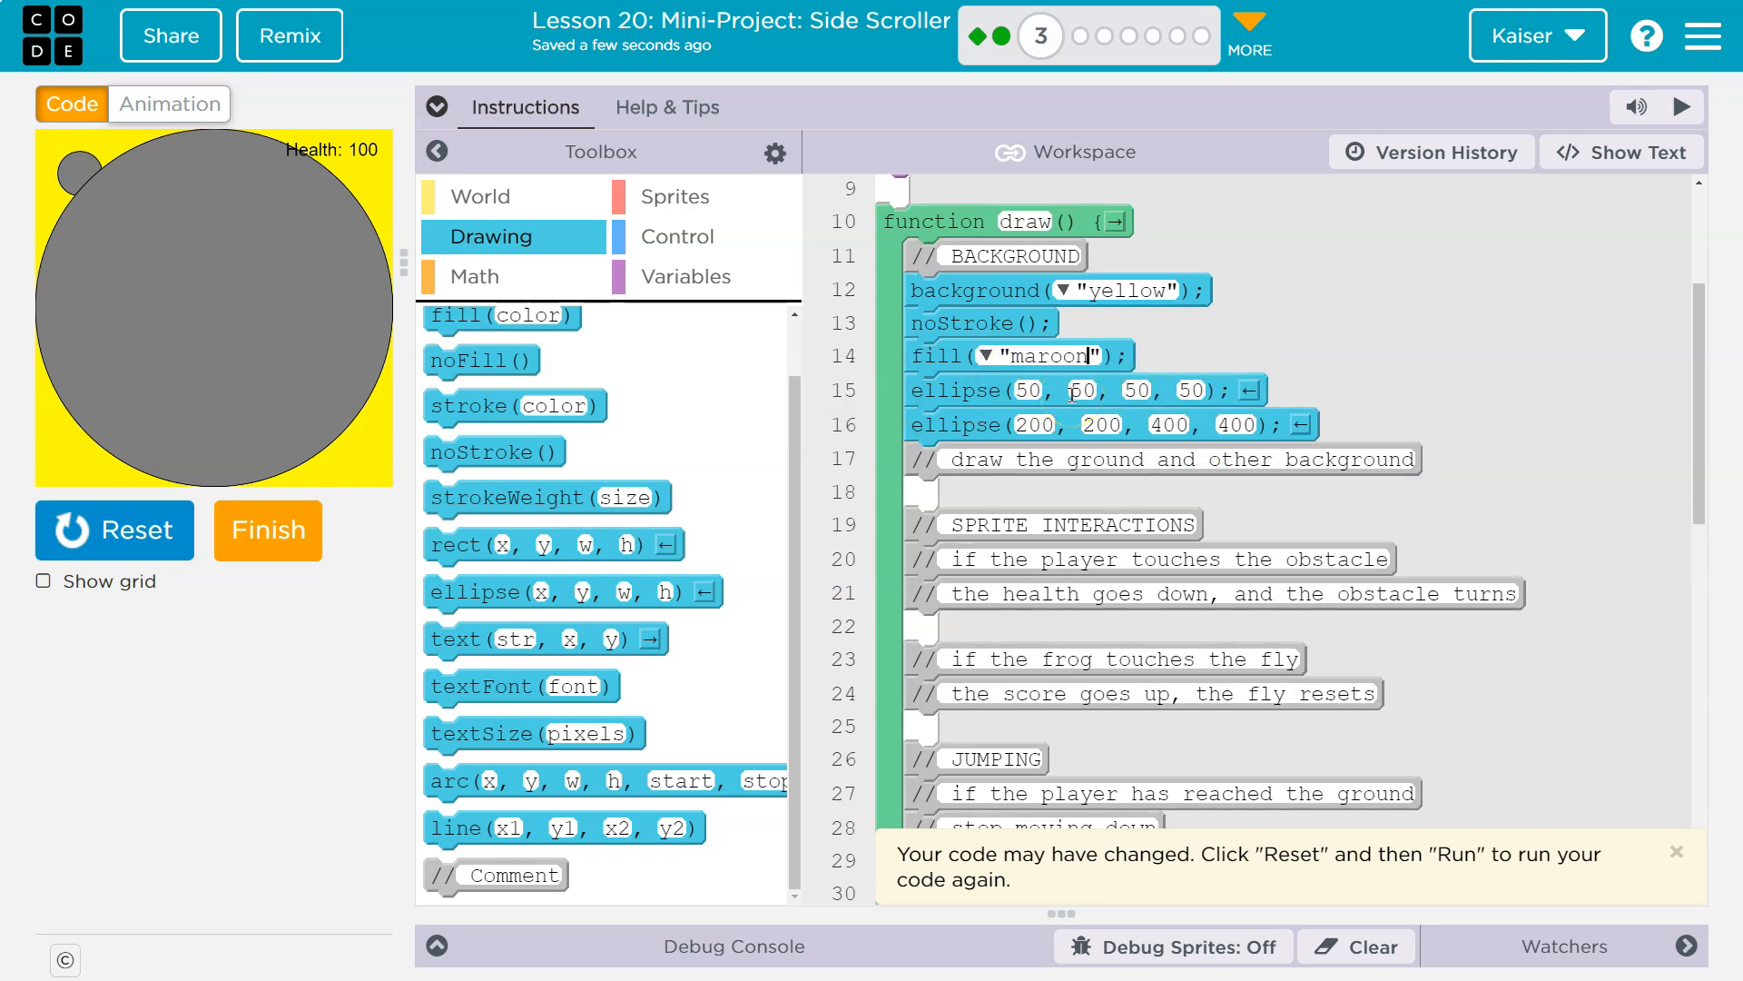
Step: Rerun the scene to preview the maroon-filled circles
left_click(112, 529)
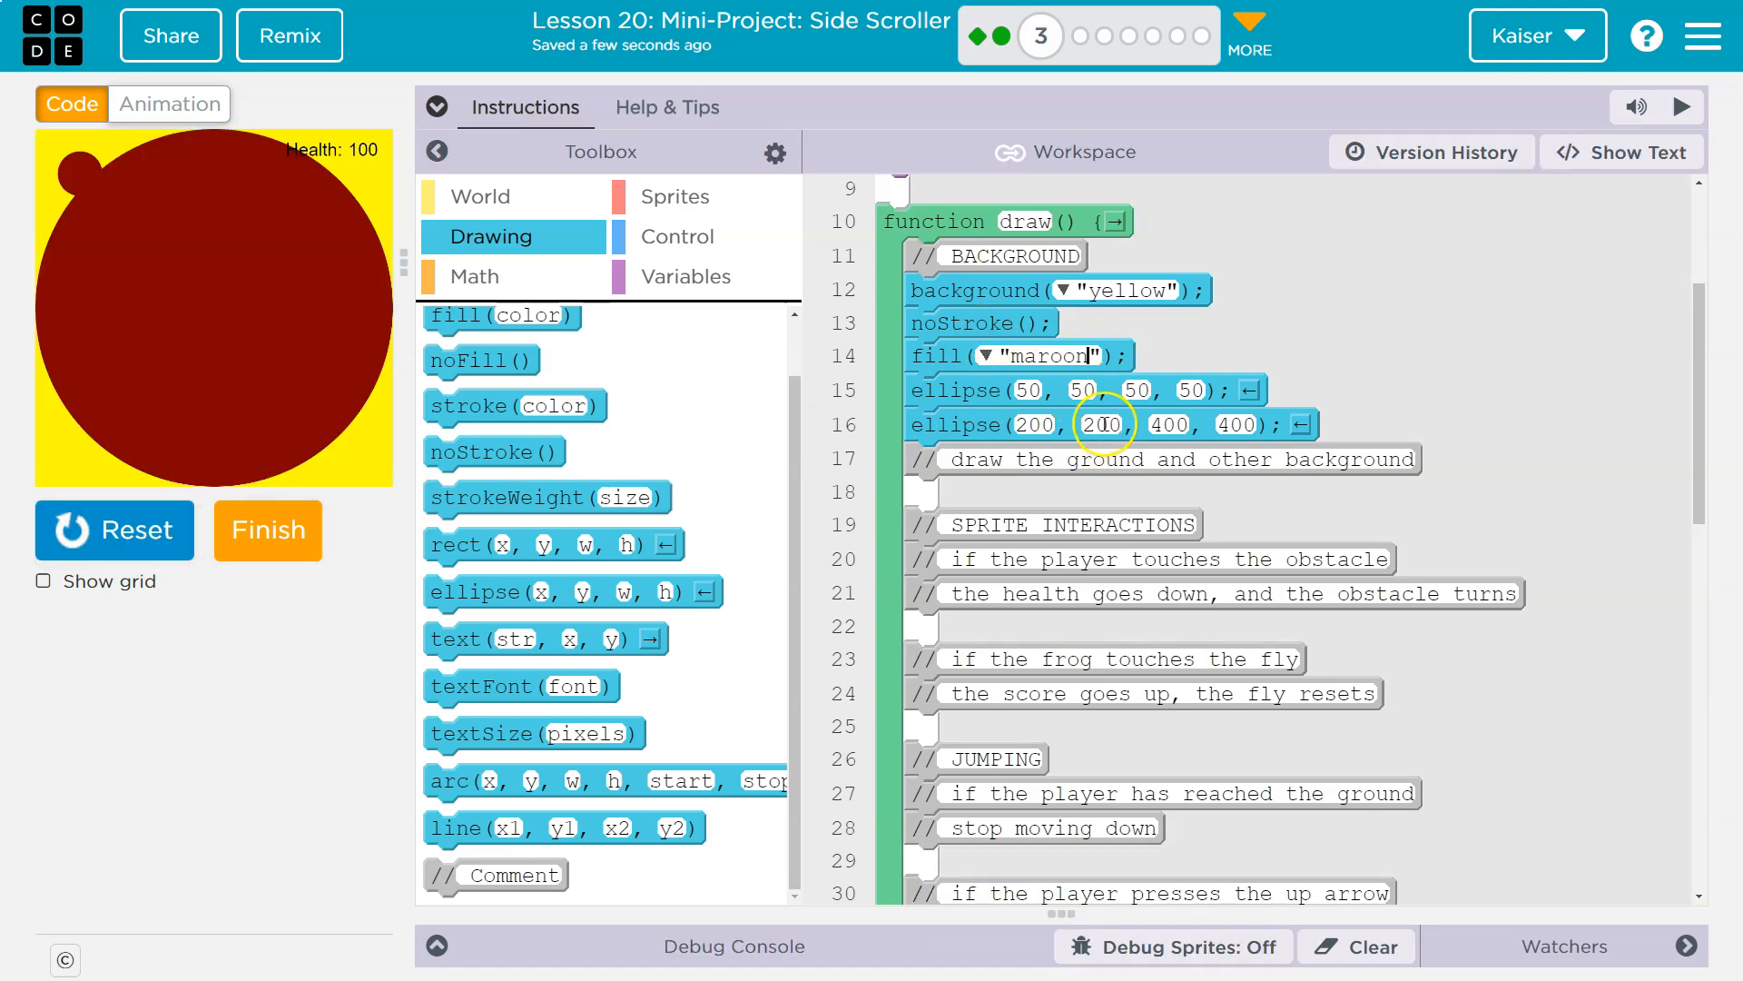
mouse_move(988, 507)
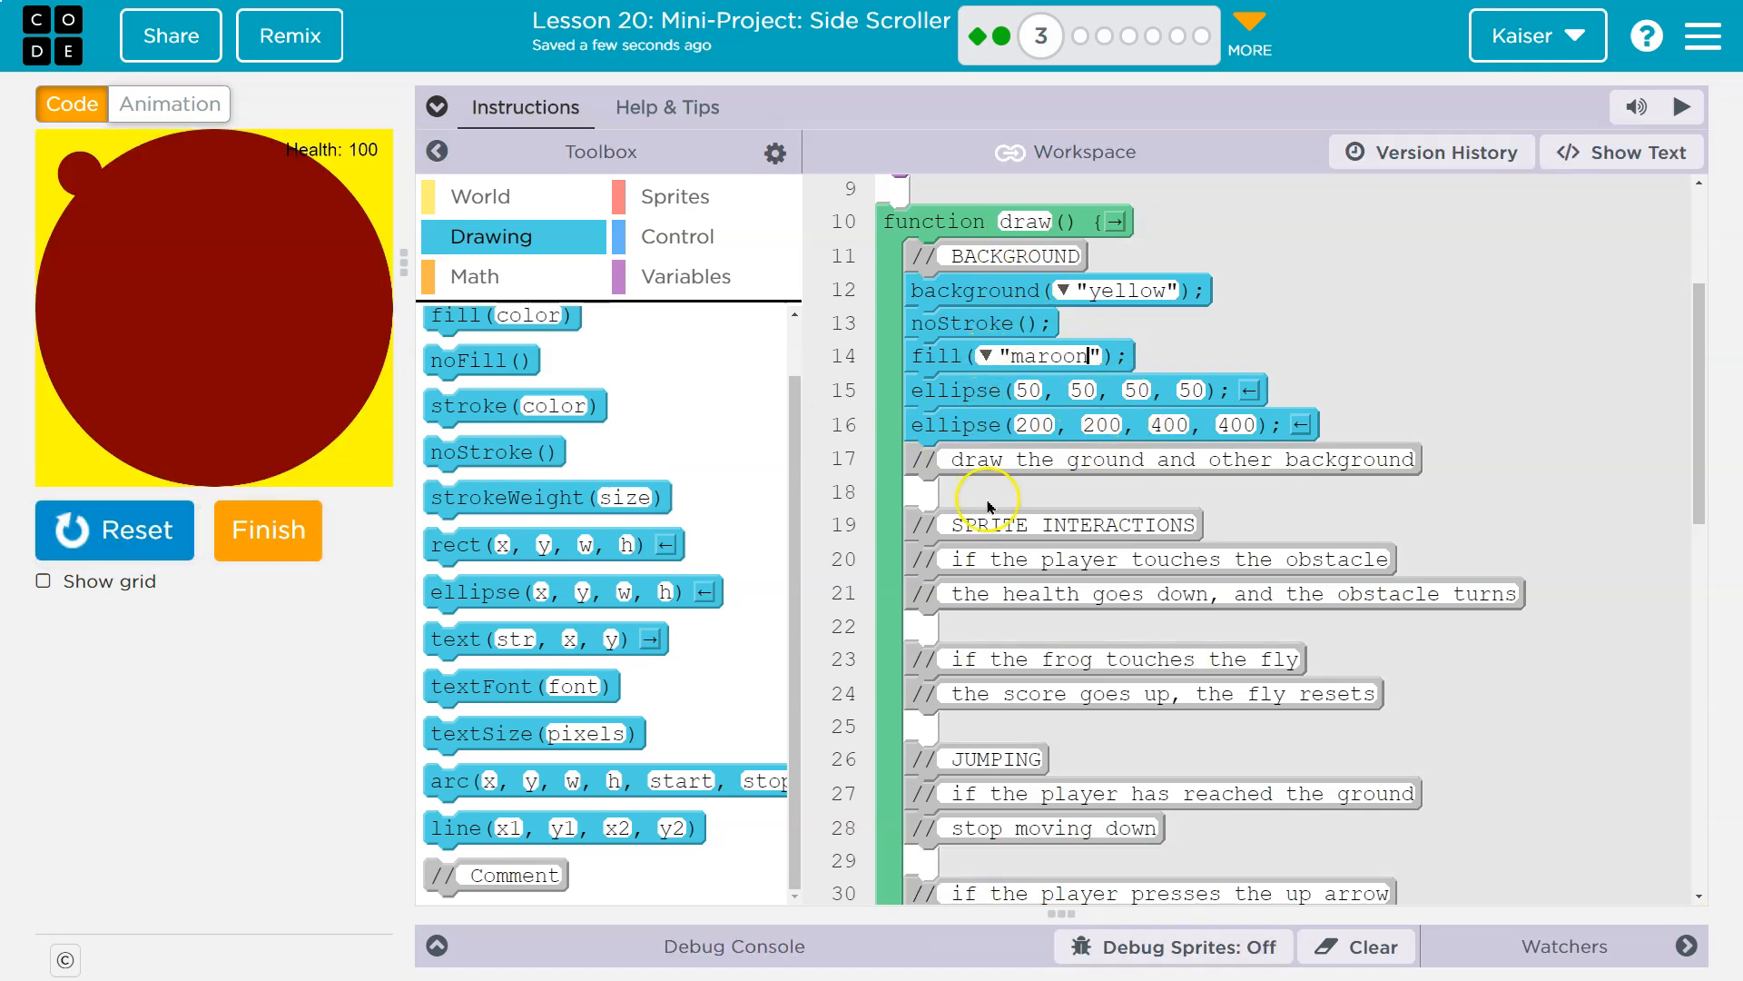
mouse_move(1173, 394)
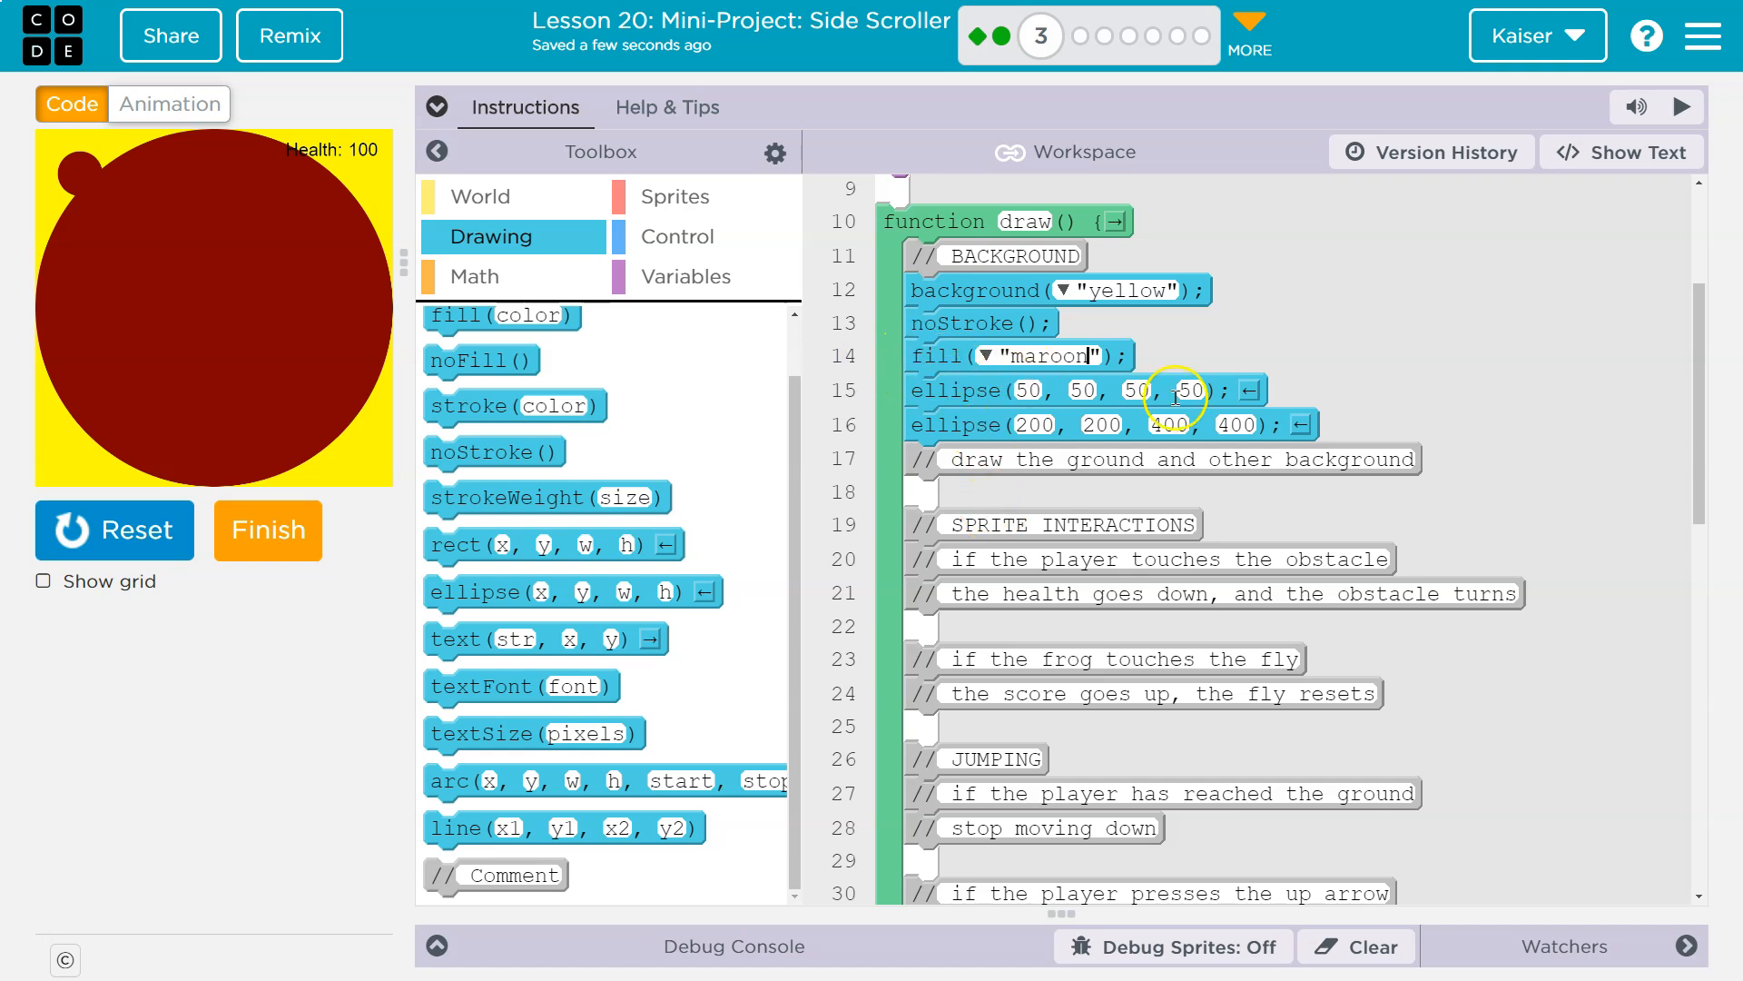
mouse_move(1106, 389)
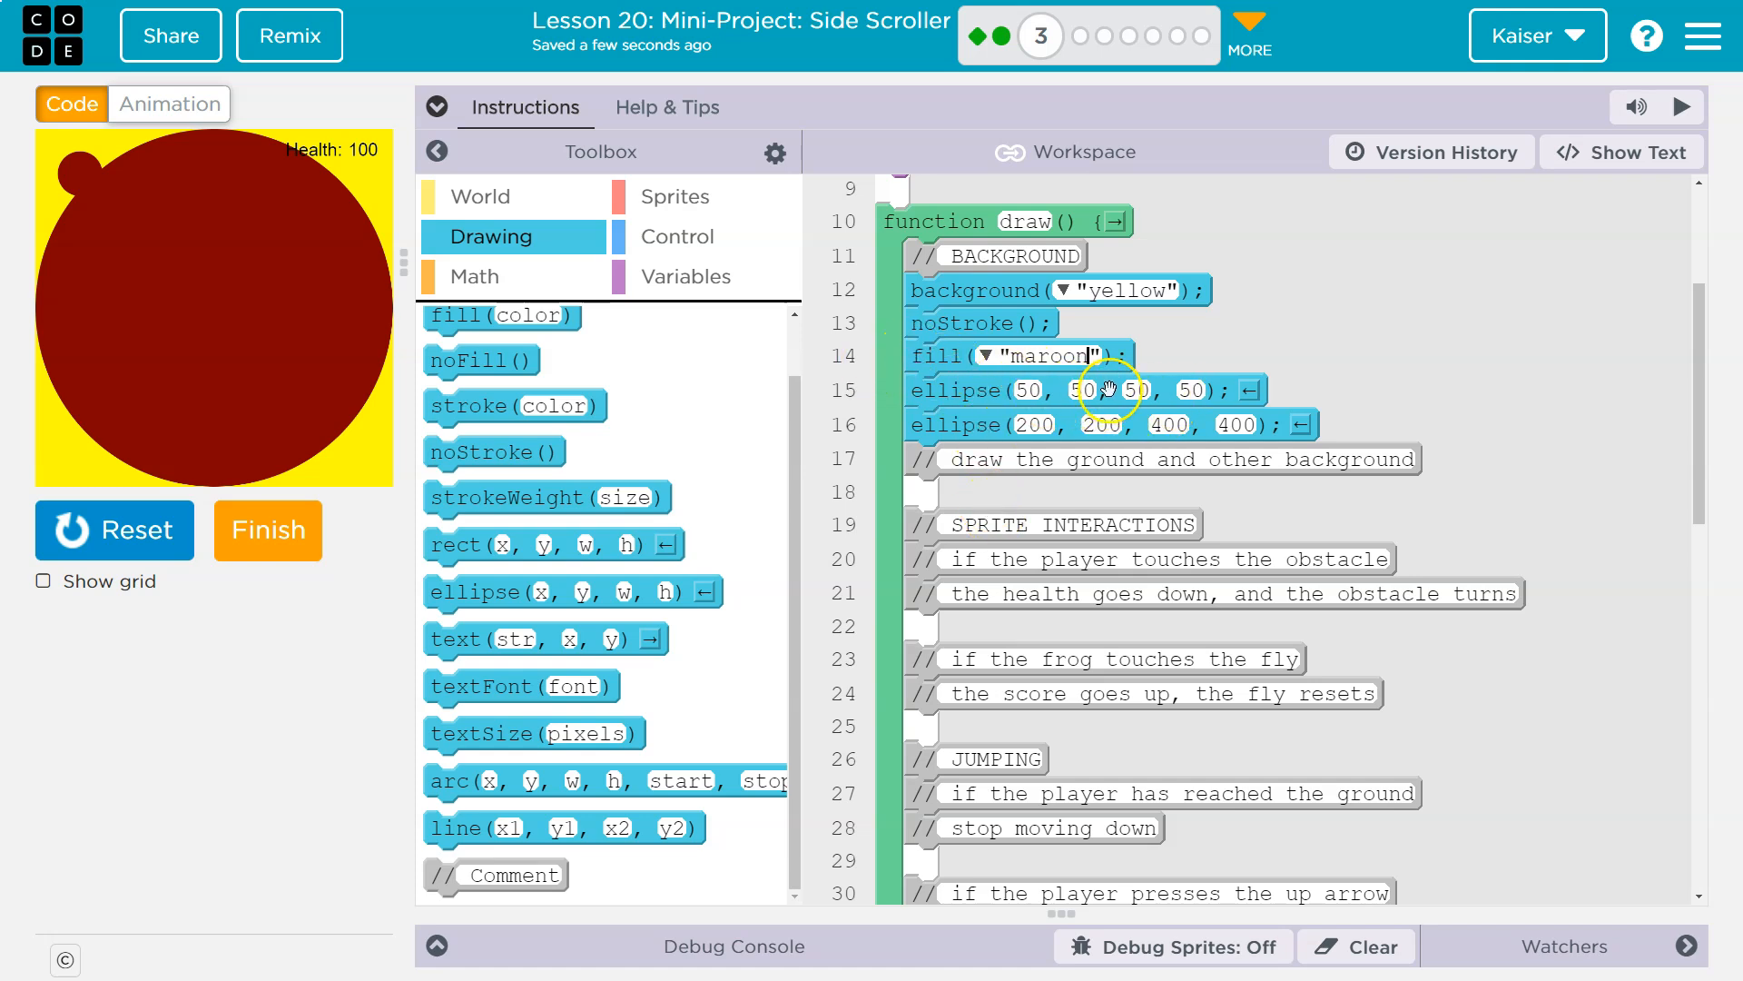
mouse_move(967, 354)
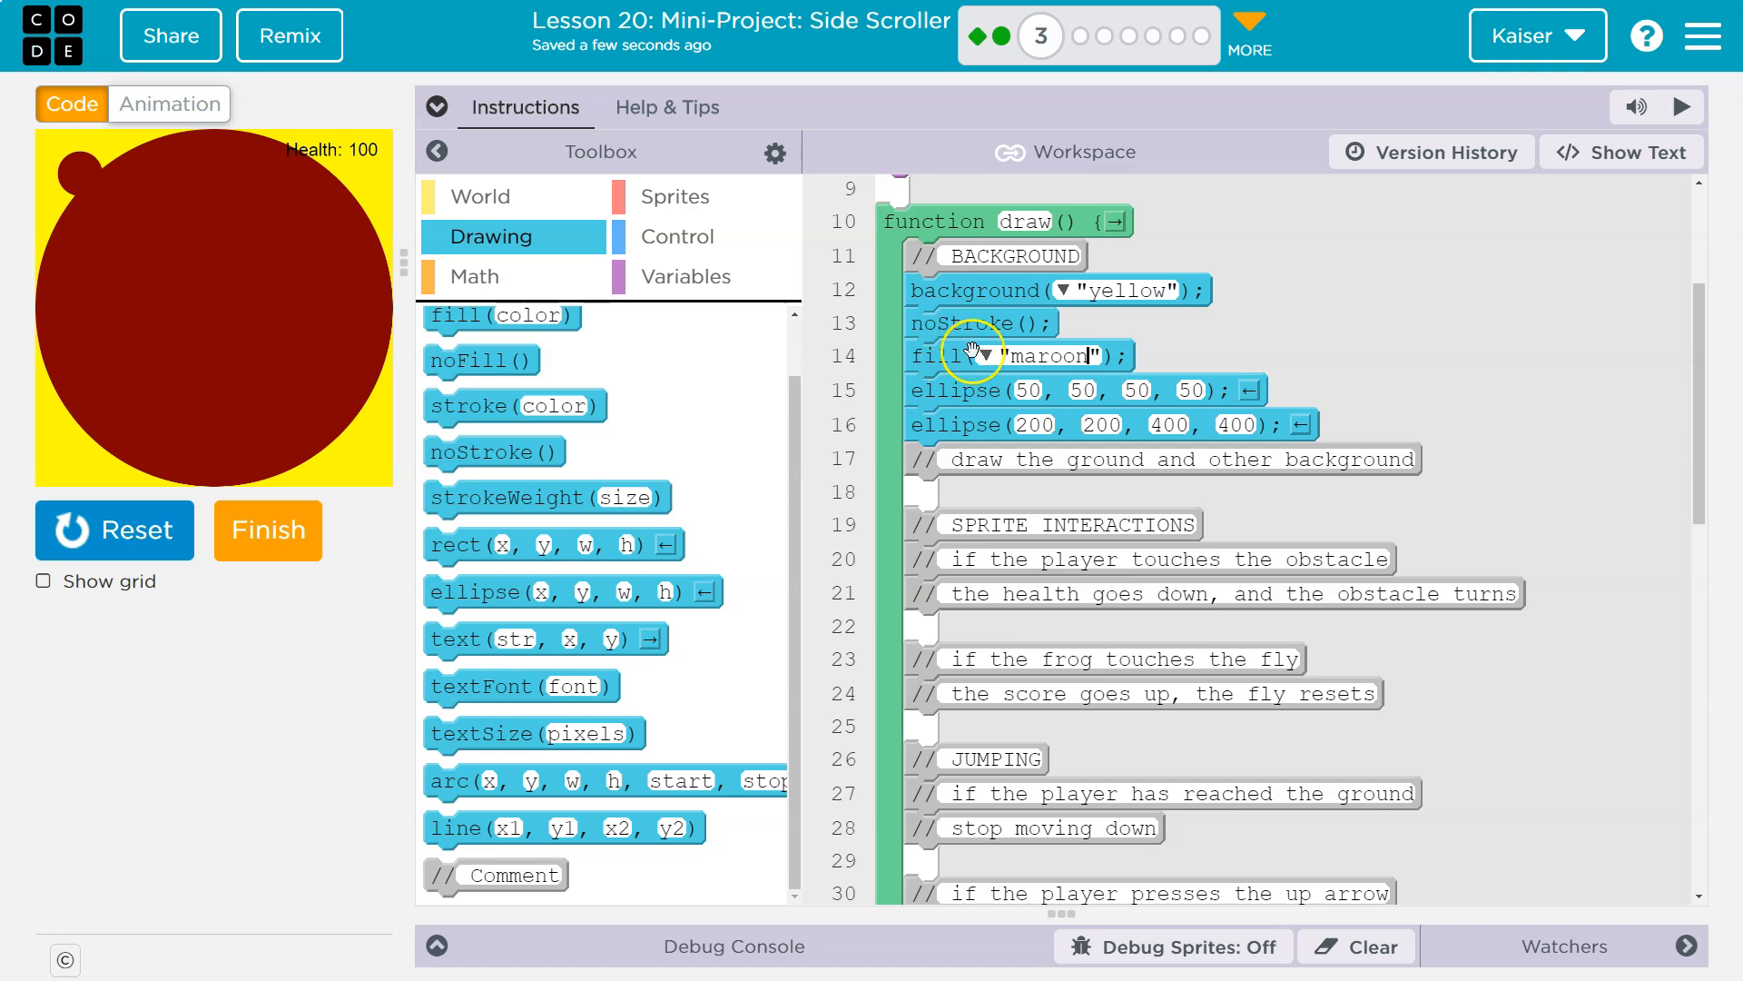
mouse_move(1005, 423)
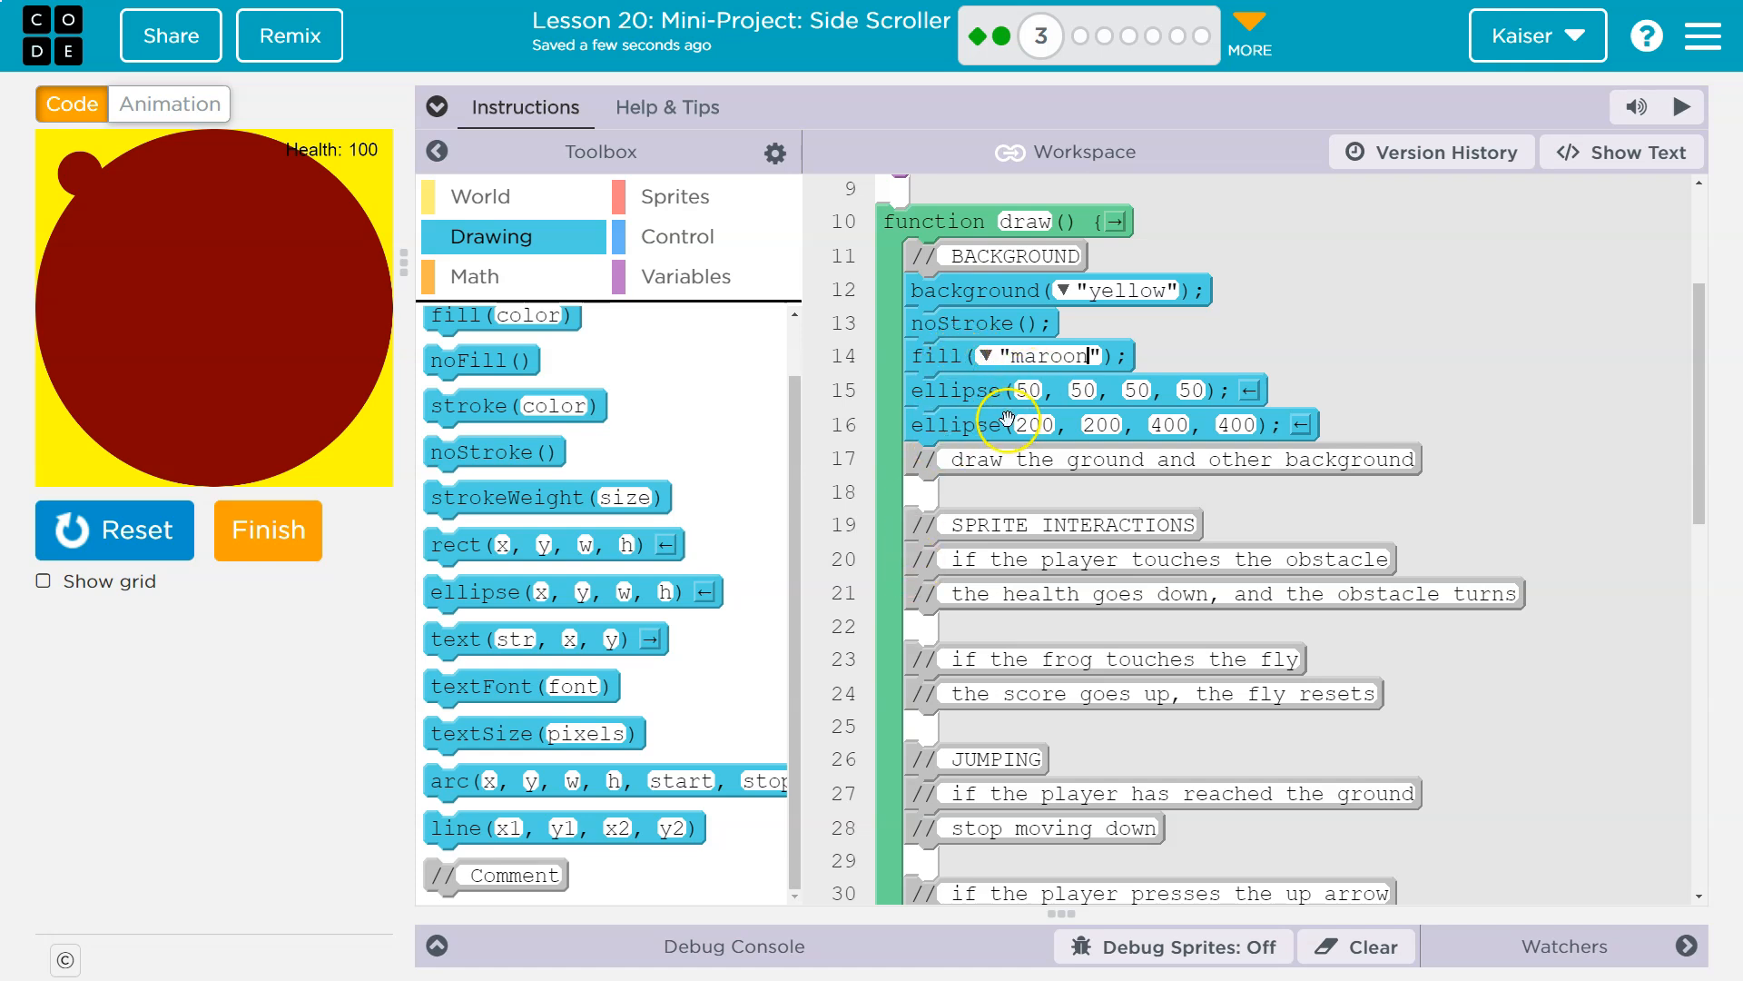
mouse_move(280, 383)
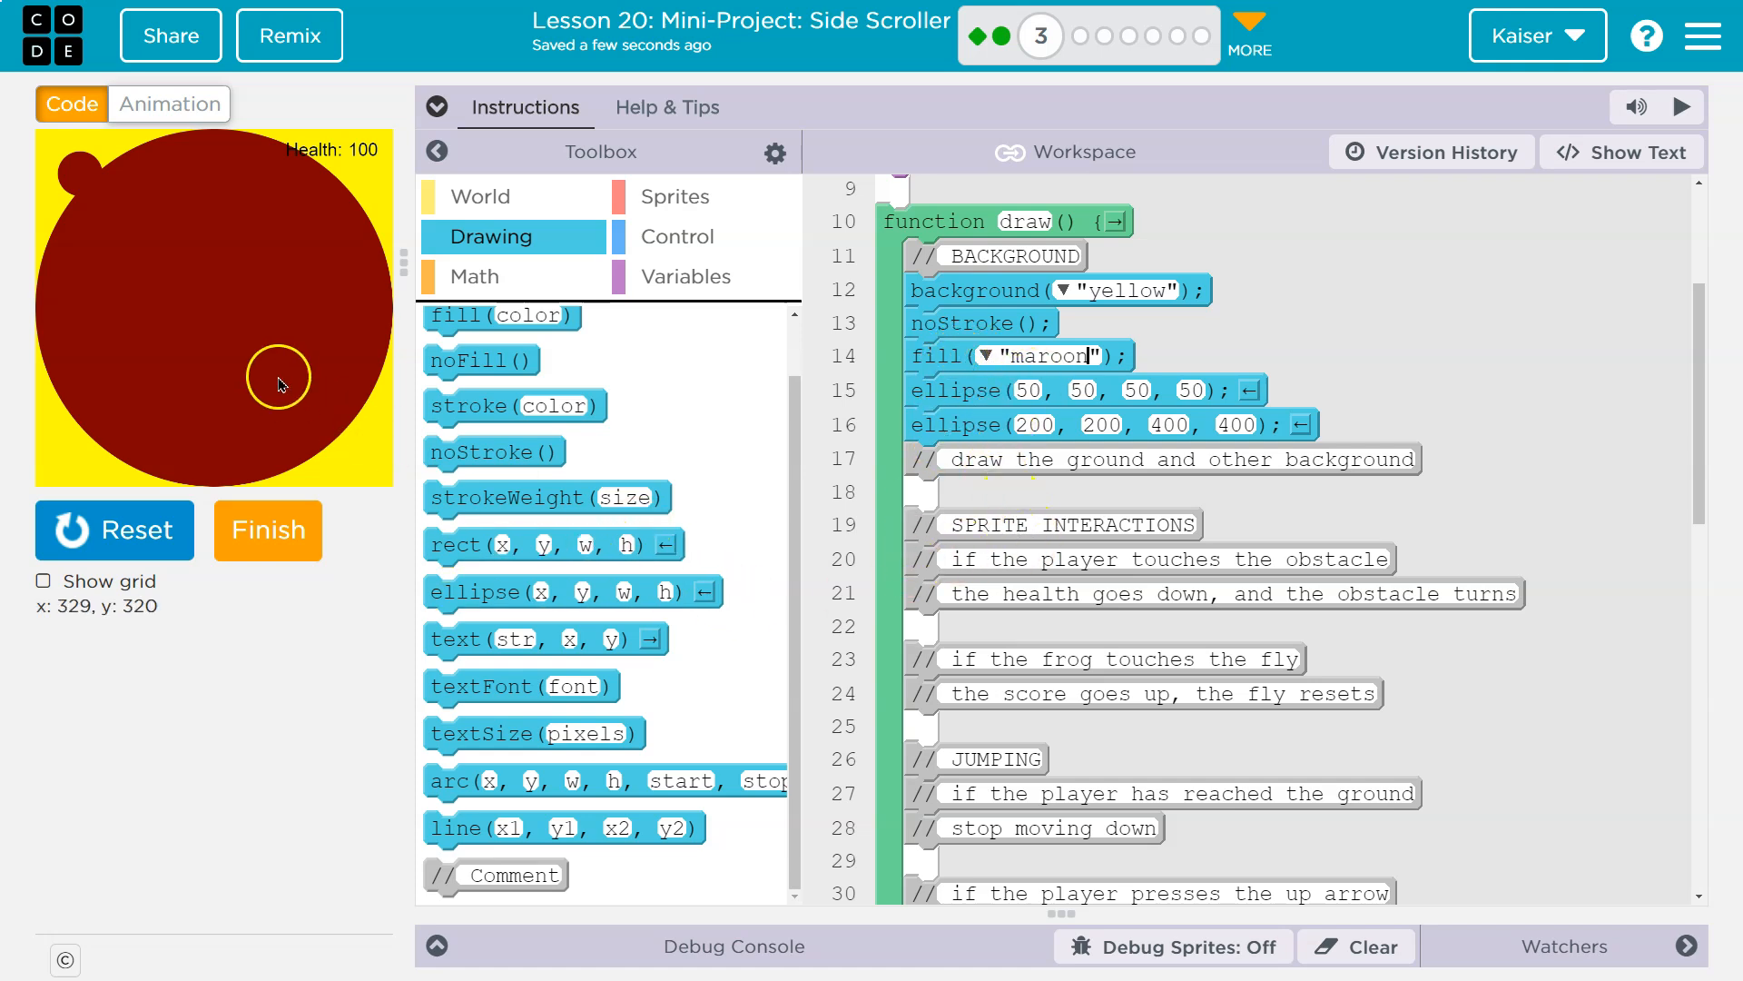
mouse_move(480, 360)
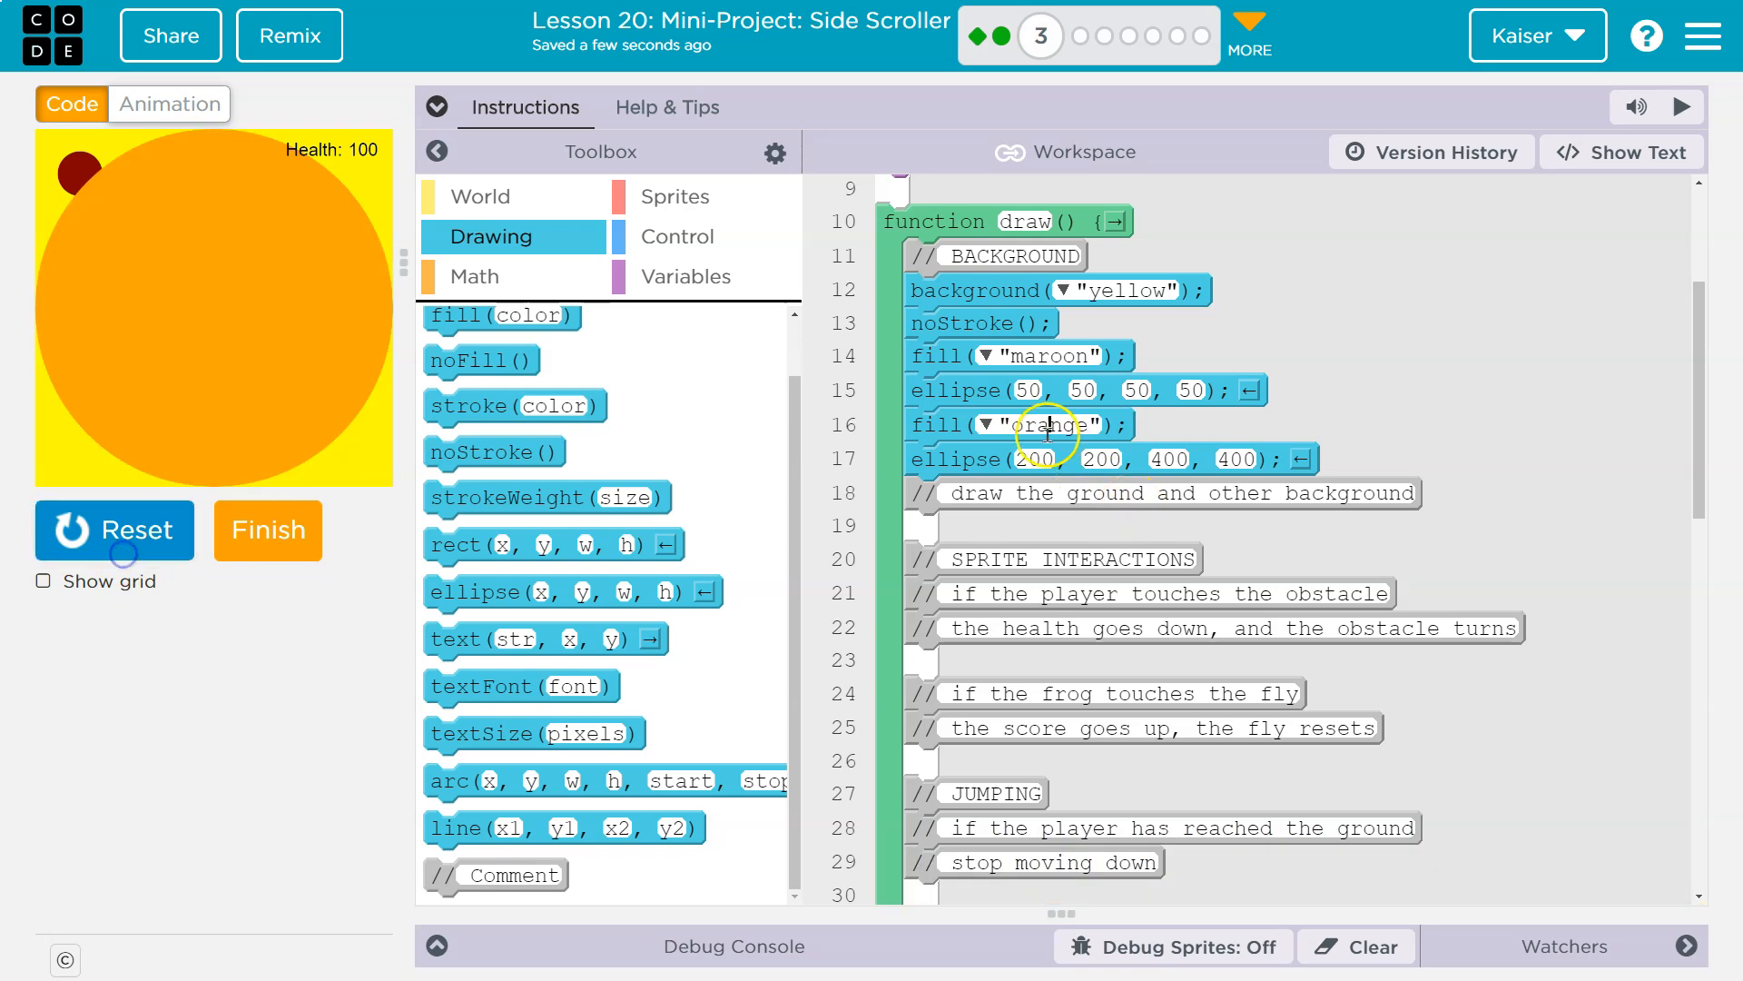
Step: Set the second circle's fill to "grey" and preview it
type("grey")
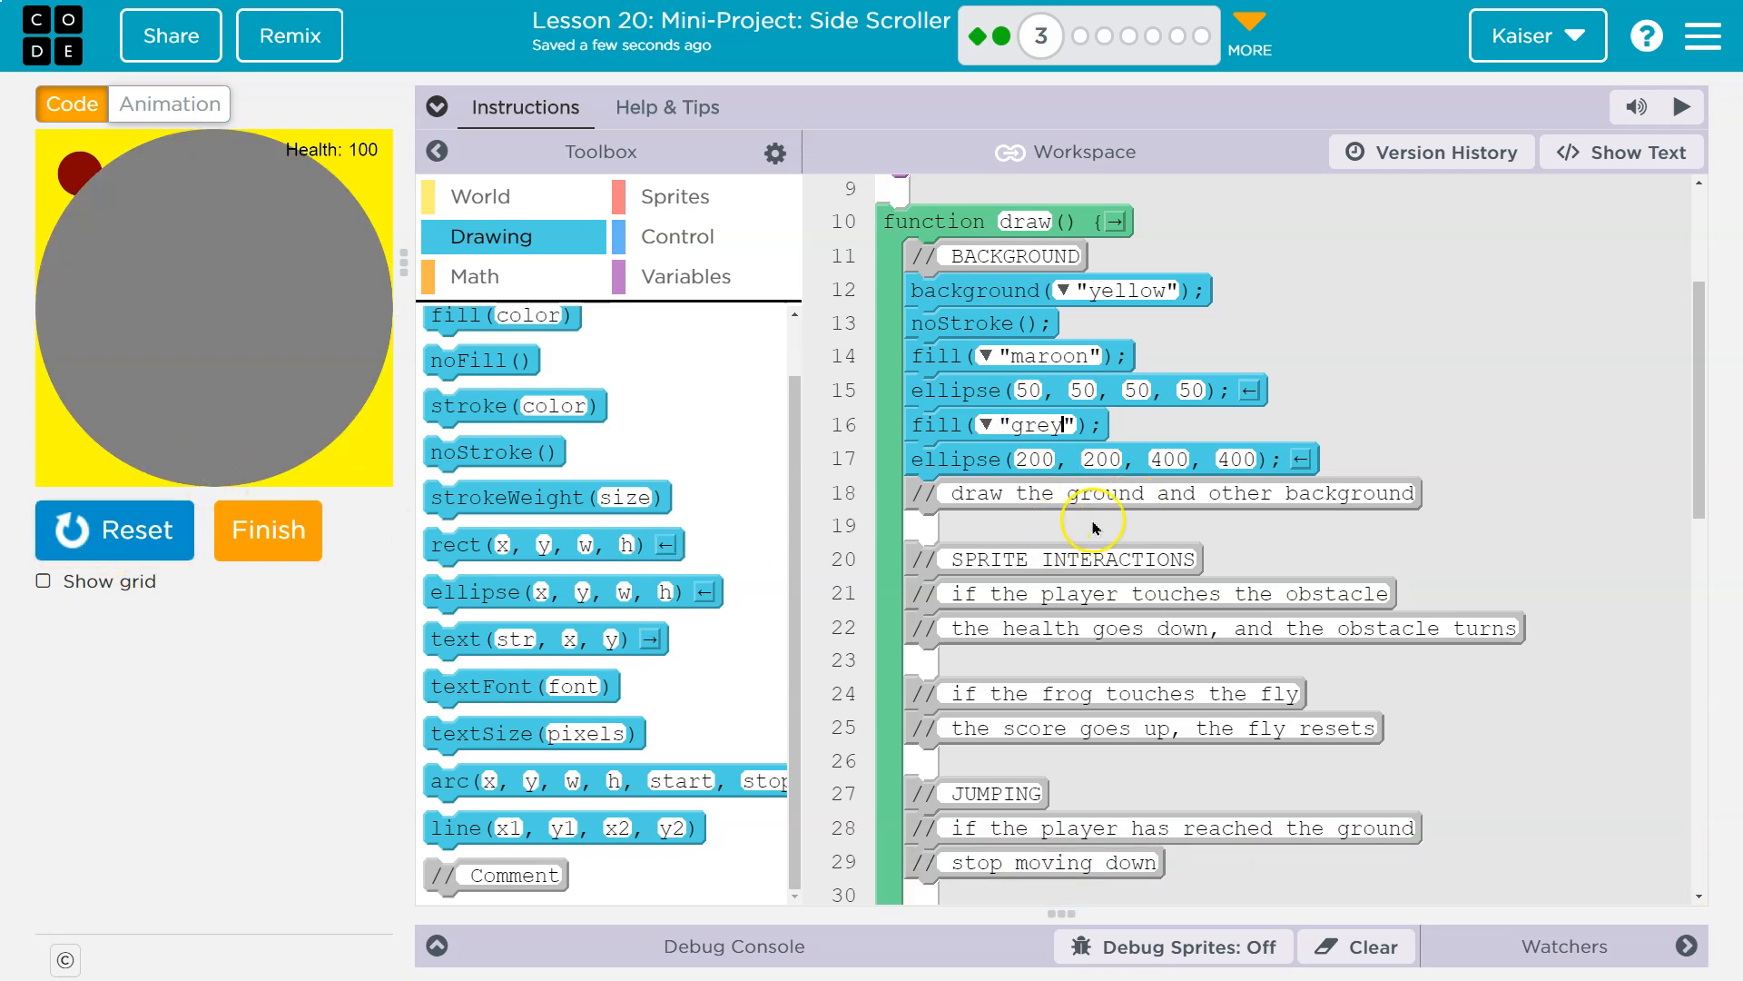
double_click(1037, 425)
type("whit")
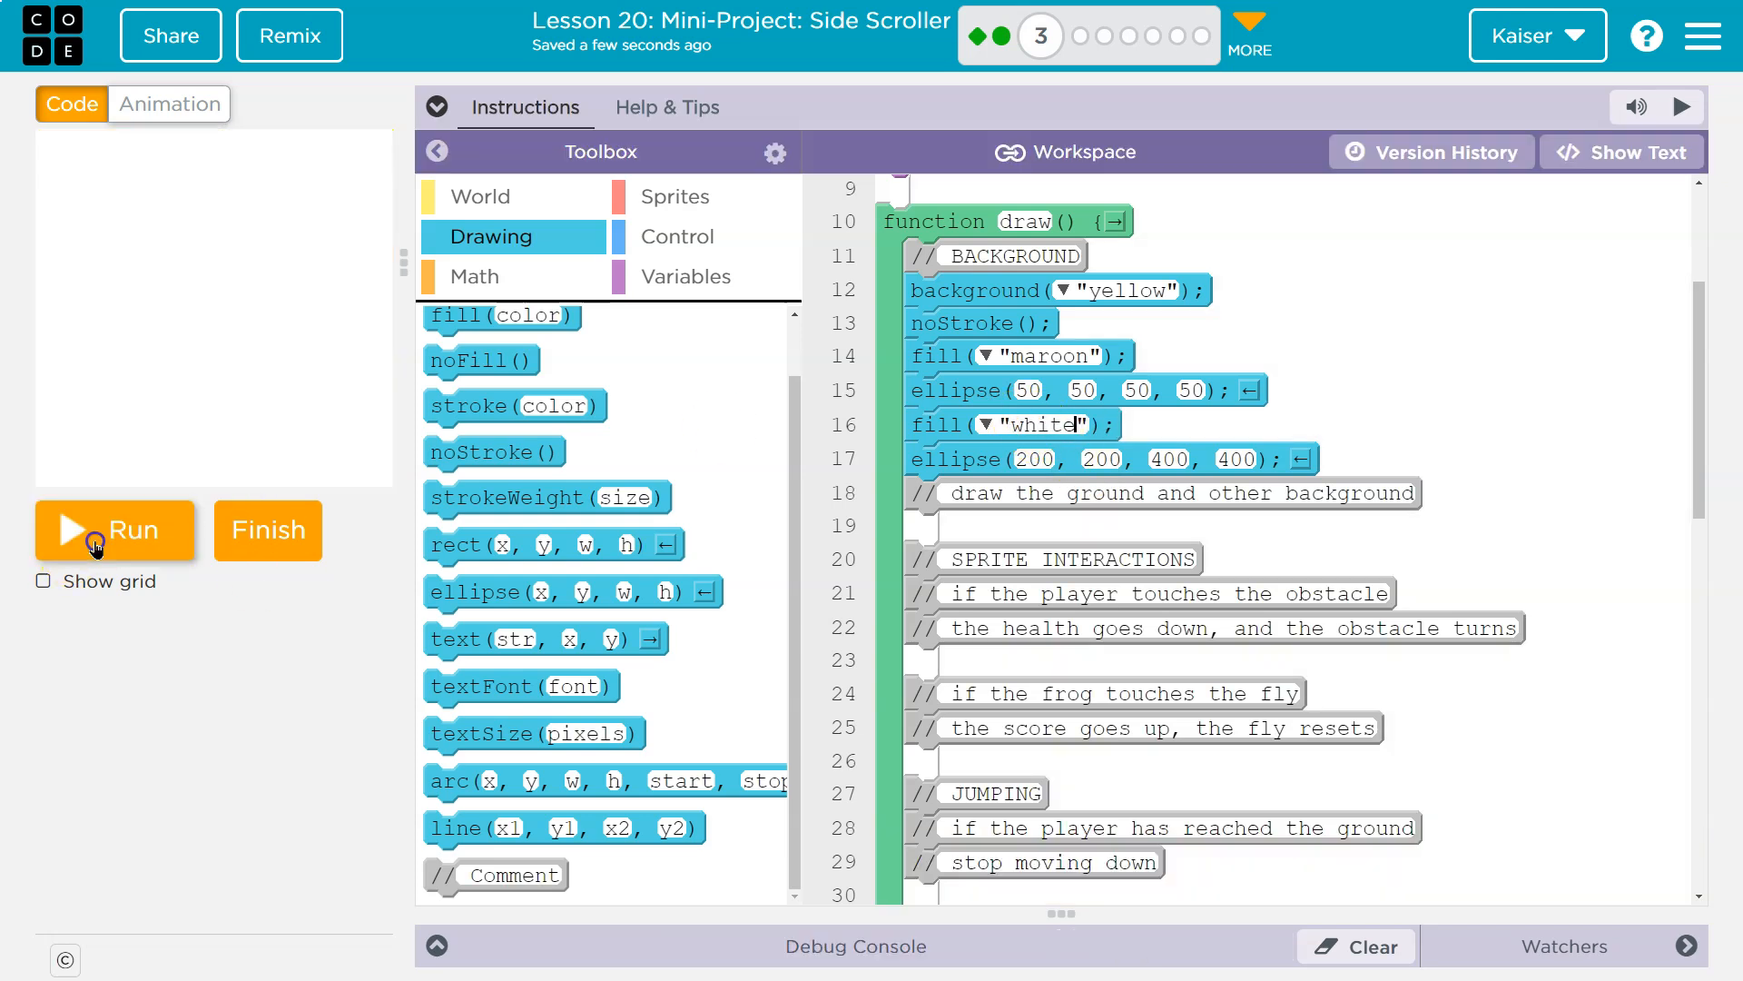
left_click(115, 528)
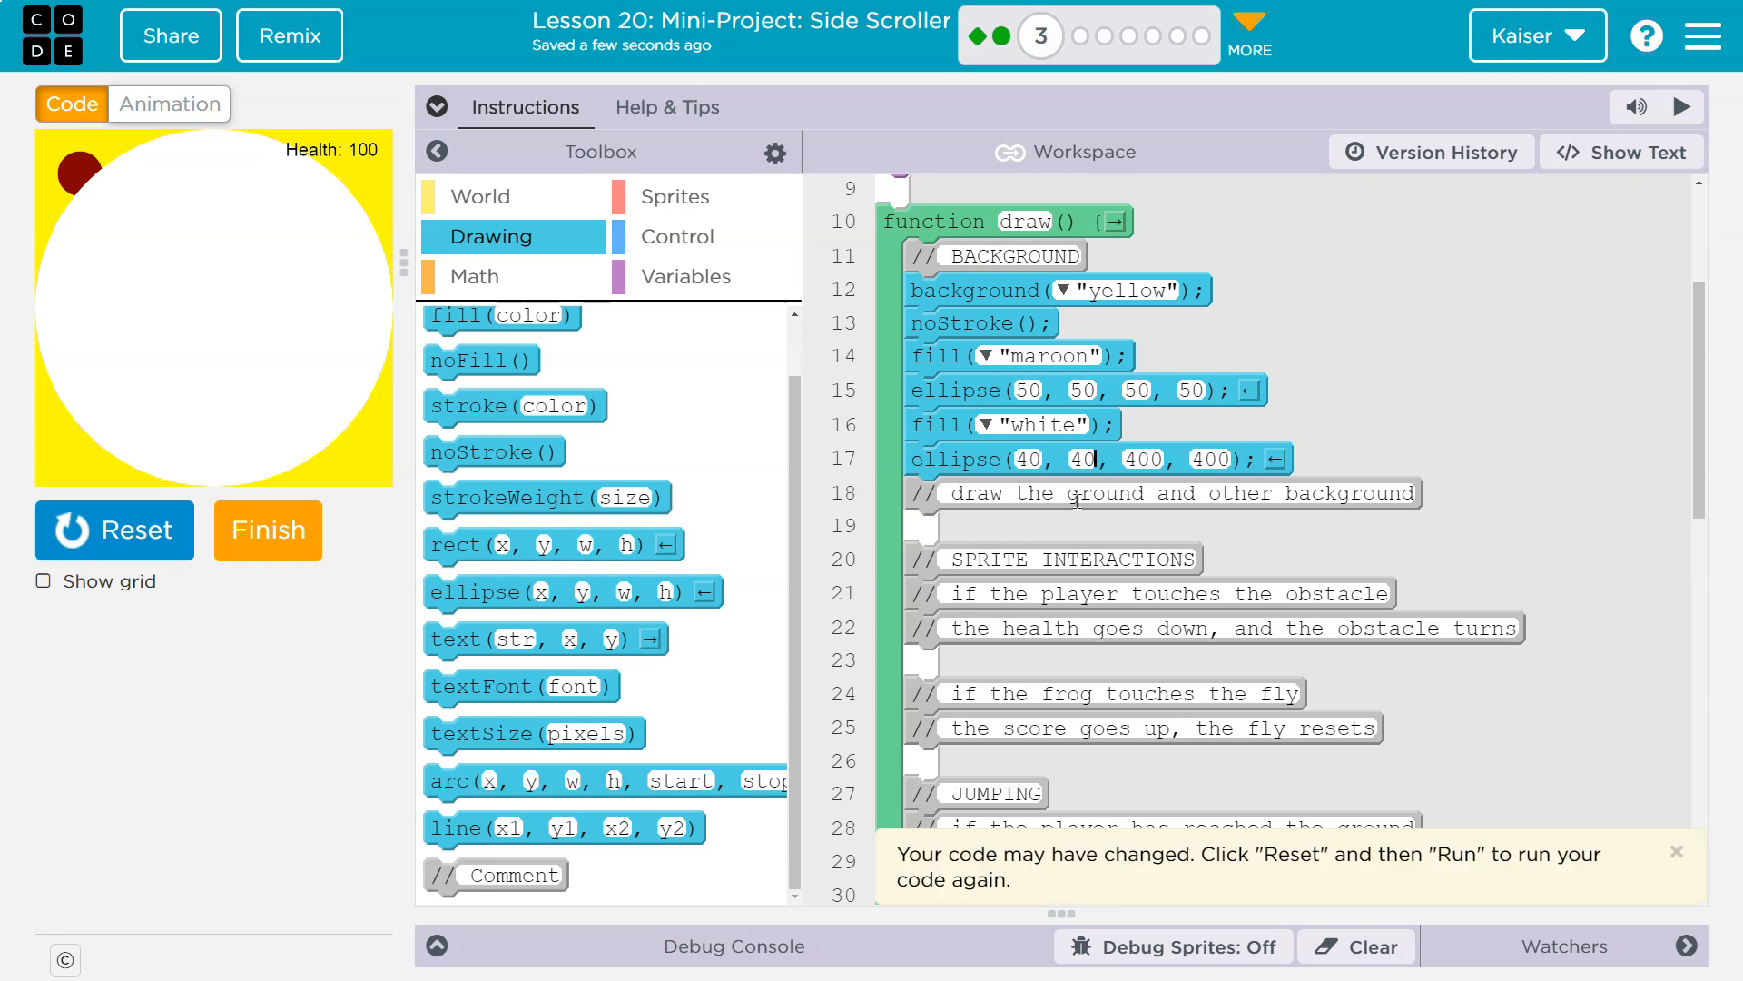
mouse_move(329, 207)
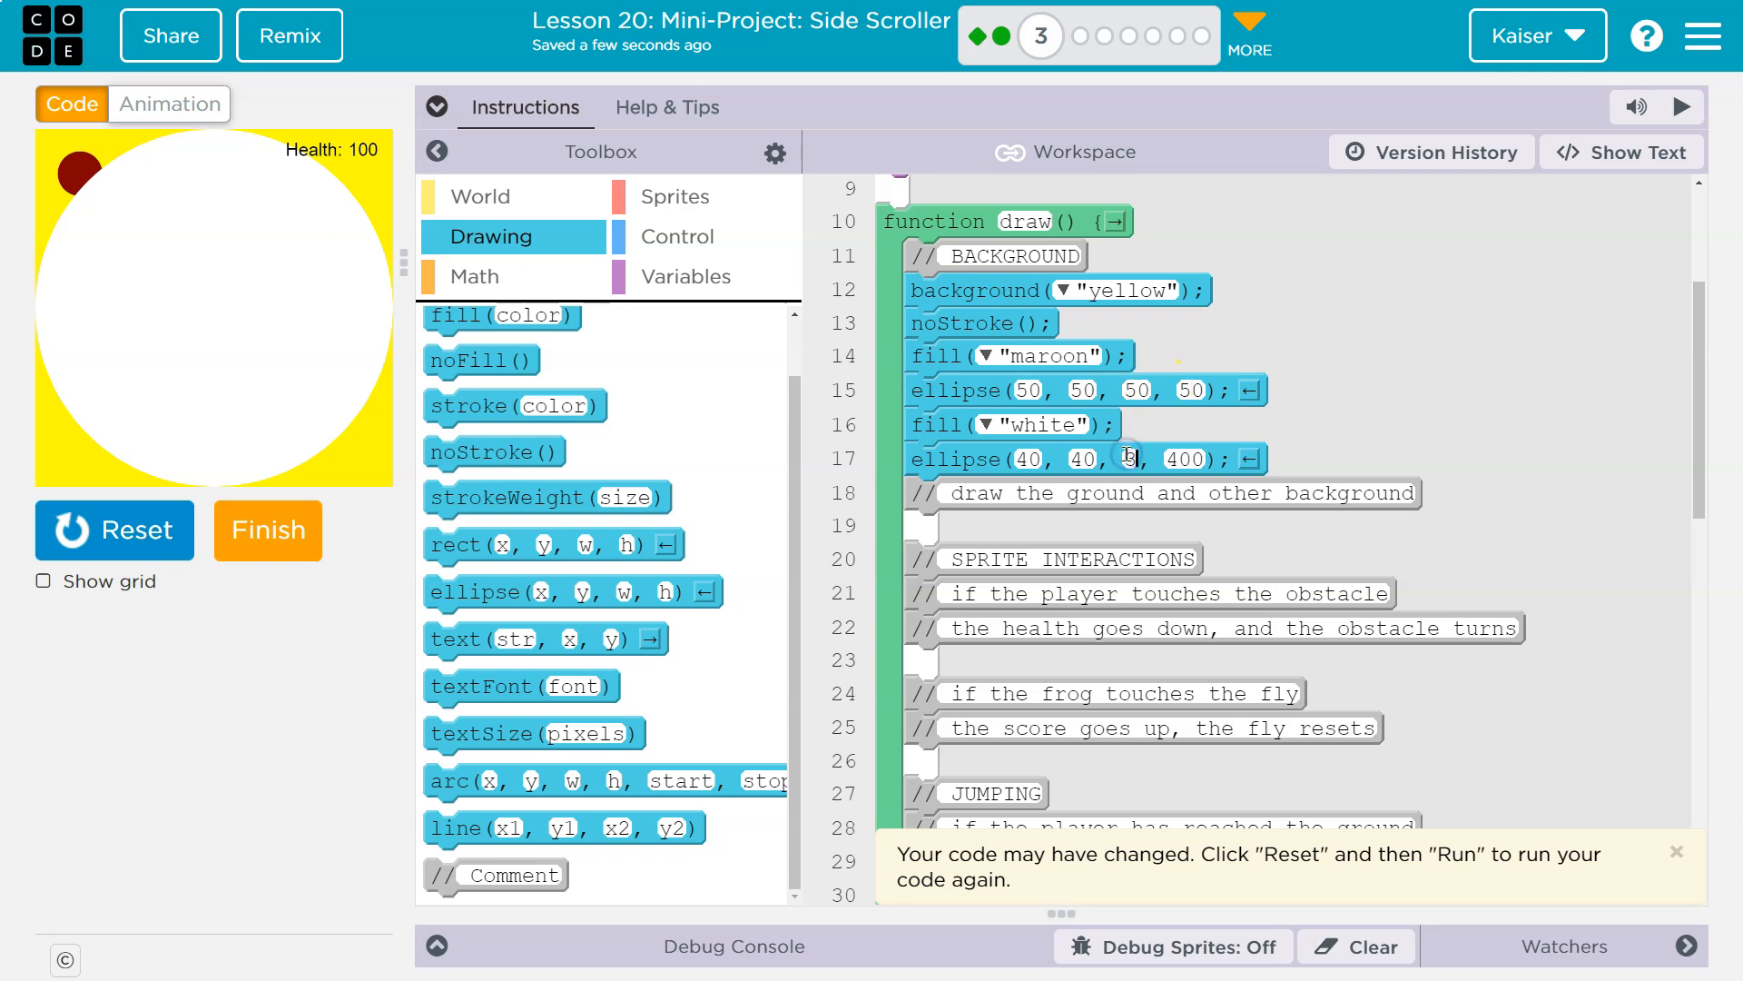
Step: Move the grey circle to x 300 and adjust its y value near the top
type("300")
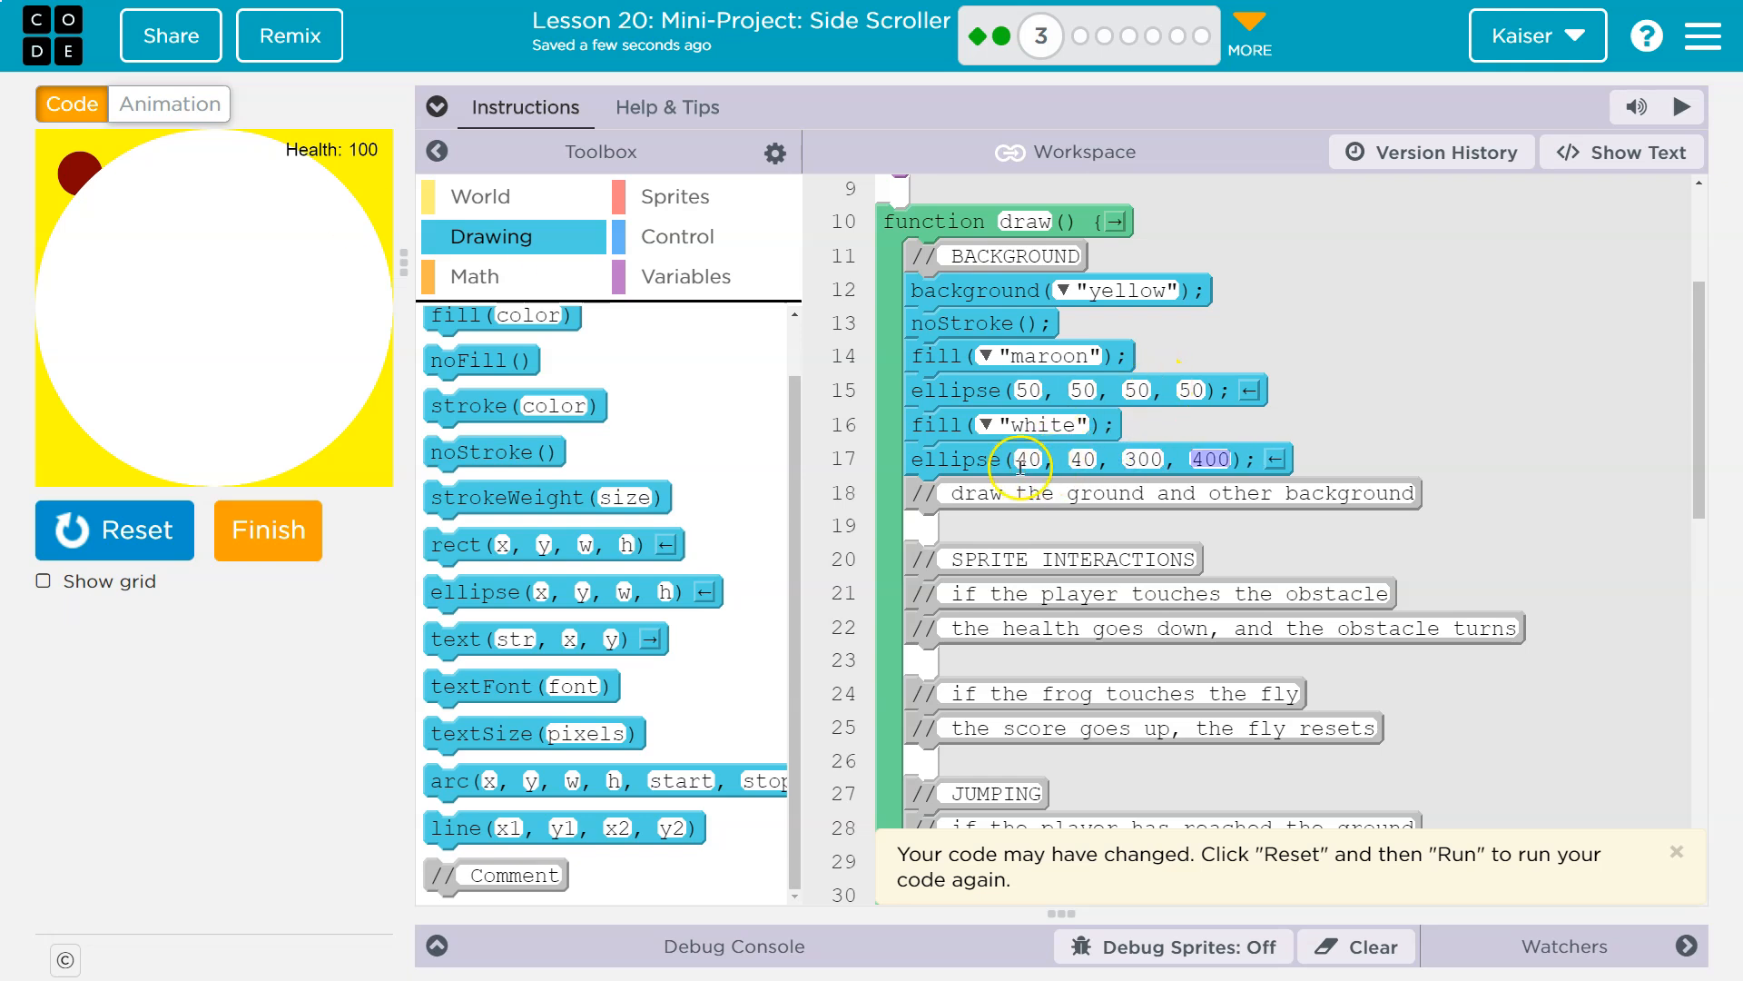
left_click(113, 529)
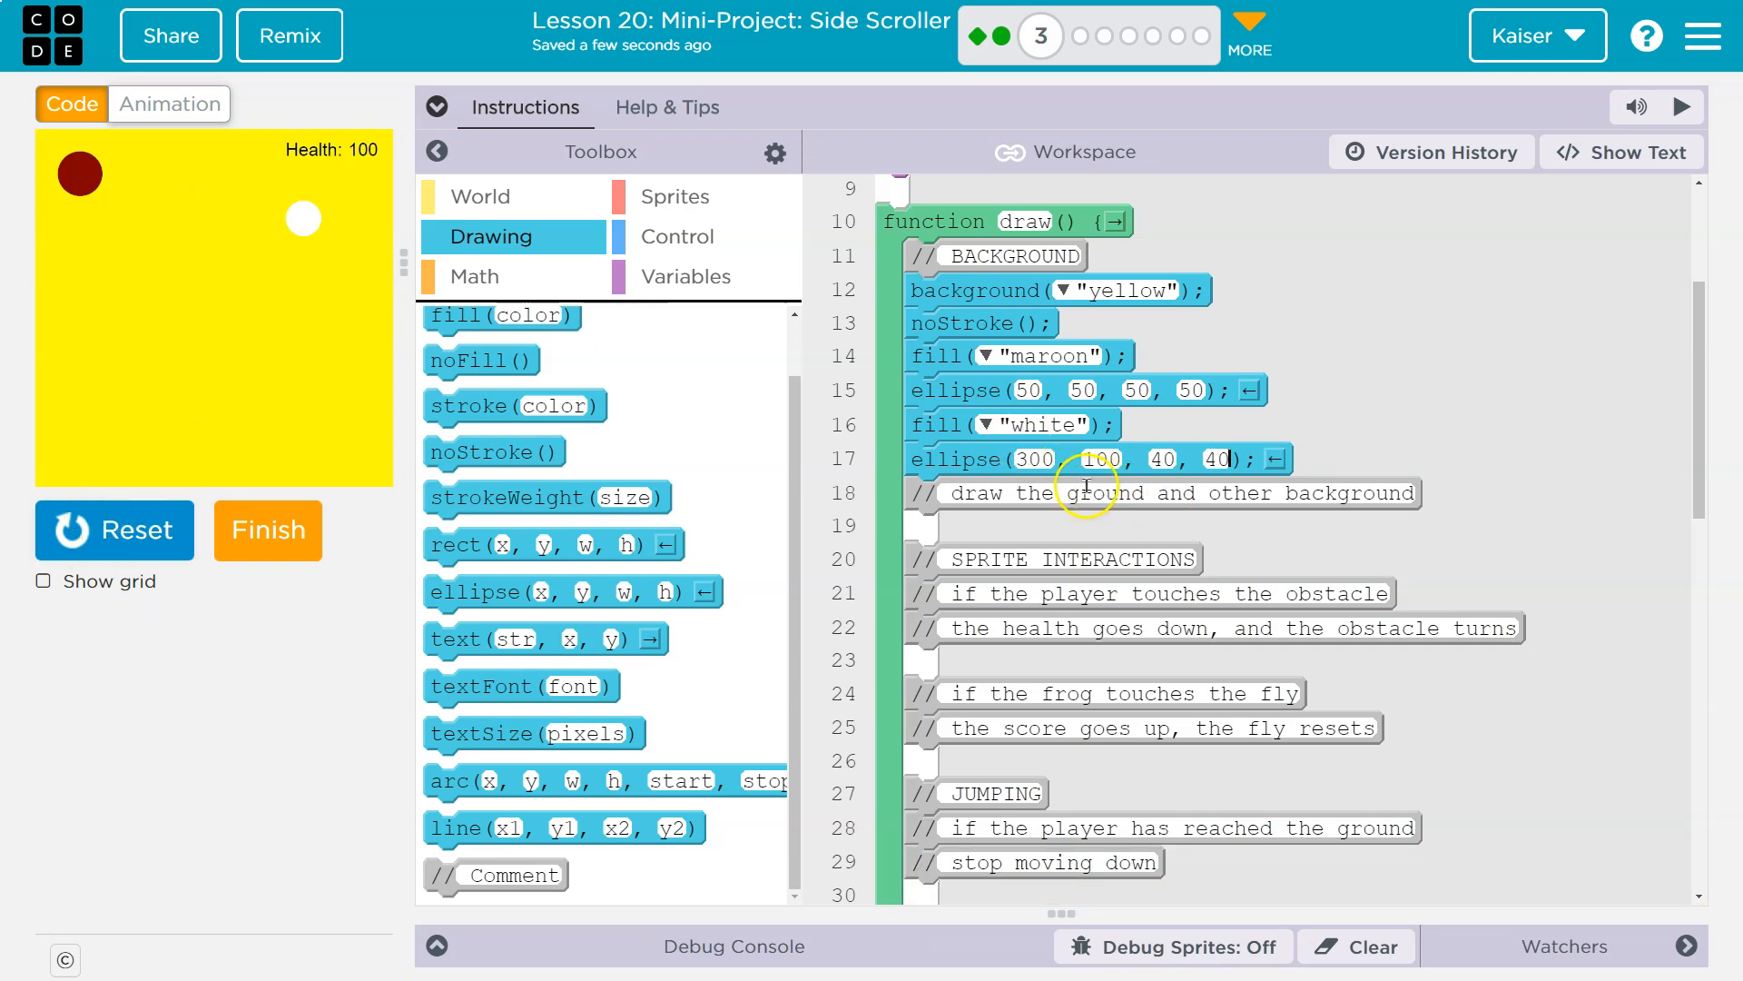
double_click(1042, 425)
type("\"grey")
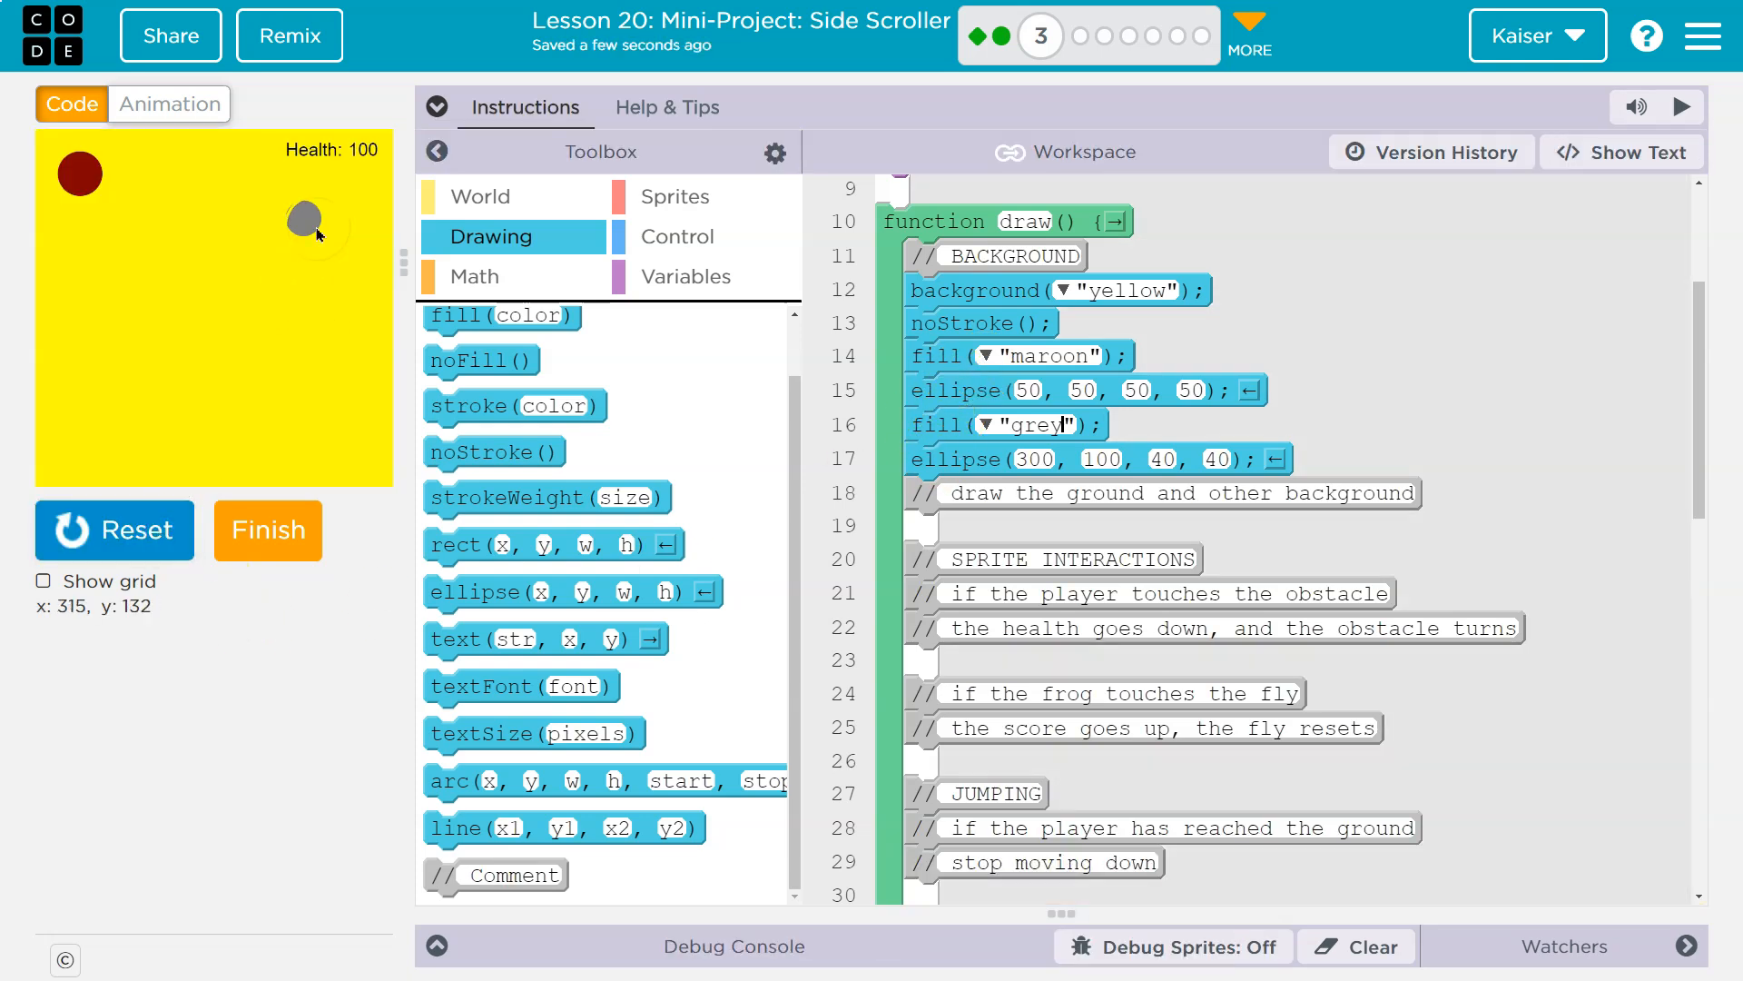
double_click(1101, 459)
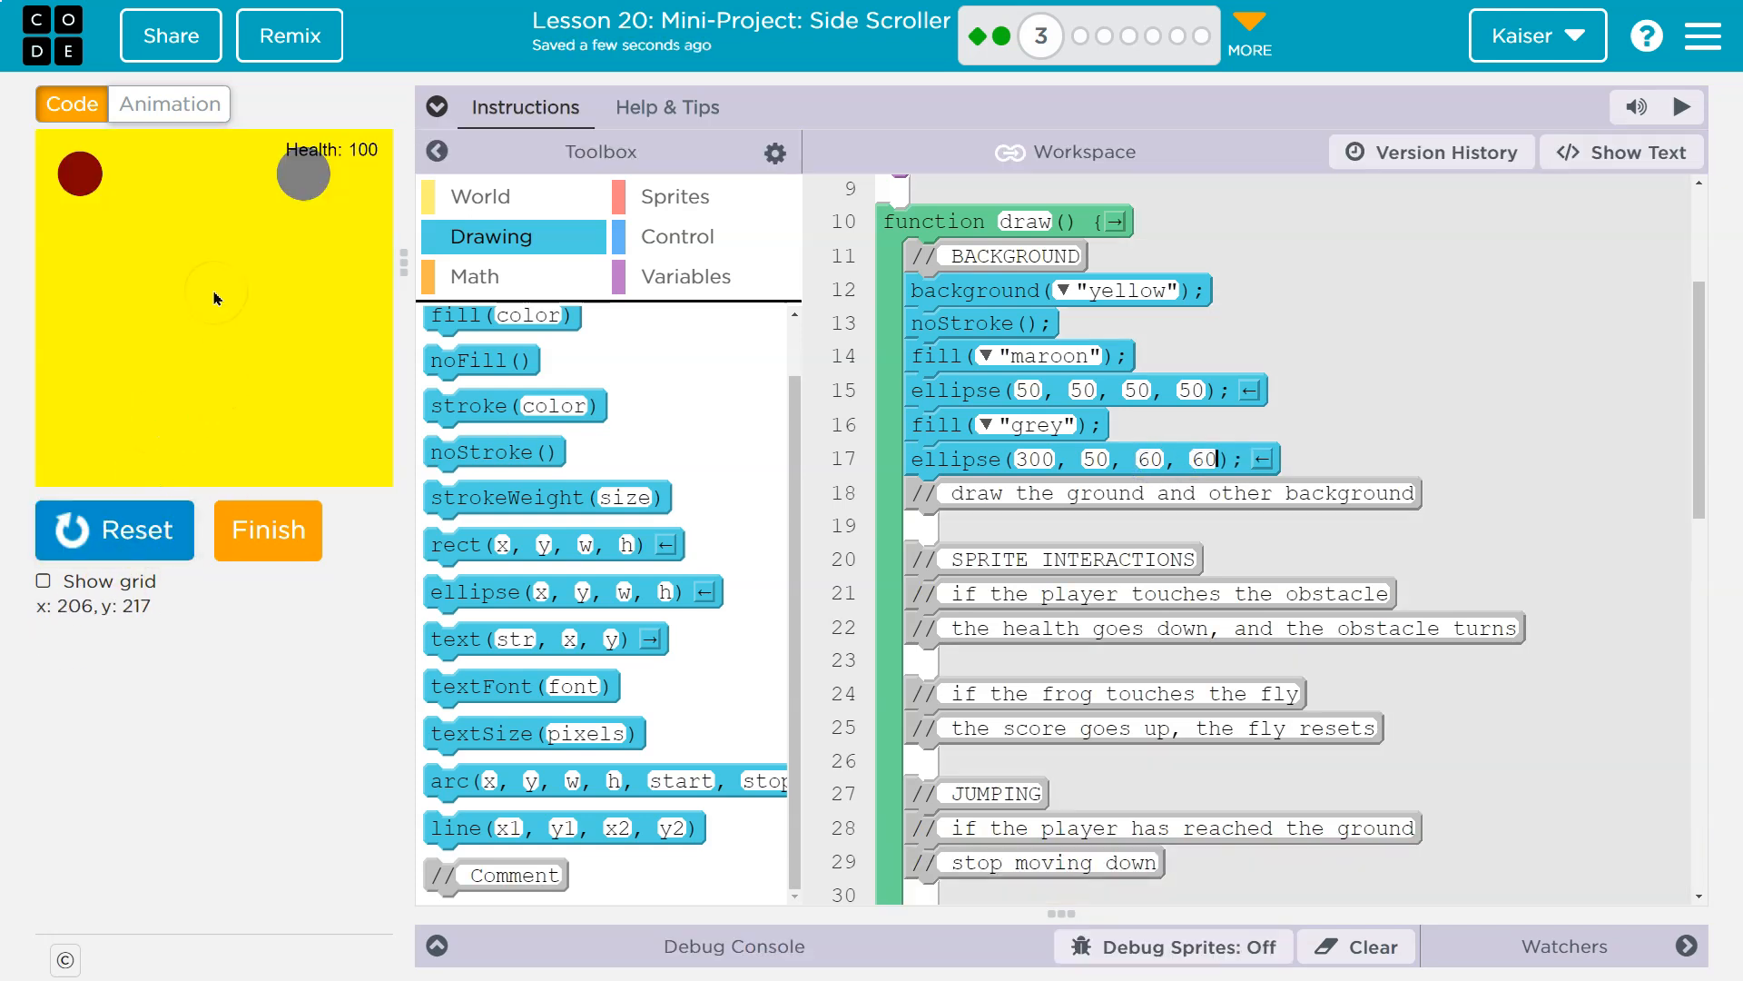
mouse_move(1132, 458)
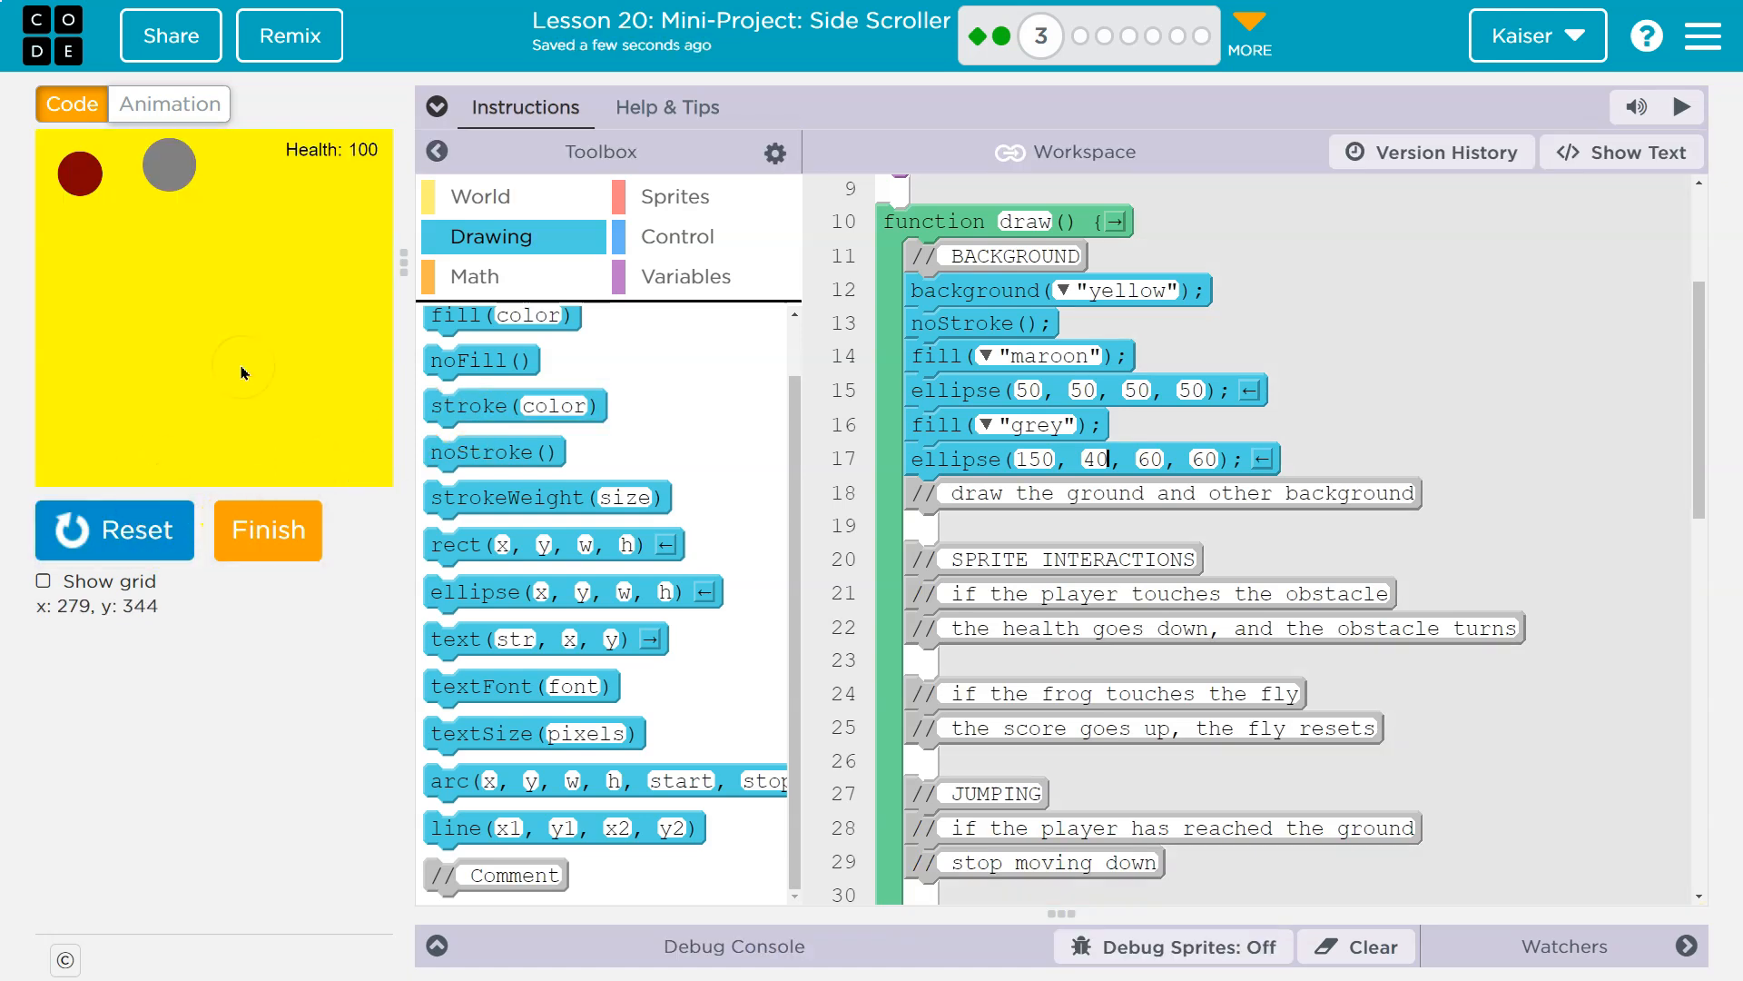
mouse_move(532, 383)
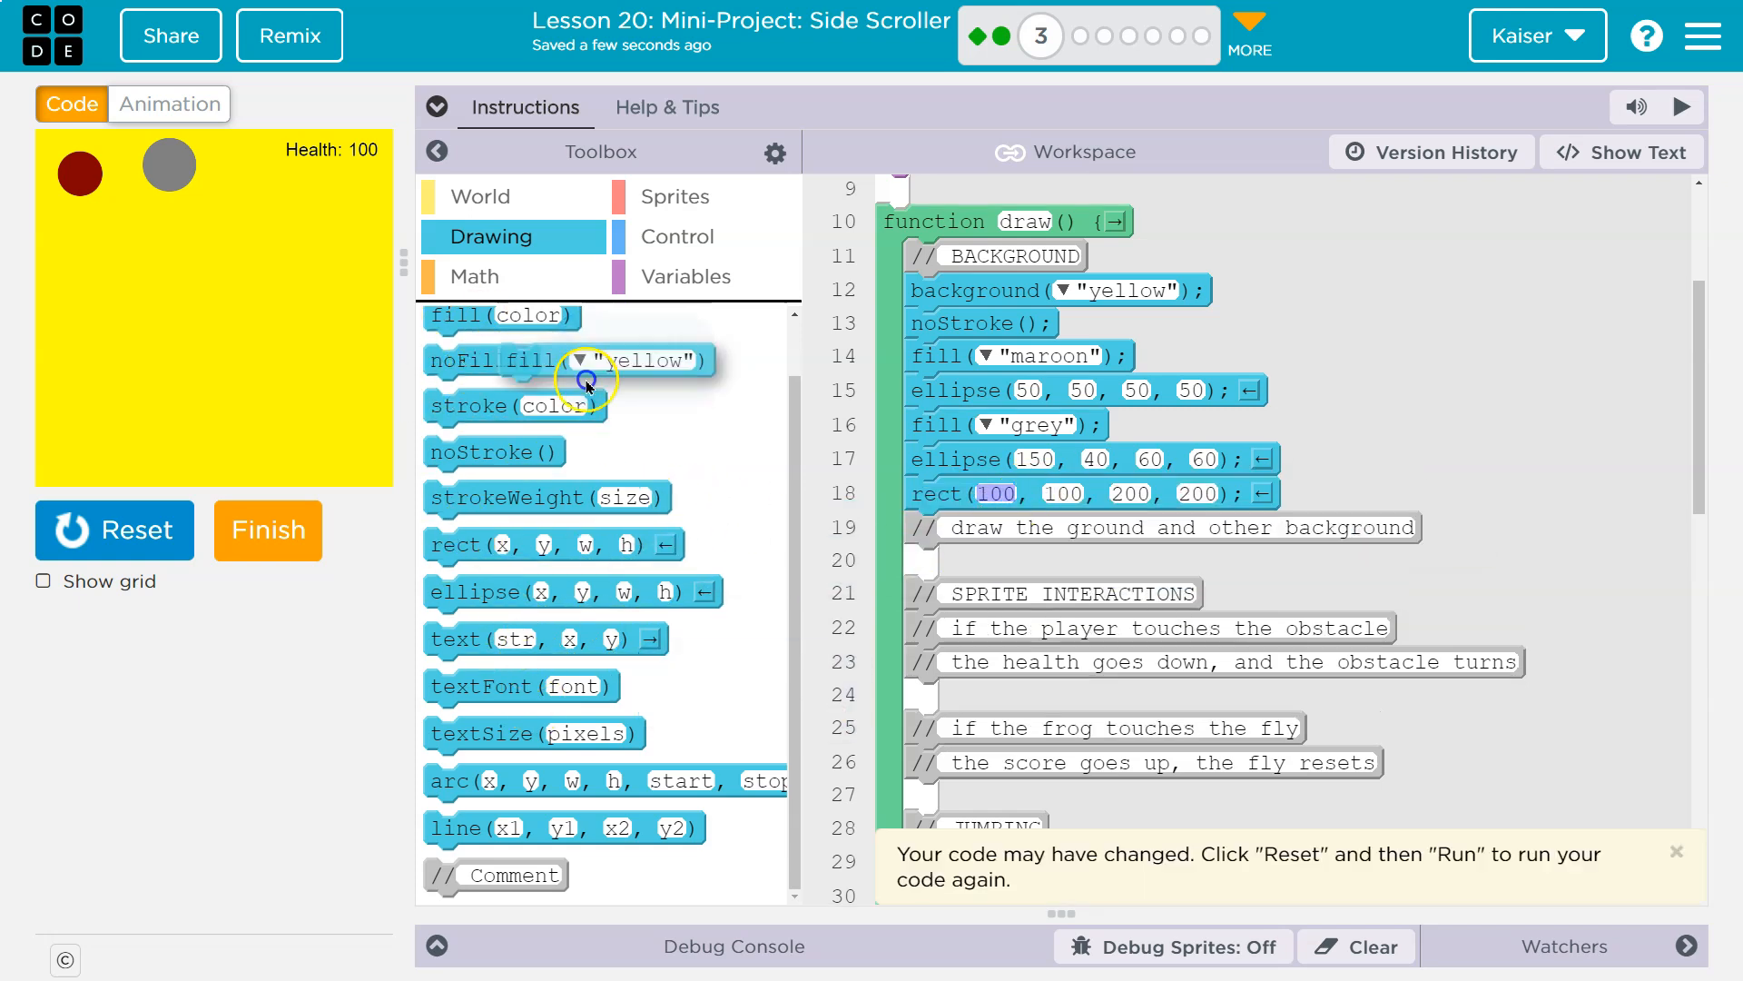
Step: Add a fill("tan") line before the rectangle and reset the scene
left_click_drag(568, 360, 1001, 459)
type("tan")
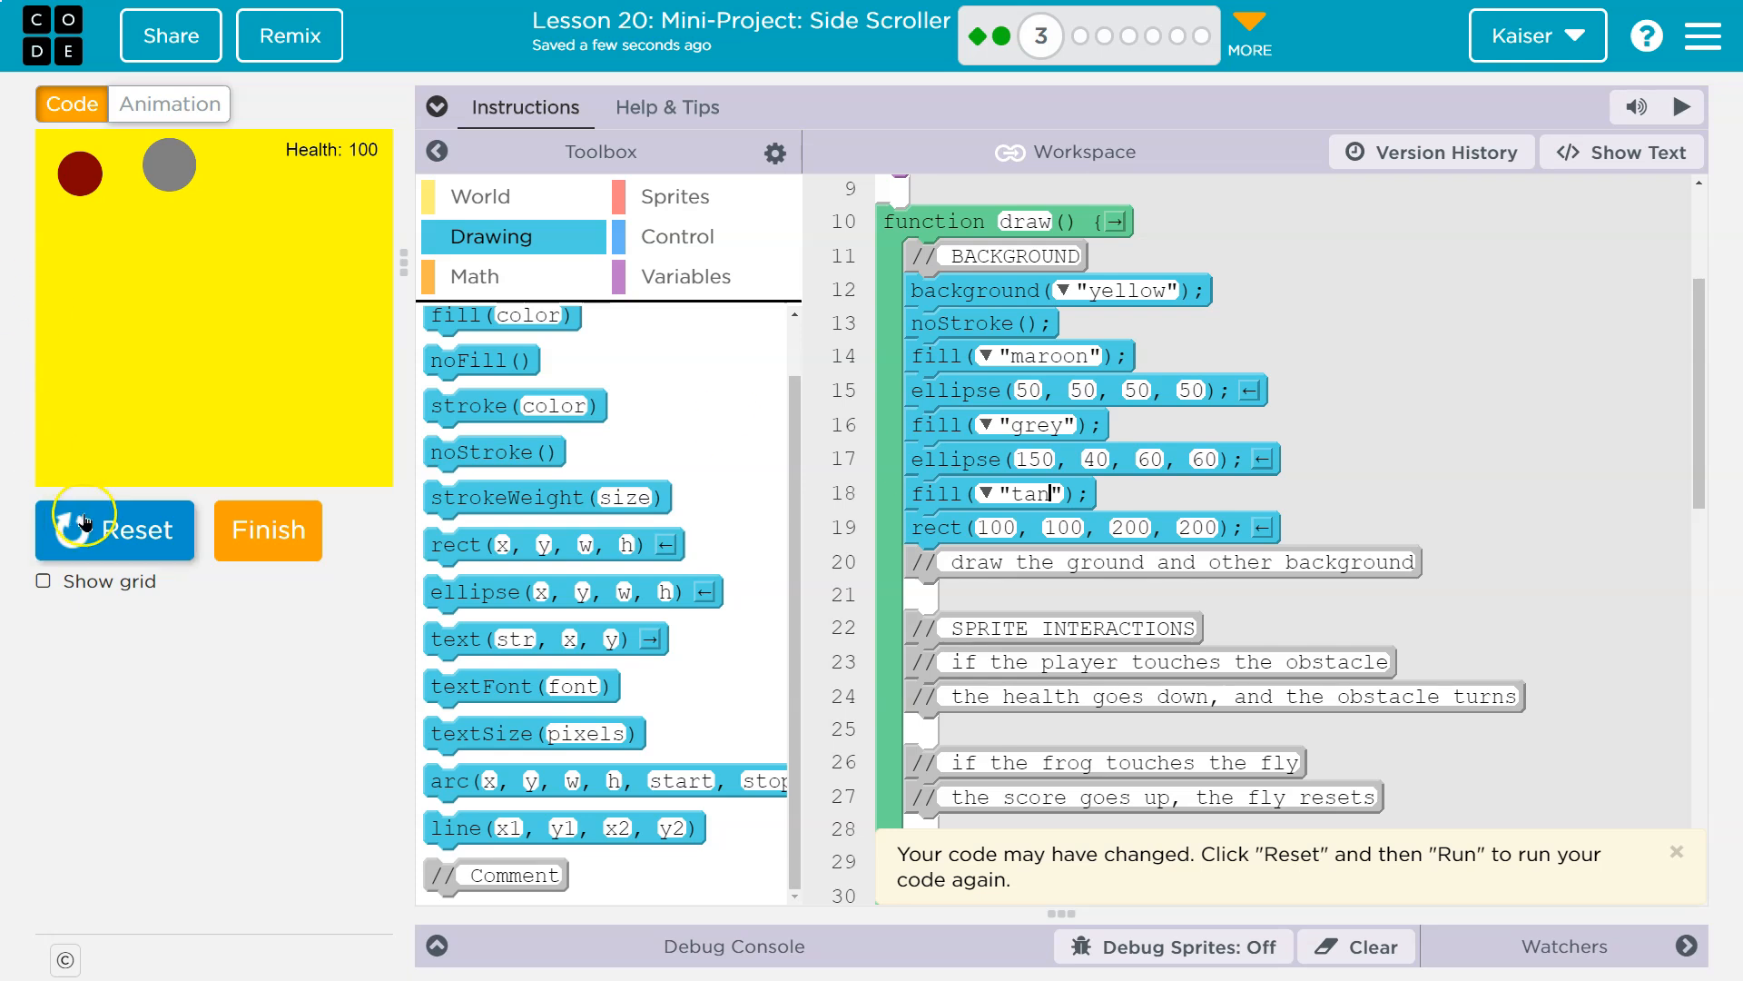
left_click(115, 528)
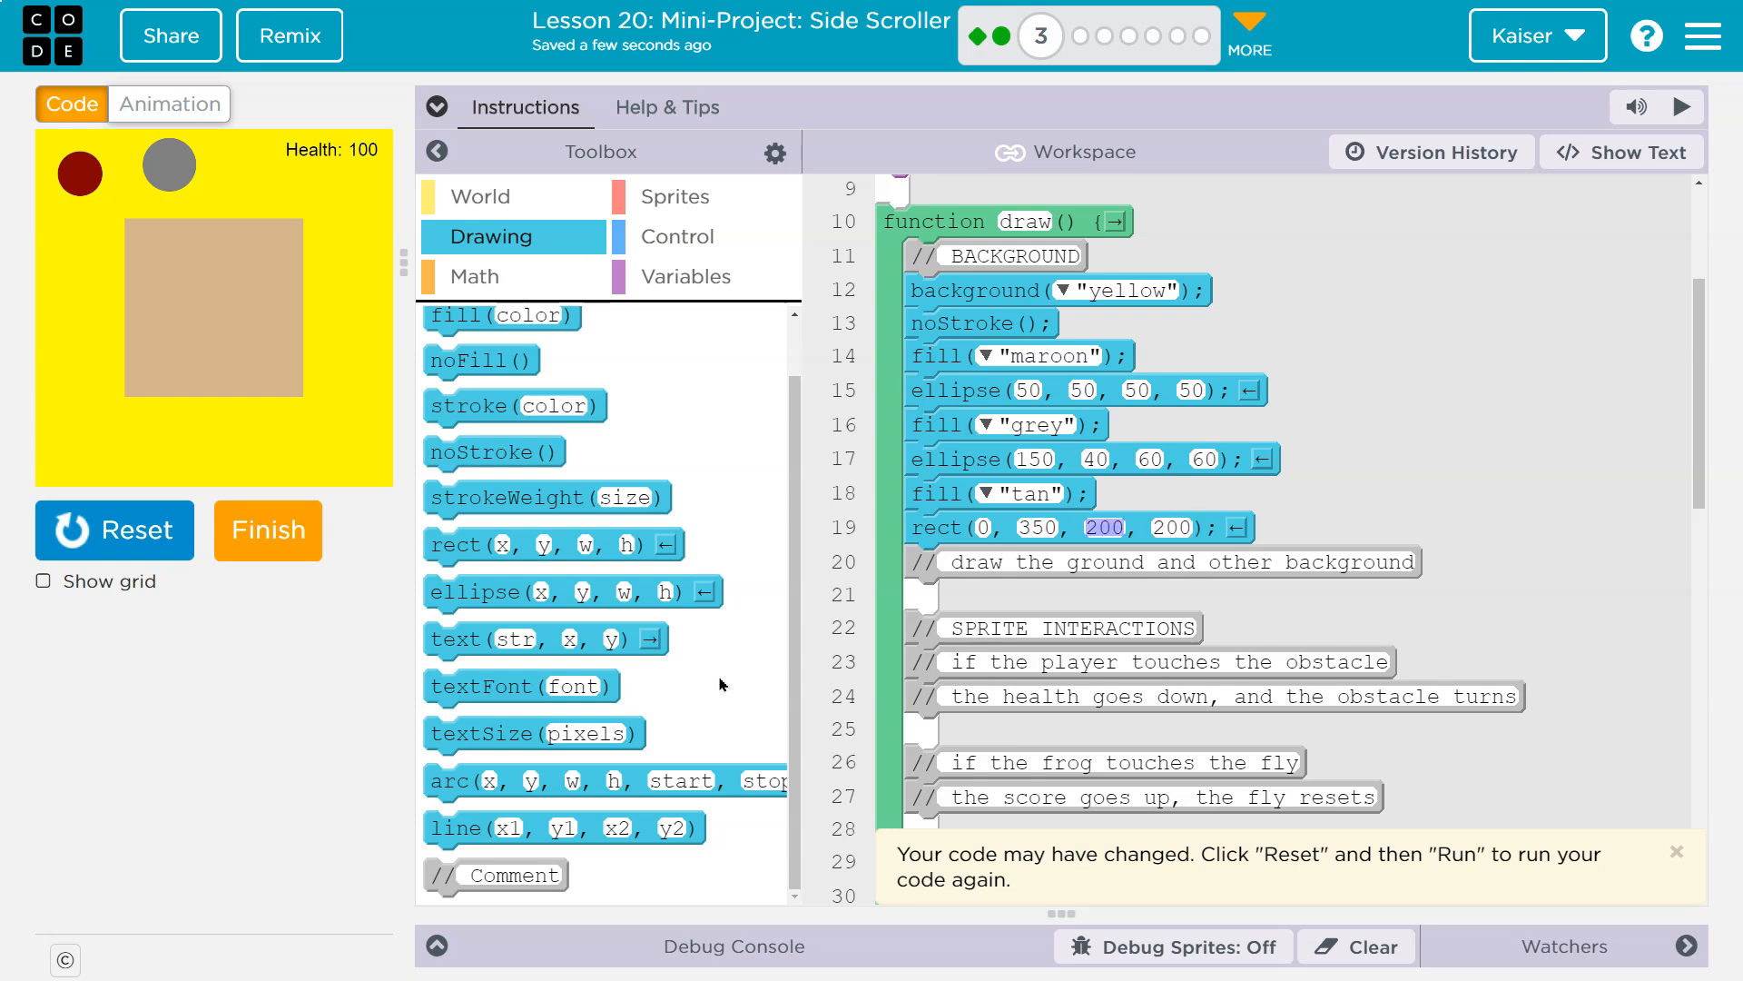
mouse_move(1229, 460)
type("400")
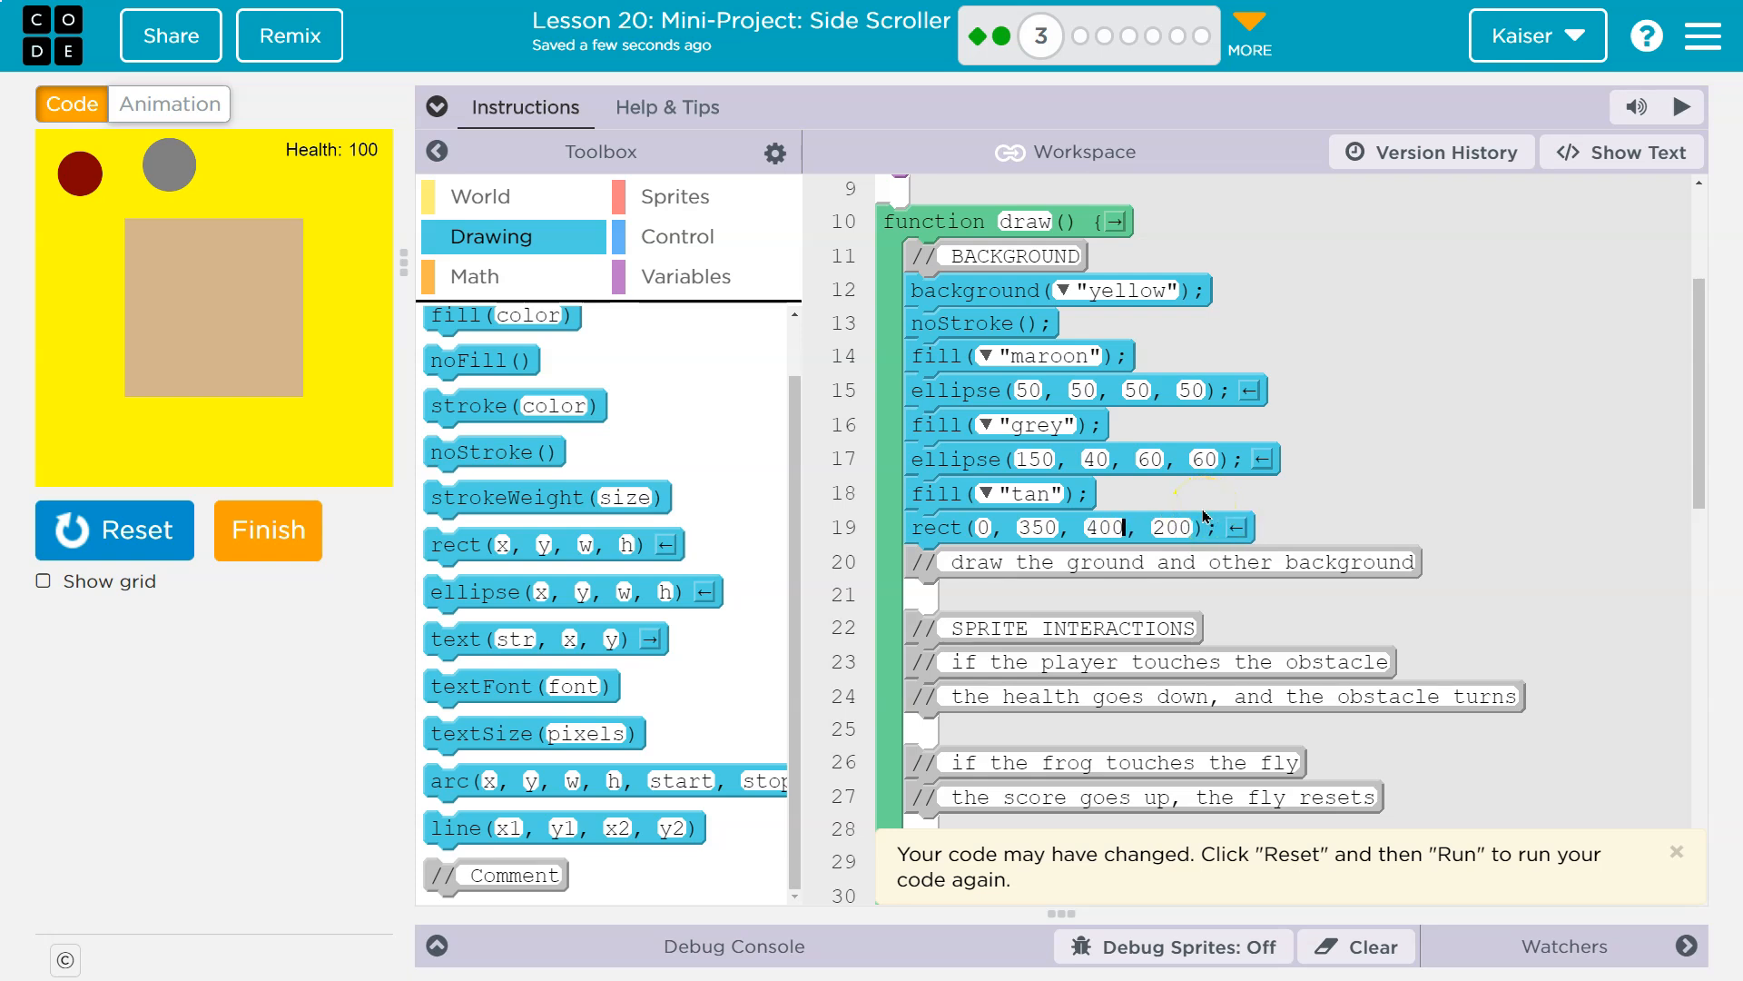
Step: Set the rectangle to 0, 350, 400, 50 and reset to rerun
double_click(1170, 527)
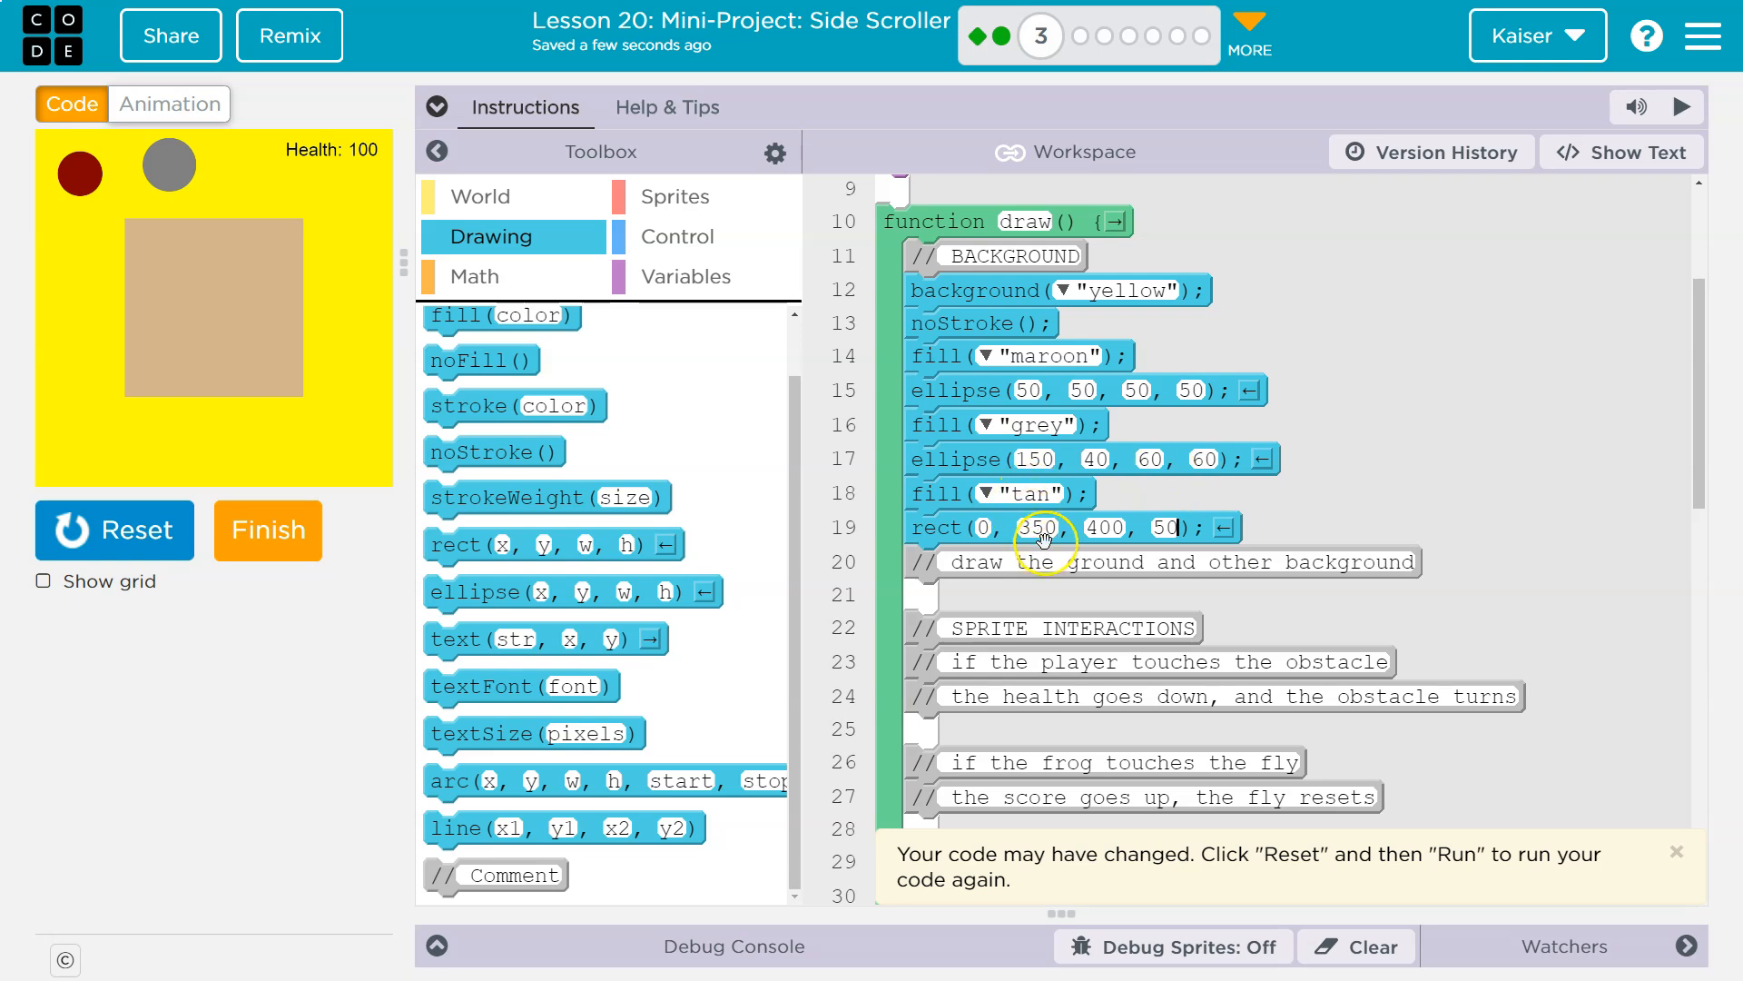
left_click(112, 529)
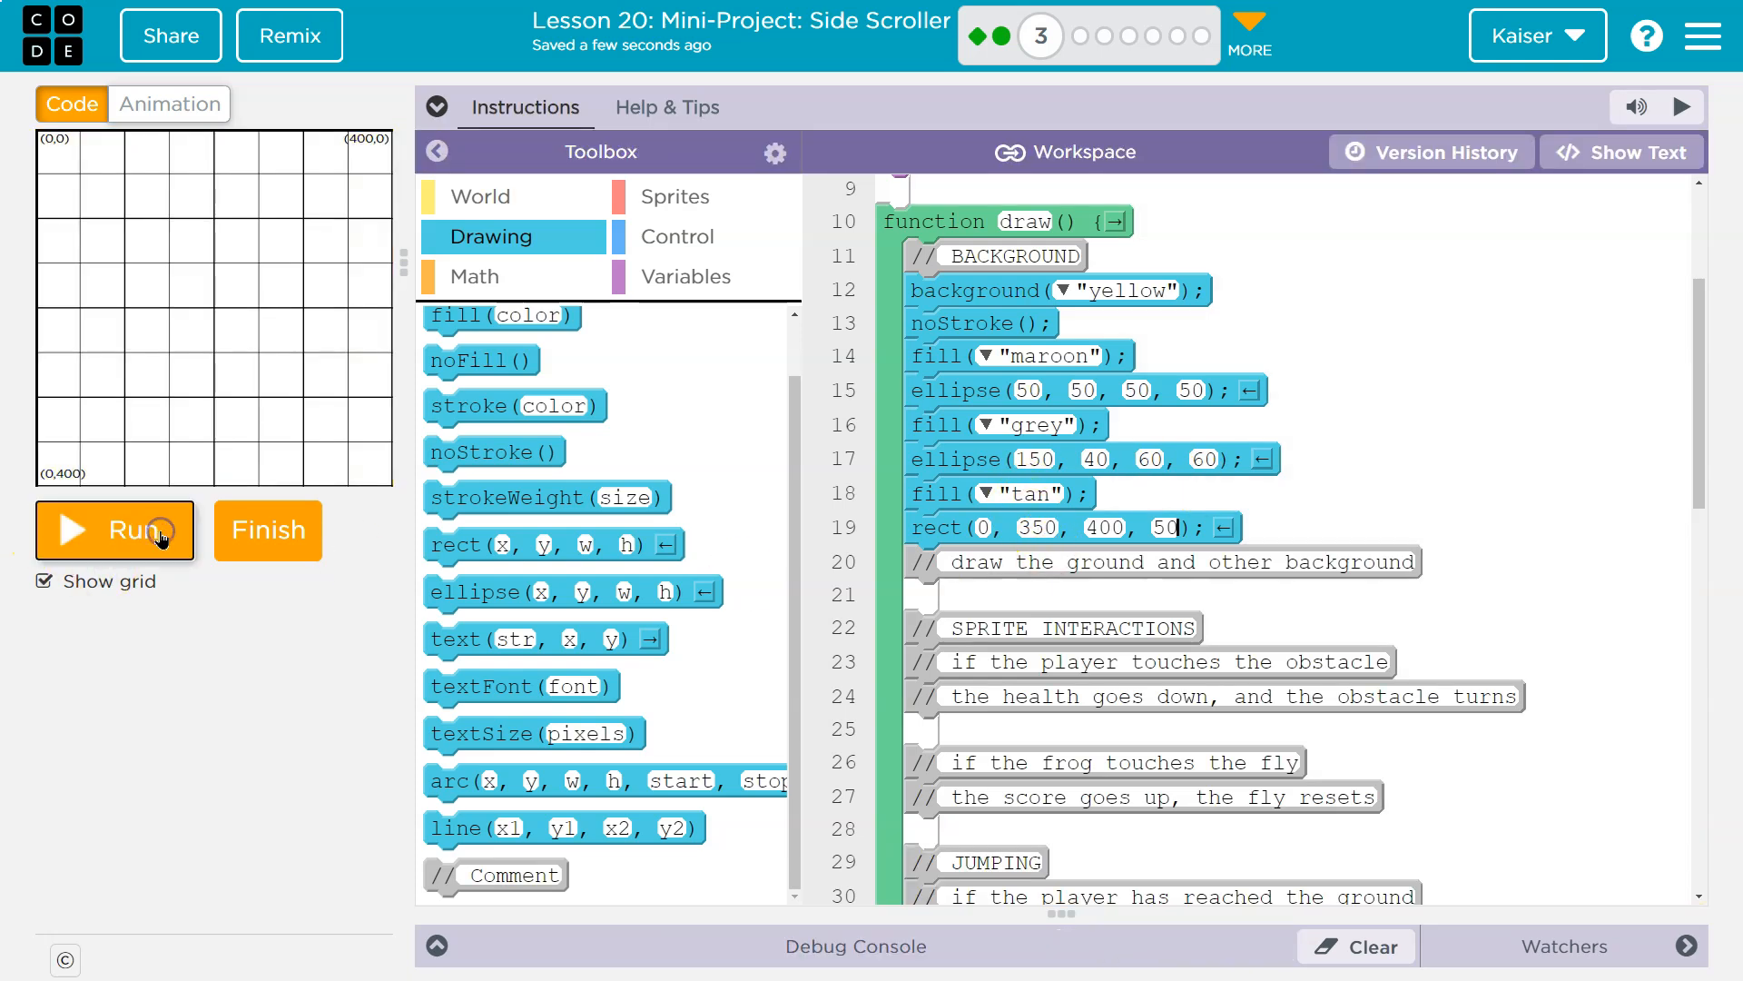
Step: Run the program to show the tan ground strip along the bottom
left_click(114, 529)
type("0")
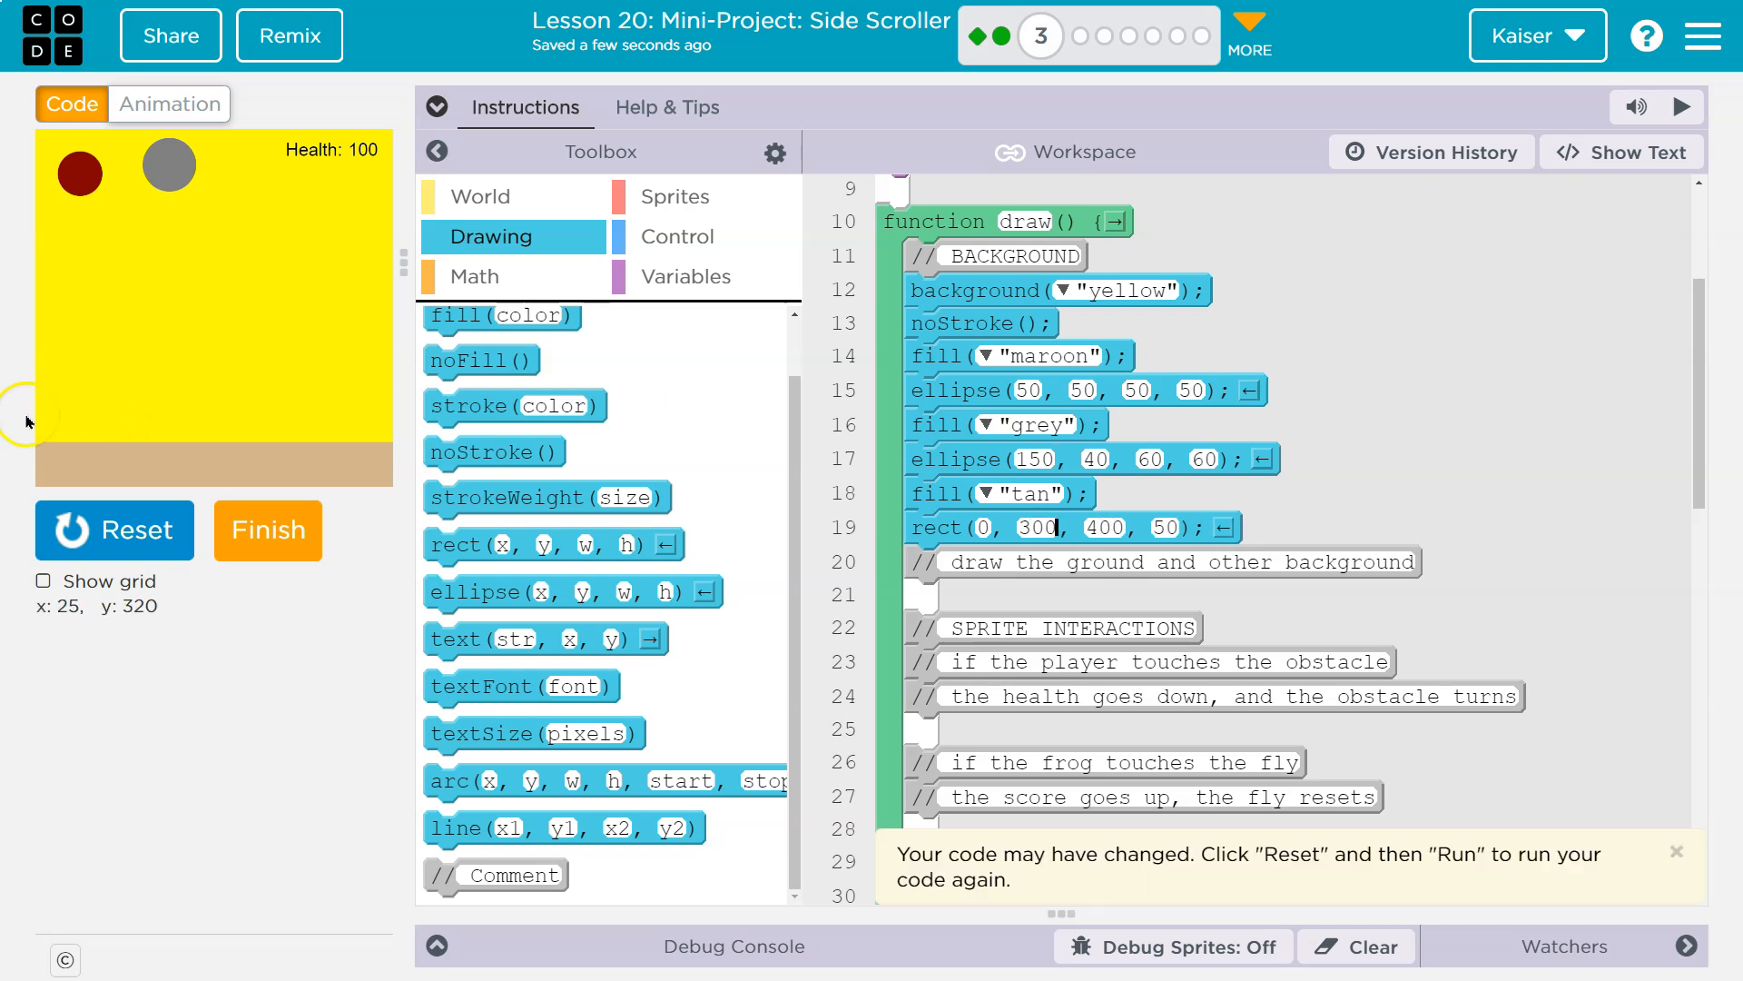
mouse_move(89, 410)
type("10")
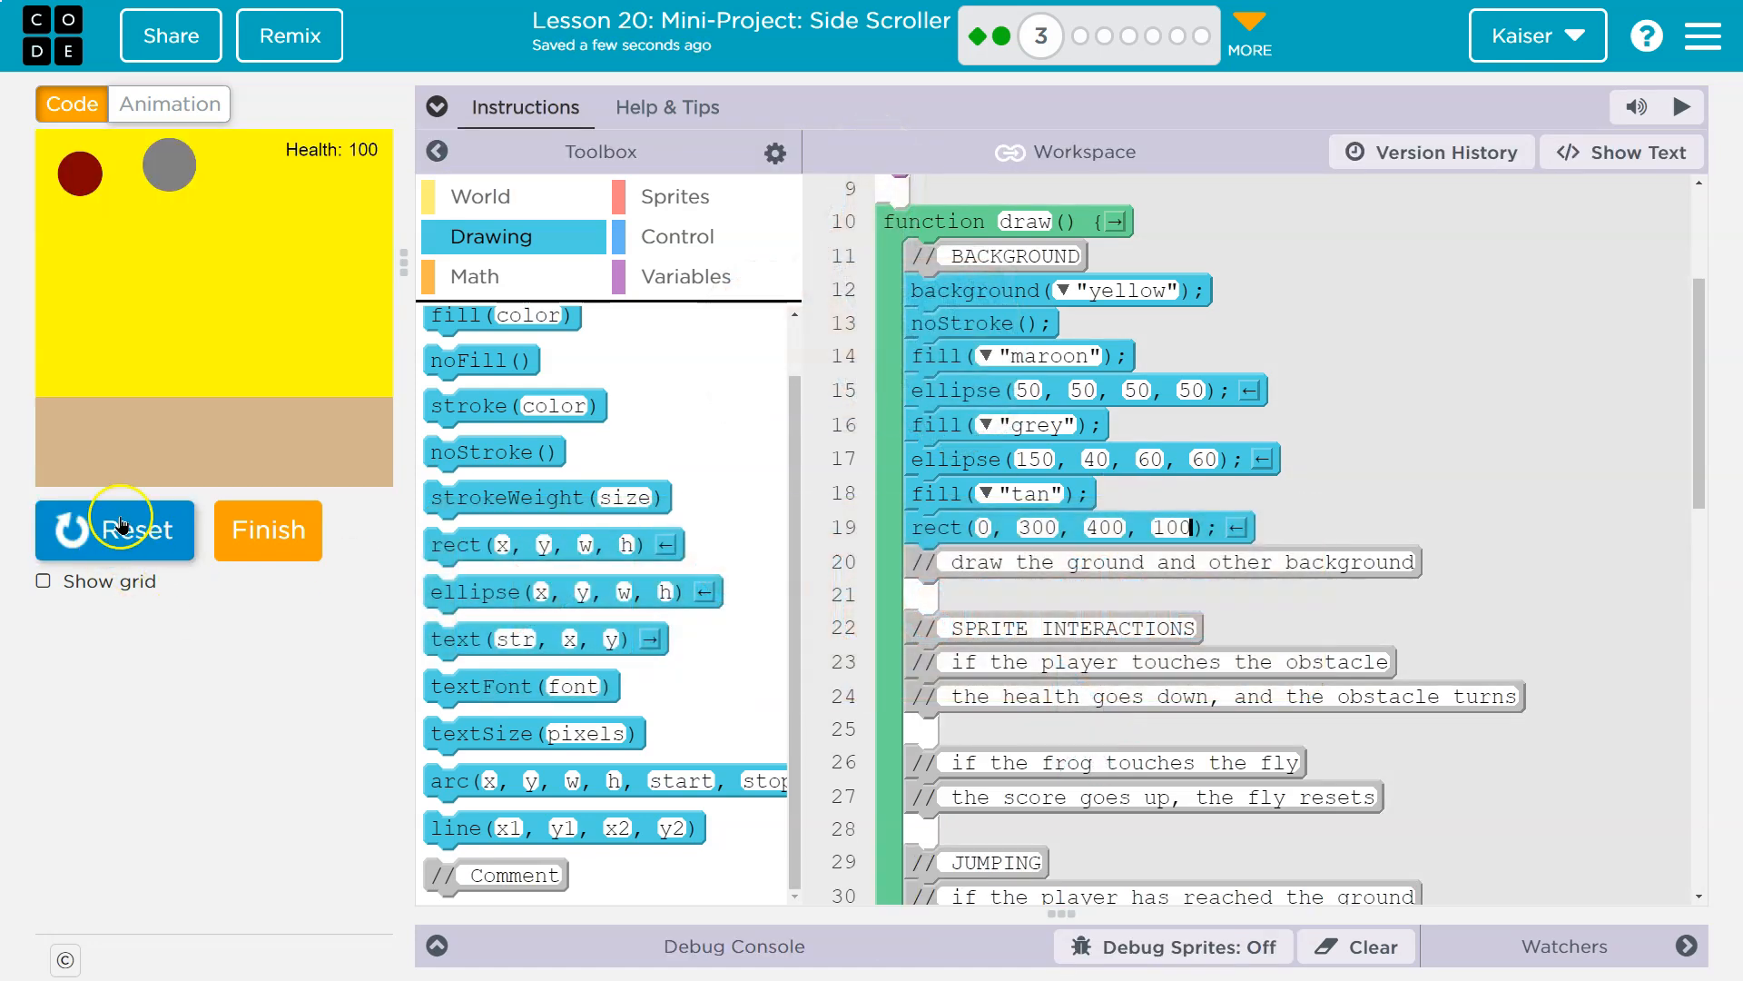
mouse_move(254, 492)
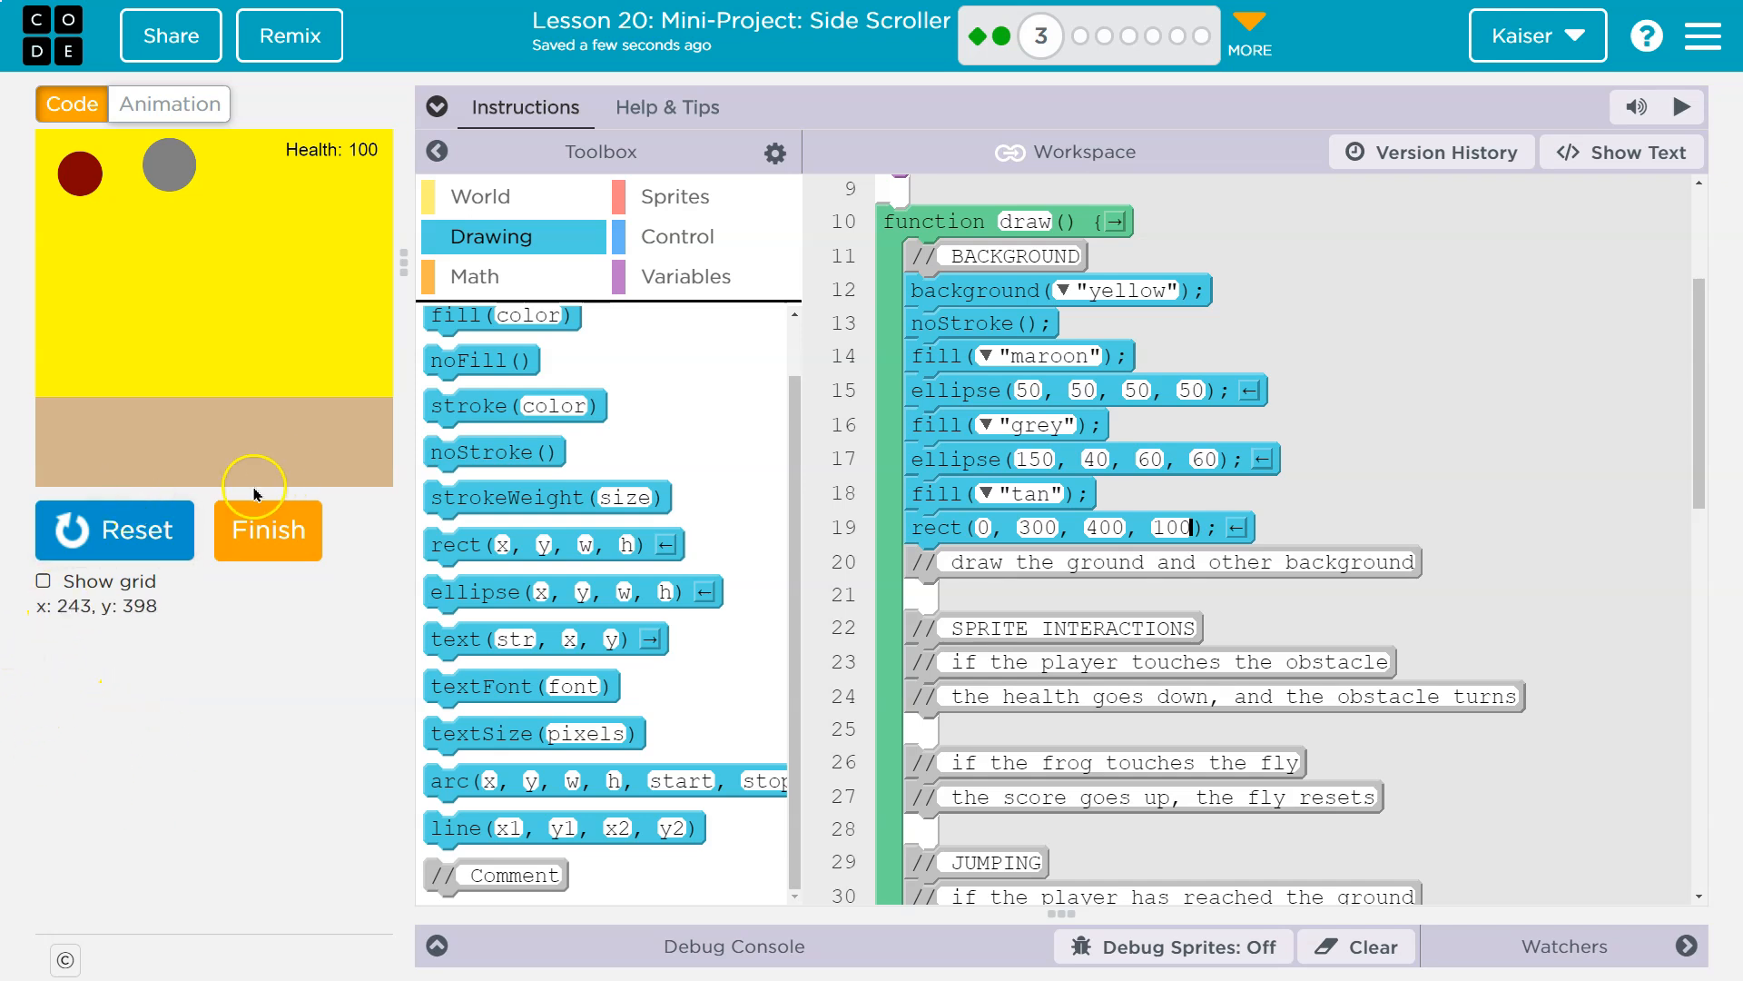
mouse_move(107, 274)
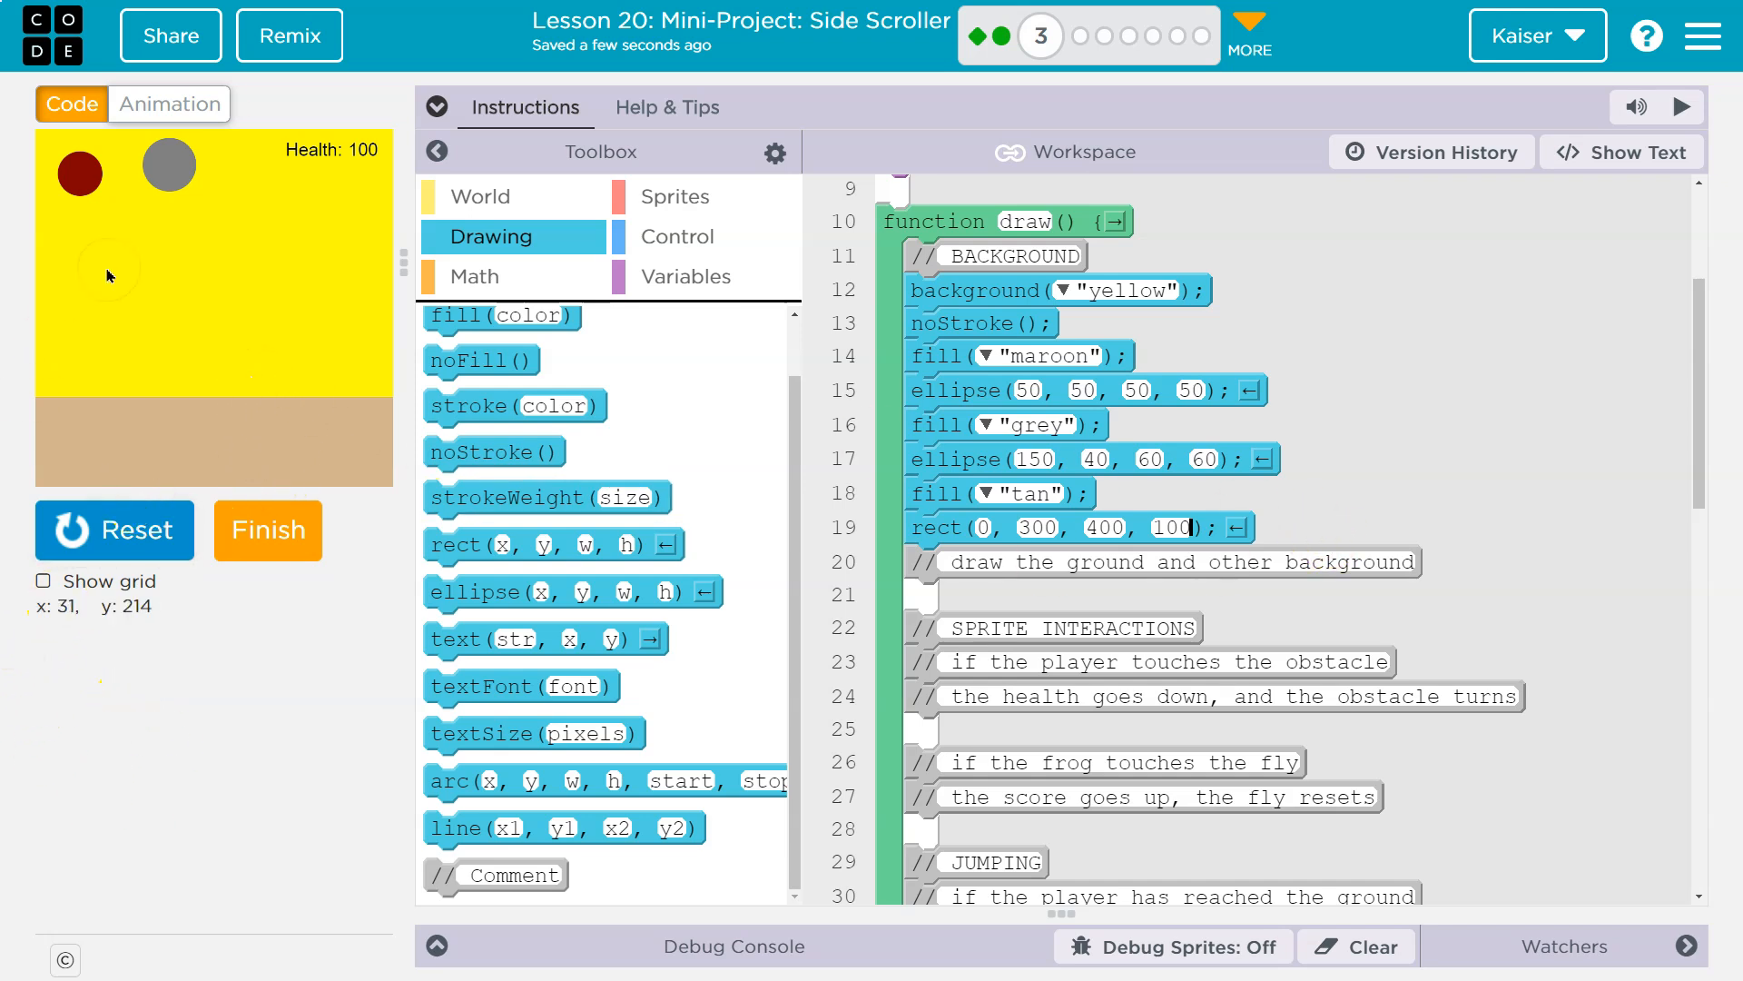
mouse_move(387, 543)
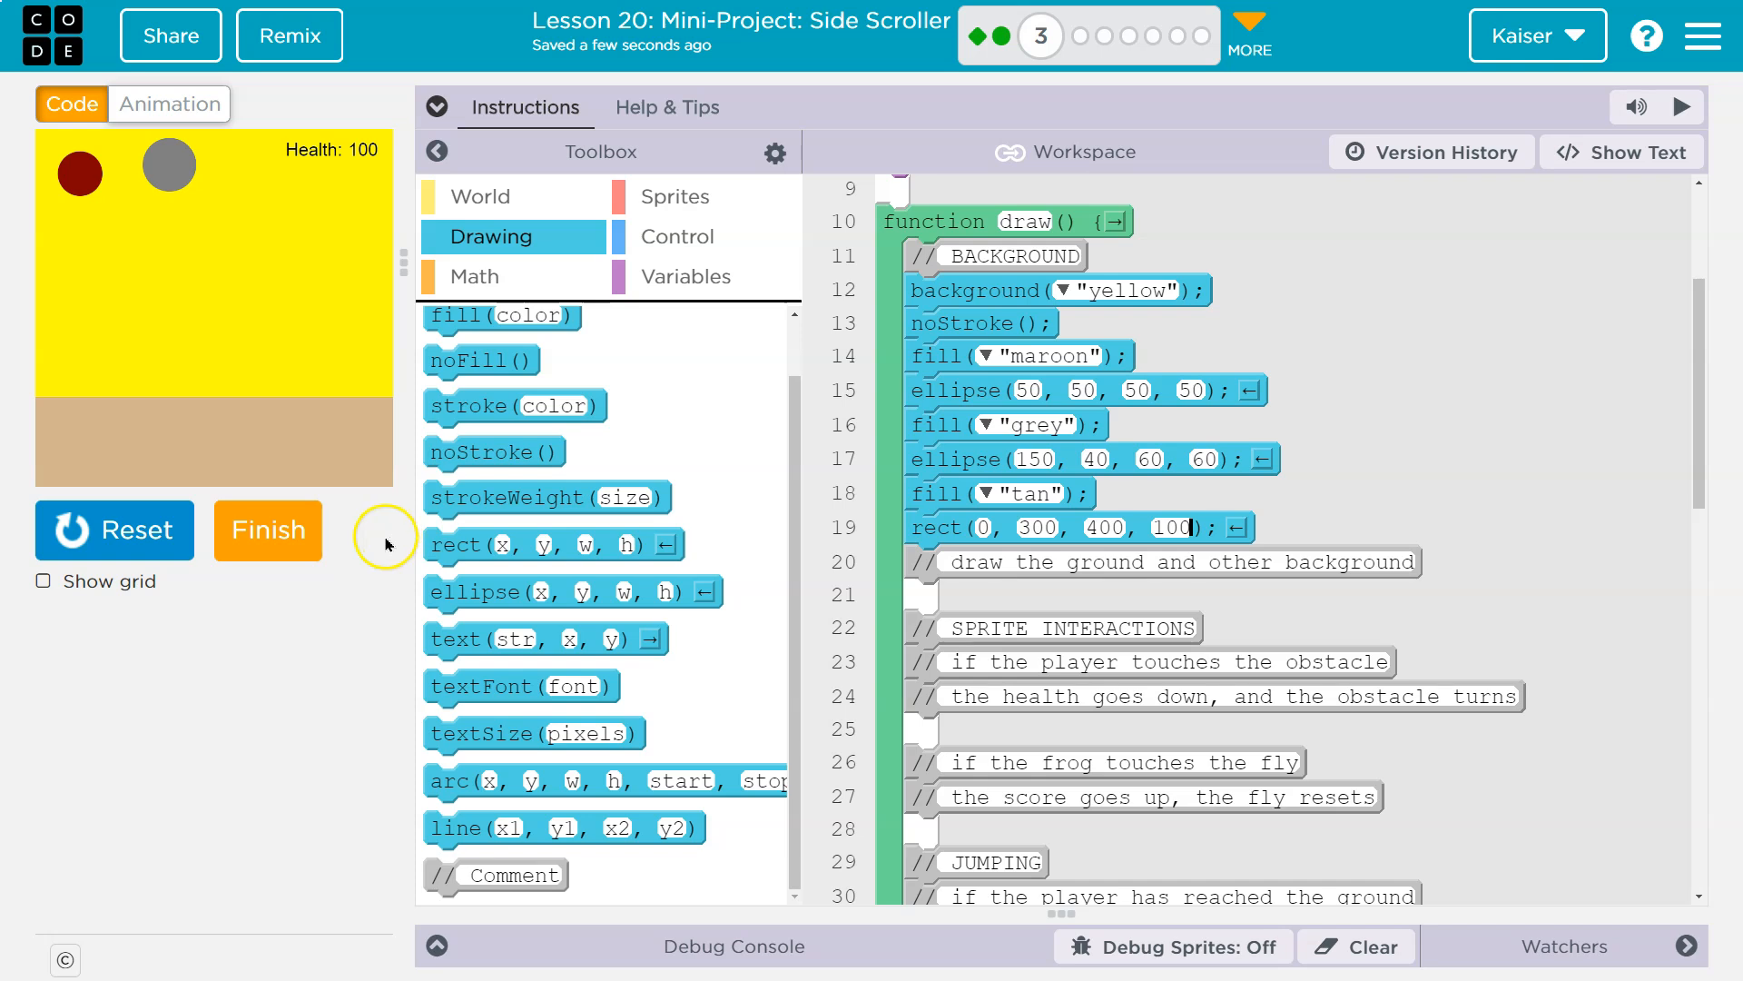